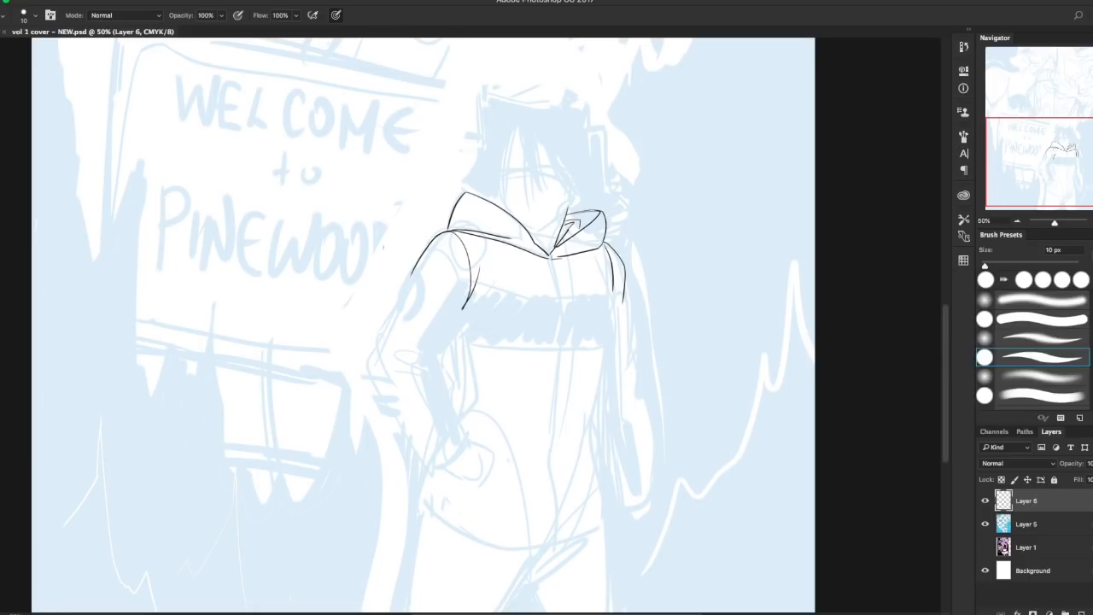
# Step: Lay trial black ink lines on the hood edge, chest and left arm, later discarded
pyautogui.moveTo(484, 286); pyautogui.dragTo(464, 310)
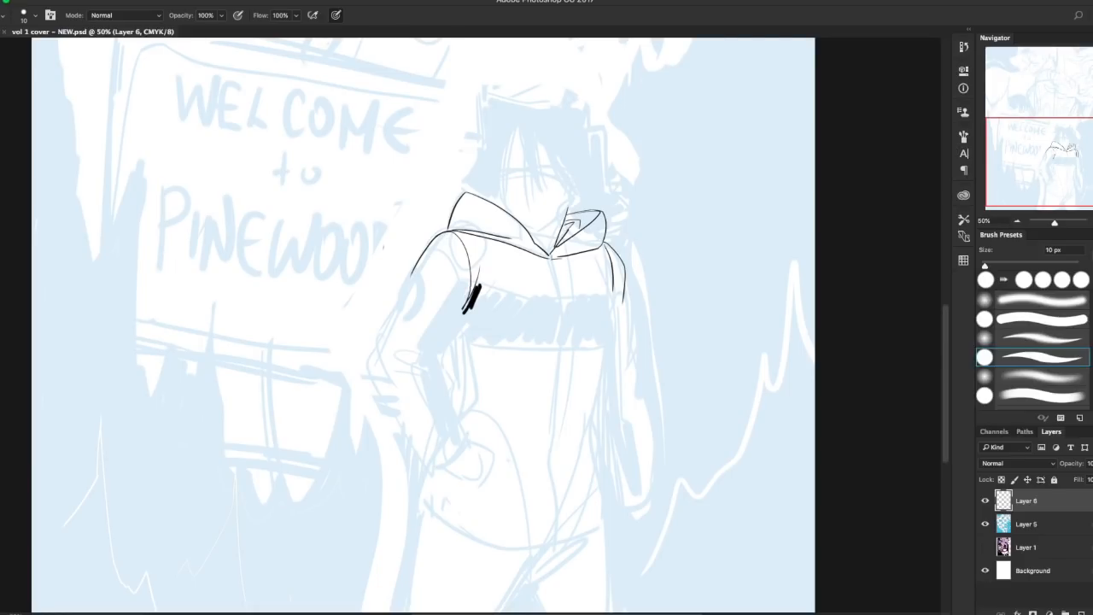
pyautogui.moveTo(465, 304); pyautogui.dragTo(529, 294)
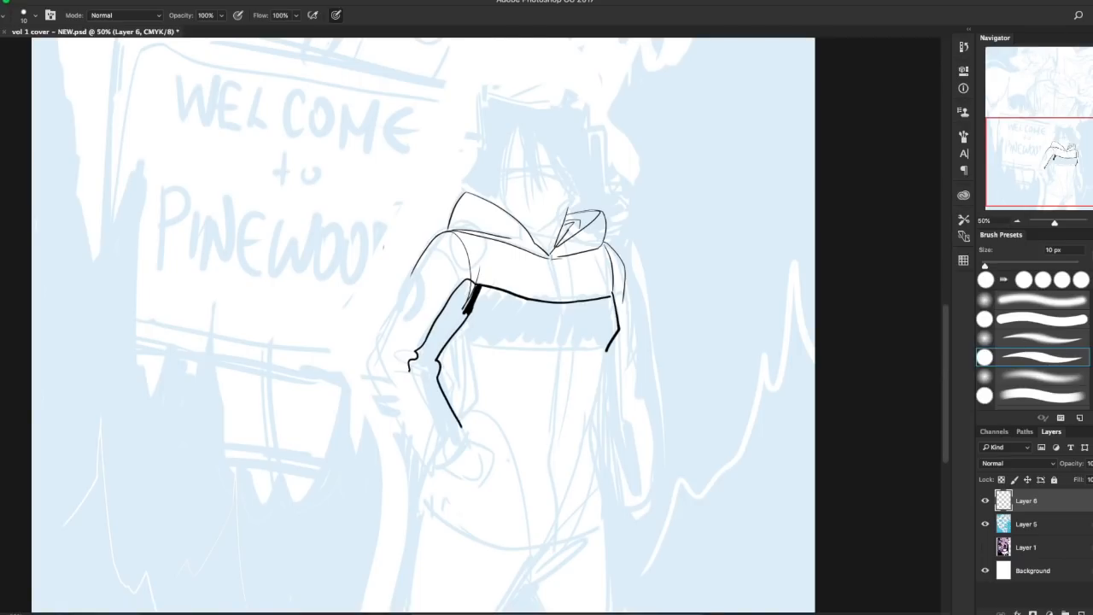
pyautogui.moveTo(413, 376); pyautogui.dragTo(457, 461)
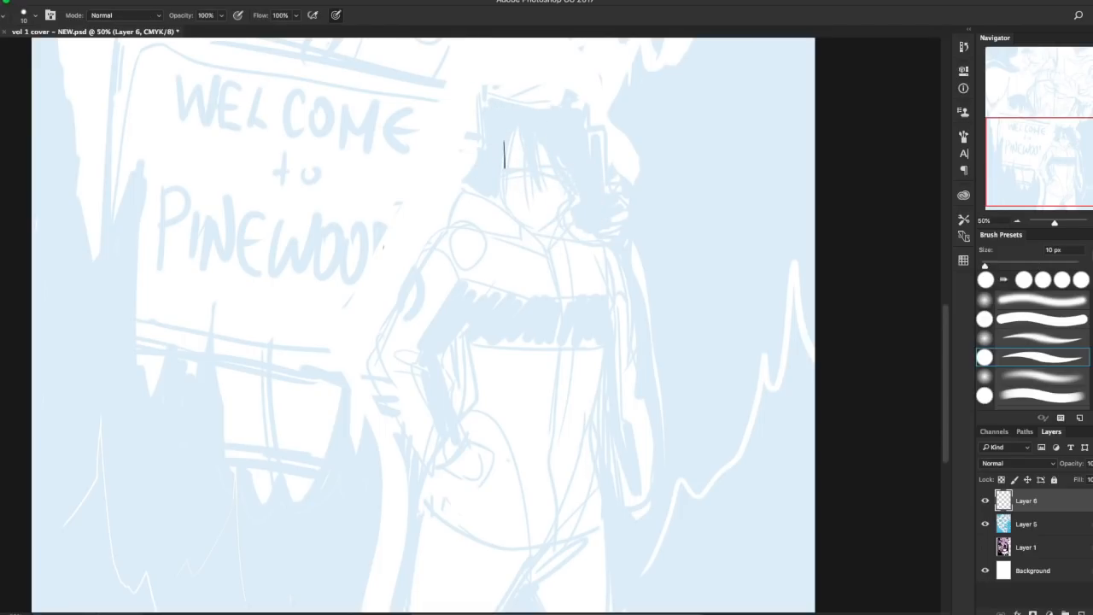
# Step: Ink the face edge and jaw line with hair strands falling across the face and chin
pyautogui.moveTo(503, 145); pyautogui.dragTo(526, 230)
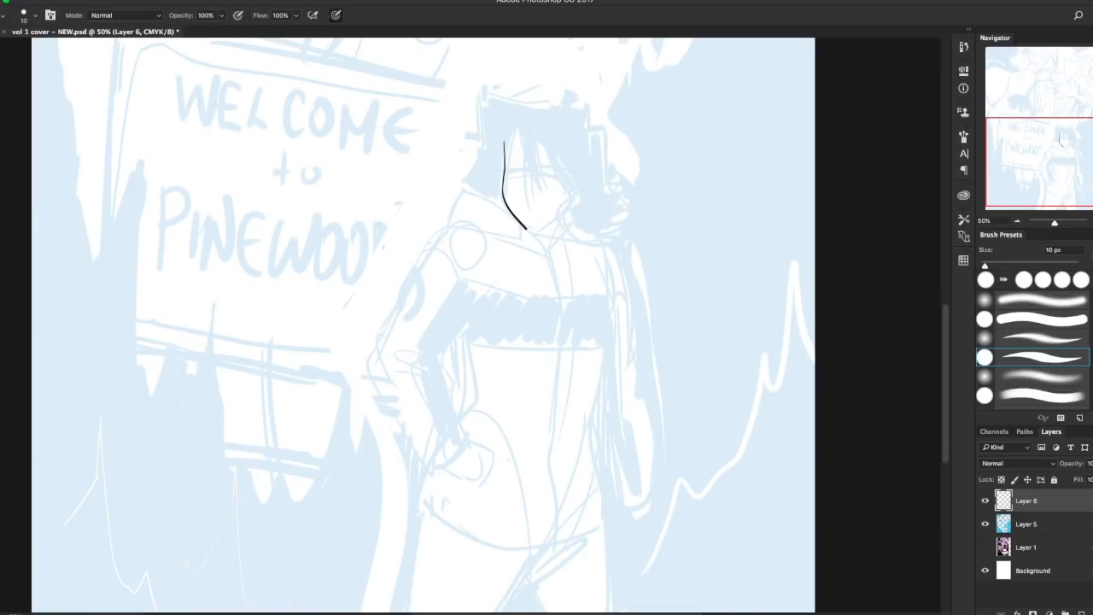
pyautogui.moveTo(512, 225); pyautogui.dragTo(584, 157)
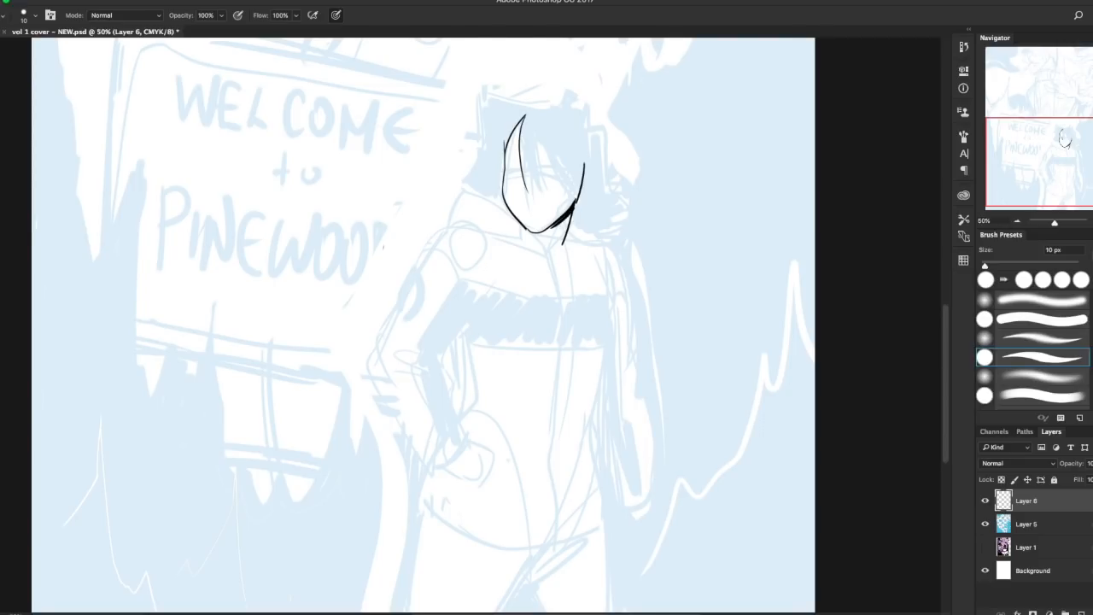
pyautogui.moveTo(526, 119); pyautogui.dragTo(521, 188)
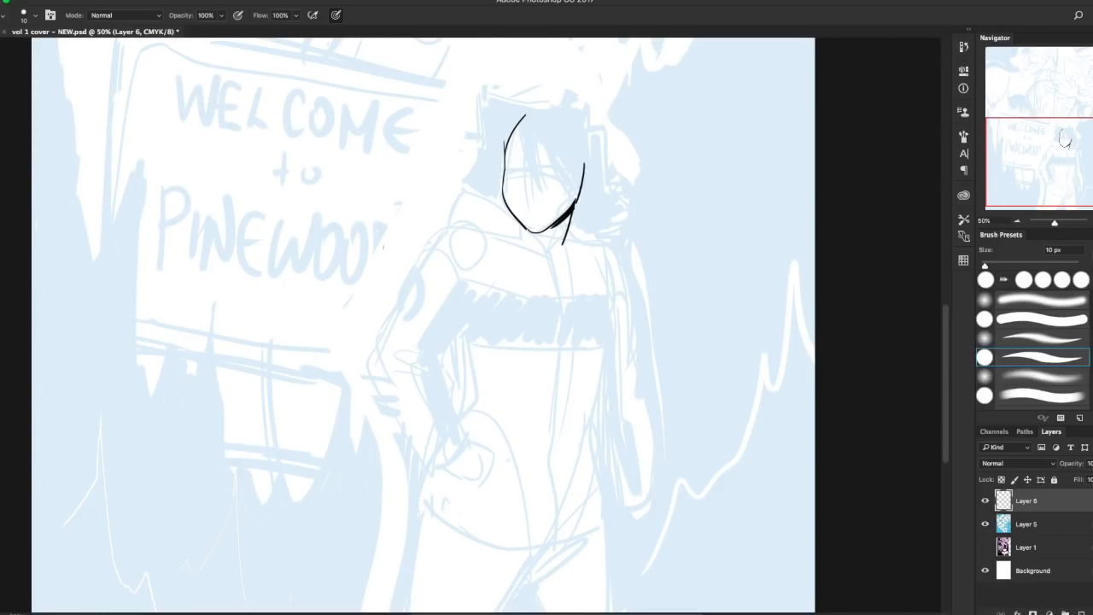
pyautogui.moveTo(522, 116); pyautogui.dragTo(538, 184)
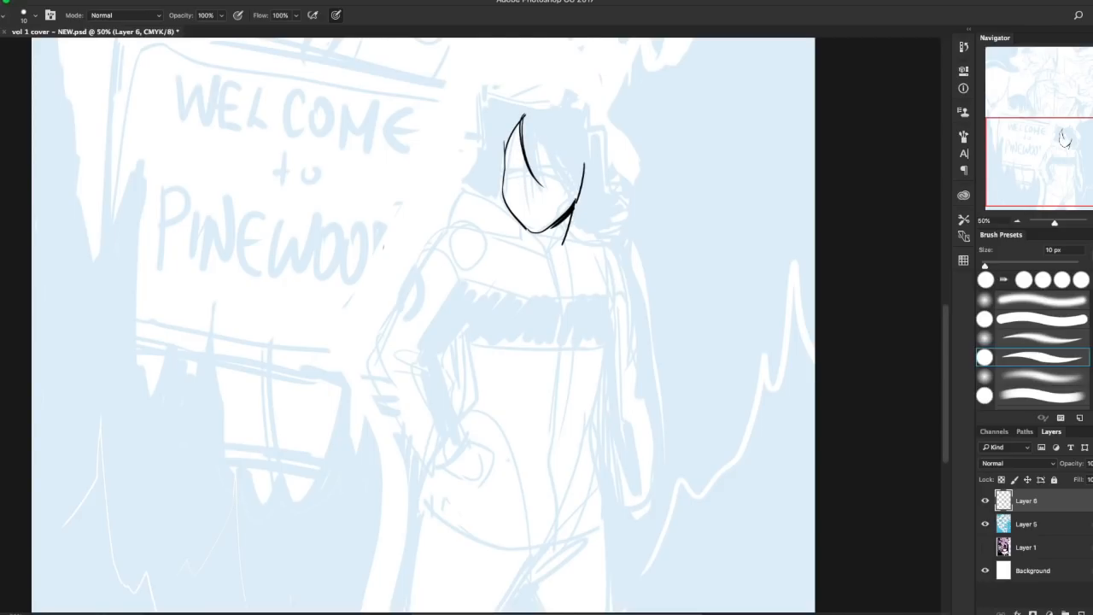
pyautogui.moveTo(533, 133); pyautogui.dragTo(577, 191)
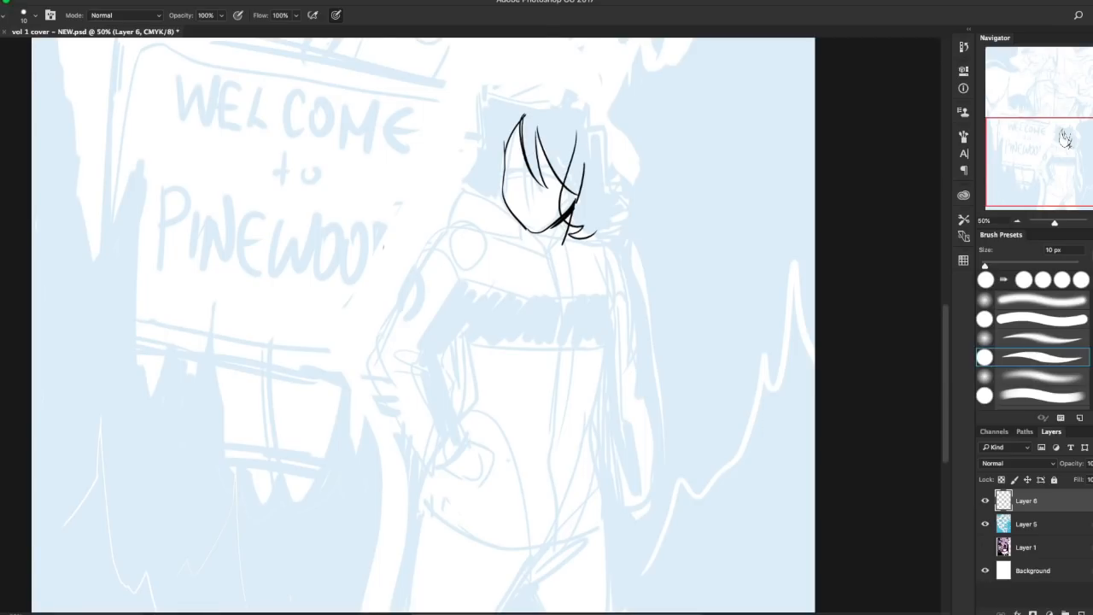
pyautogui.moveTo(584, 157); pyautogui.dragTo(579, 205)
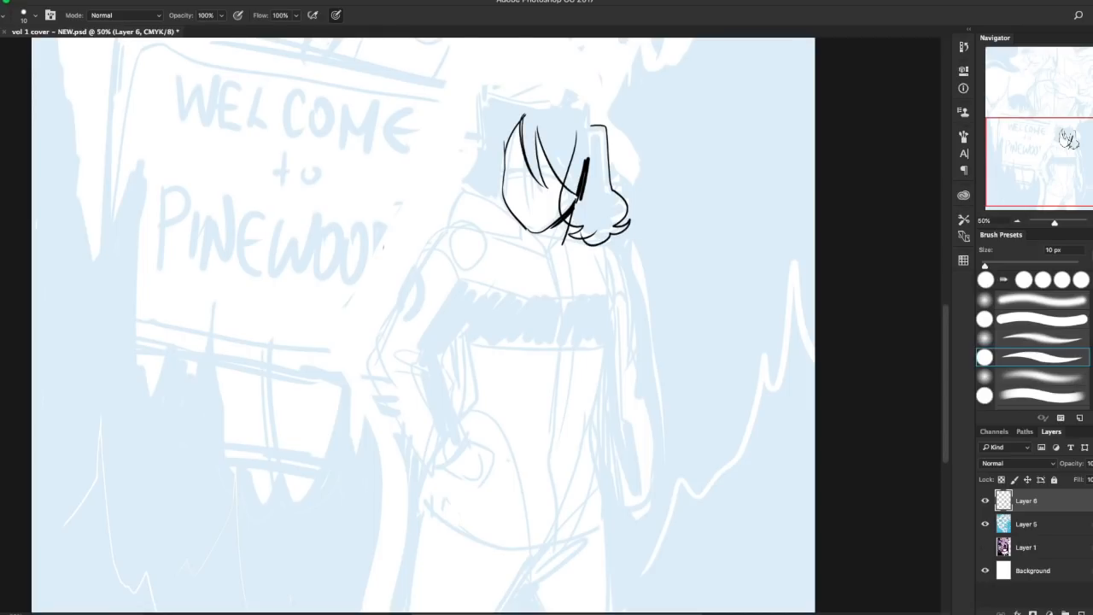
# Step: Outline the hair around the head, from the right lock over the top and closing at right
pyautogui.moveTo(526, 96); pyautogui.dragTo(591, 116)
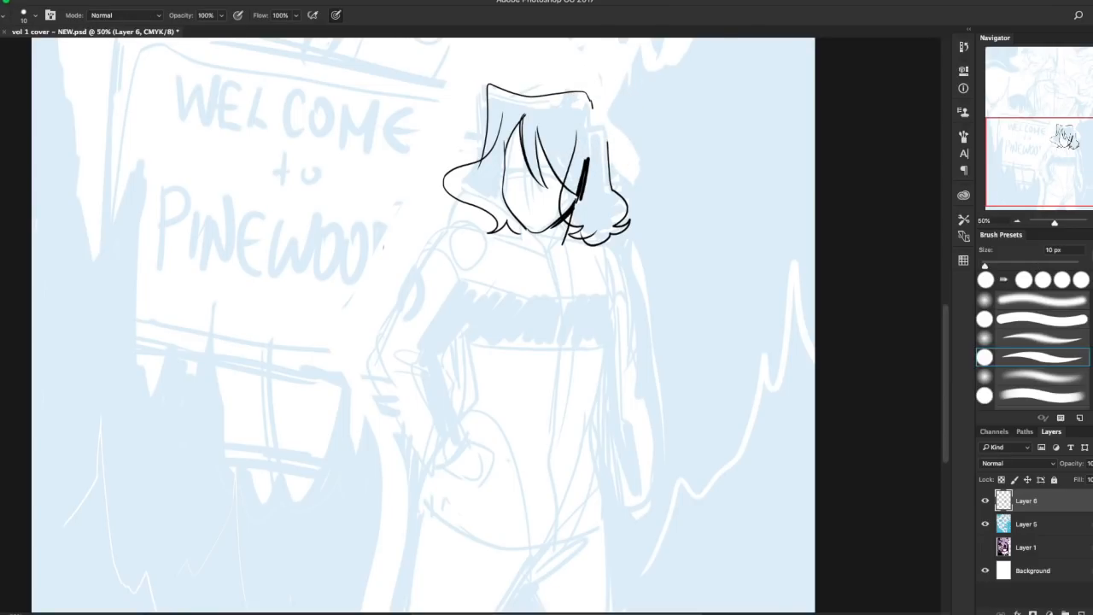
pyautogui.moveTo(589, 154); pyautogui.dragTo(606, 102)
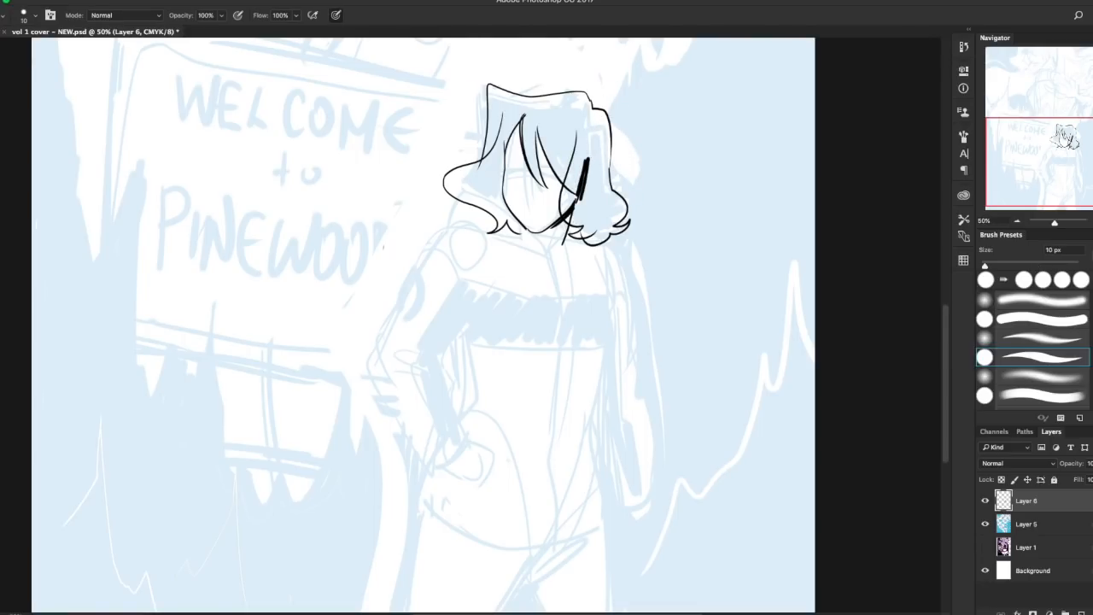
pyautogui.moveTo(584, 136); pyautogui.dragTo(584, 179)
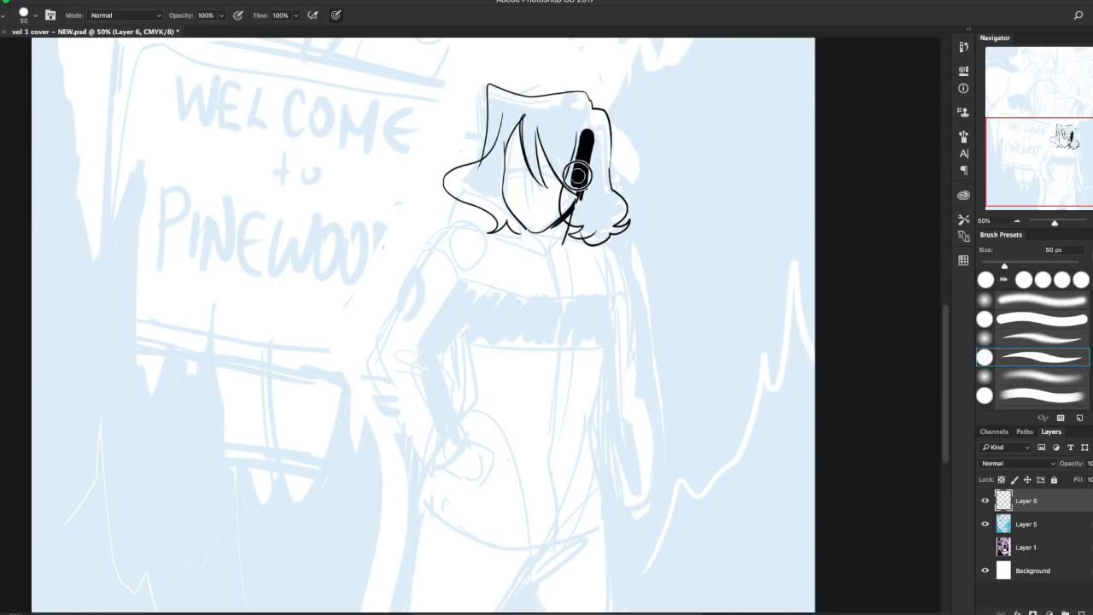
# Step: Black in the hair mass right of the face and across the top left
pyautogui.moveTo(577, 171); pyautogui.dragTo(567, 208)
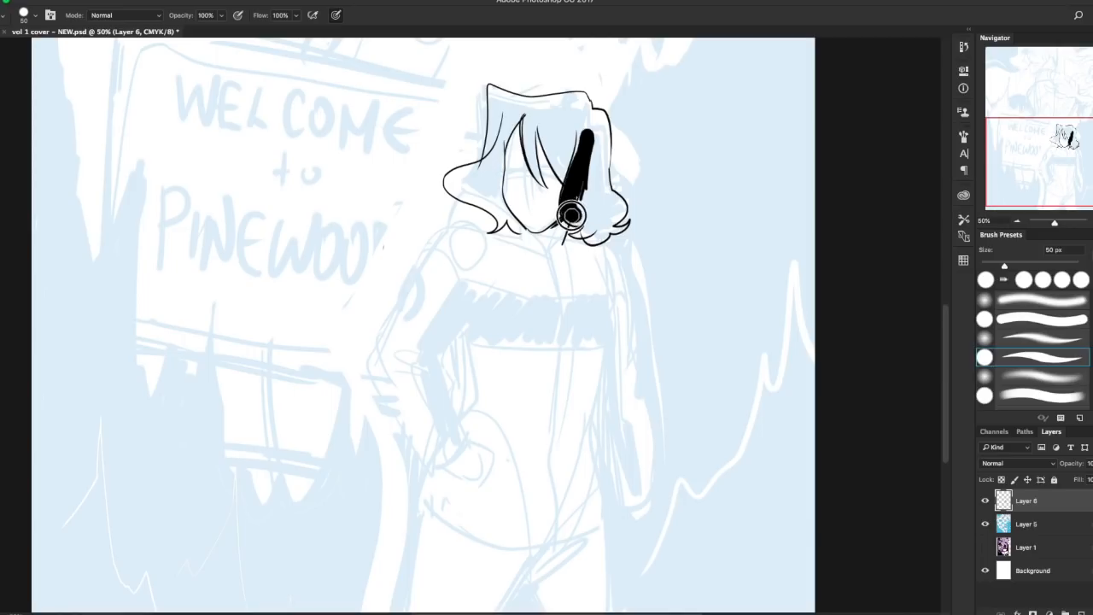
pyautogui.moveTo(572, 213); pyautogui.dragTo(553, 140)
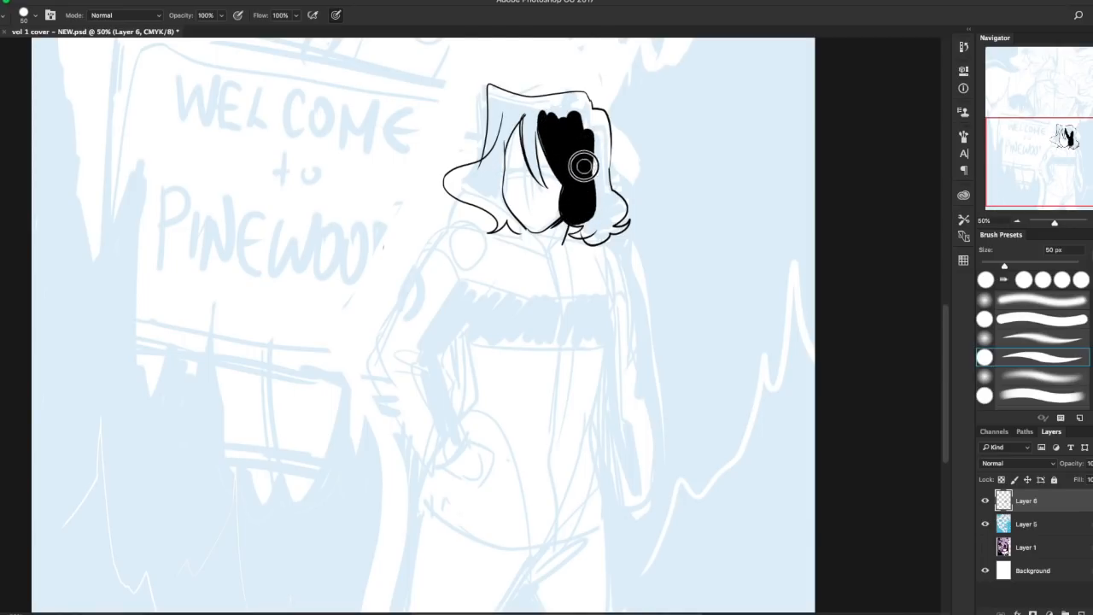
pyautogui.moveTo(584, 164); pyautogui.dragTo(550, 140)
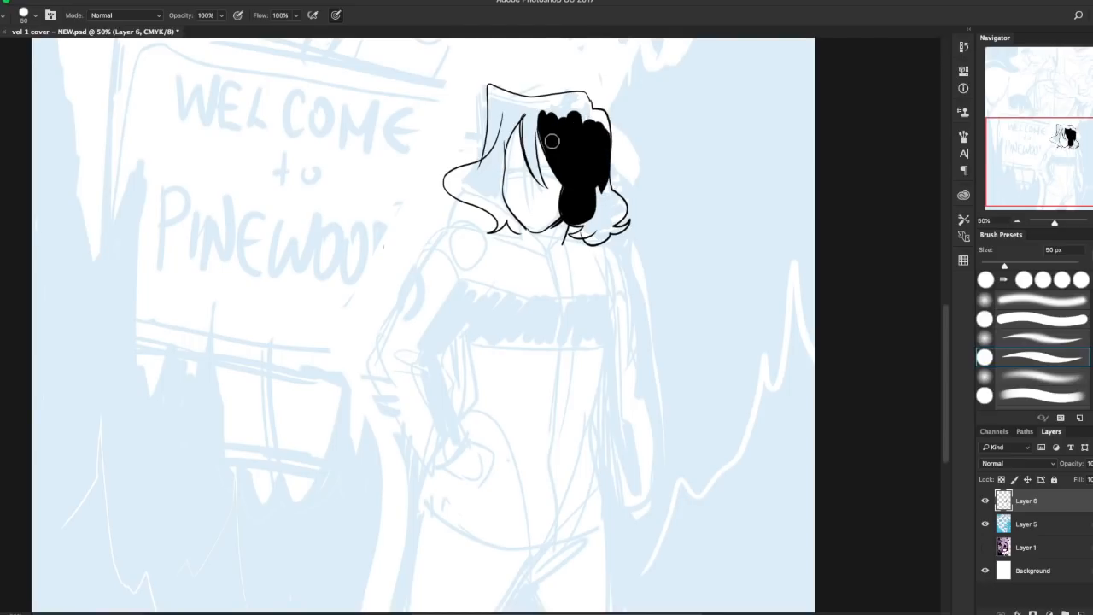
pyautogui.moveTo(550, 140); pyautogui.dragTo(547, 154)
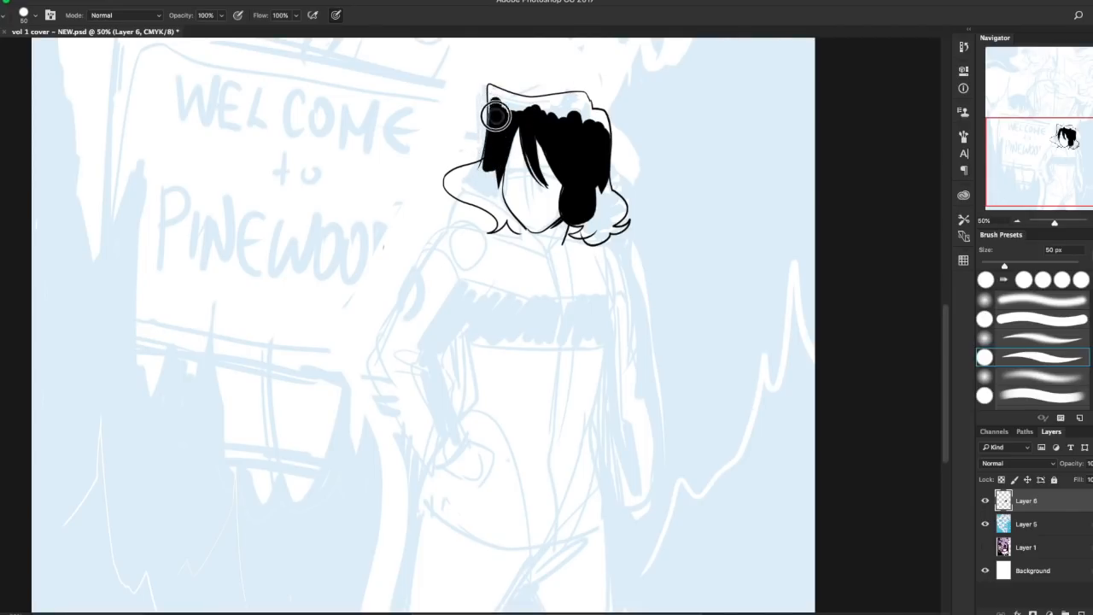
pyautogui.moveTo(495, 116); pyautogui.dragTo(567, 112)
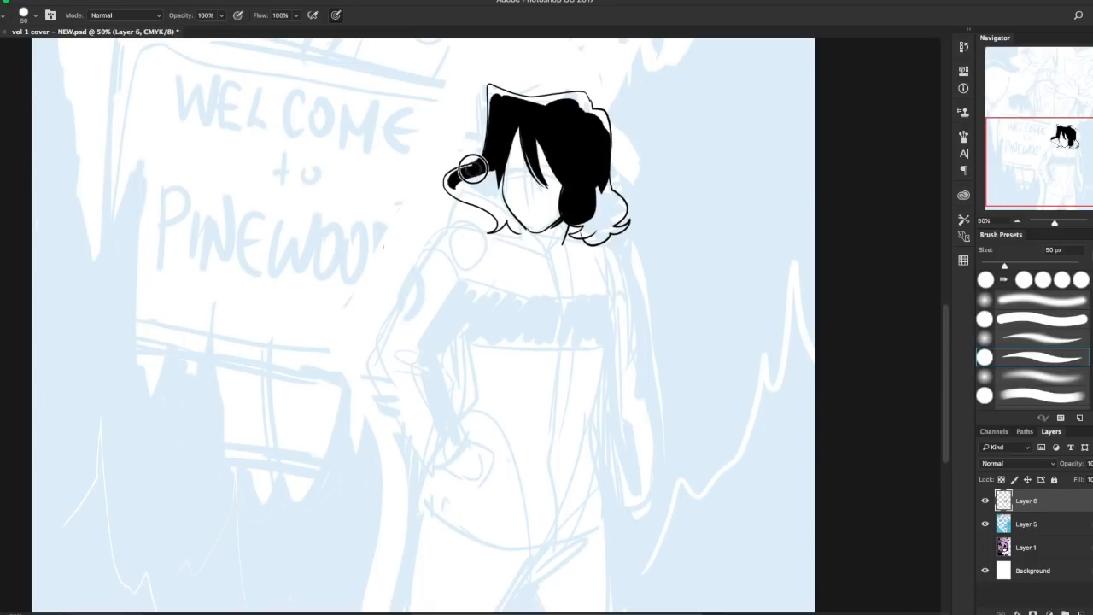
# Step: Fill the left lock, lower-right curls and lower-left lock solid black and touch up the top edge
pyautogui.moveTo(478, 168); pyautogui.dragTo(464, 192)
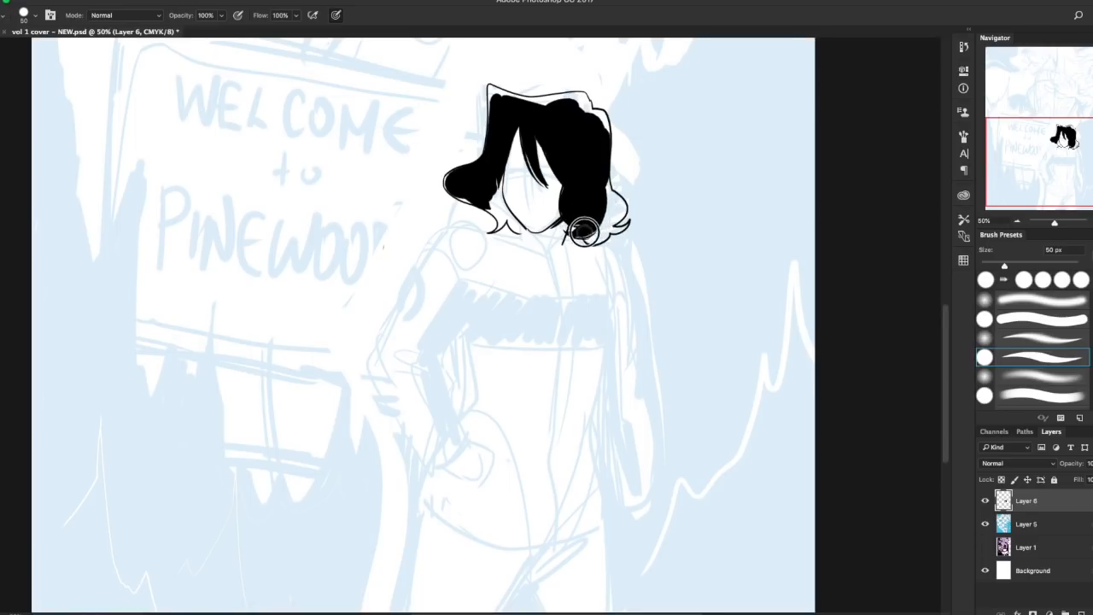
pyautogui.moveTo(584, 231); pyautogui.dragTo(601, 179)
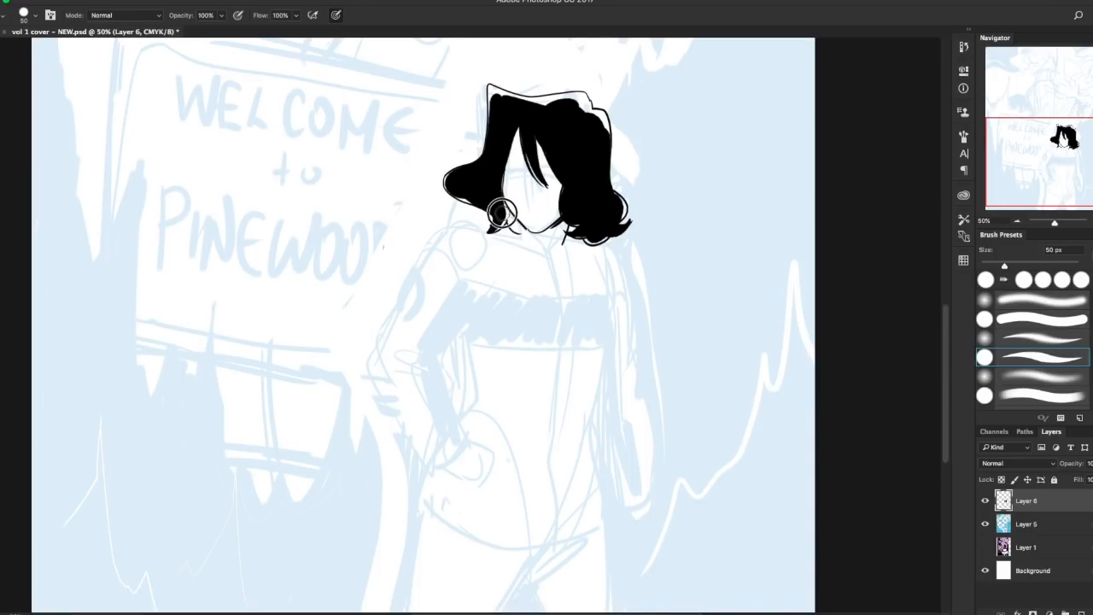
pyautogui.moveTo(504, 214); pyautogui.dragTo(621, 126)
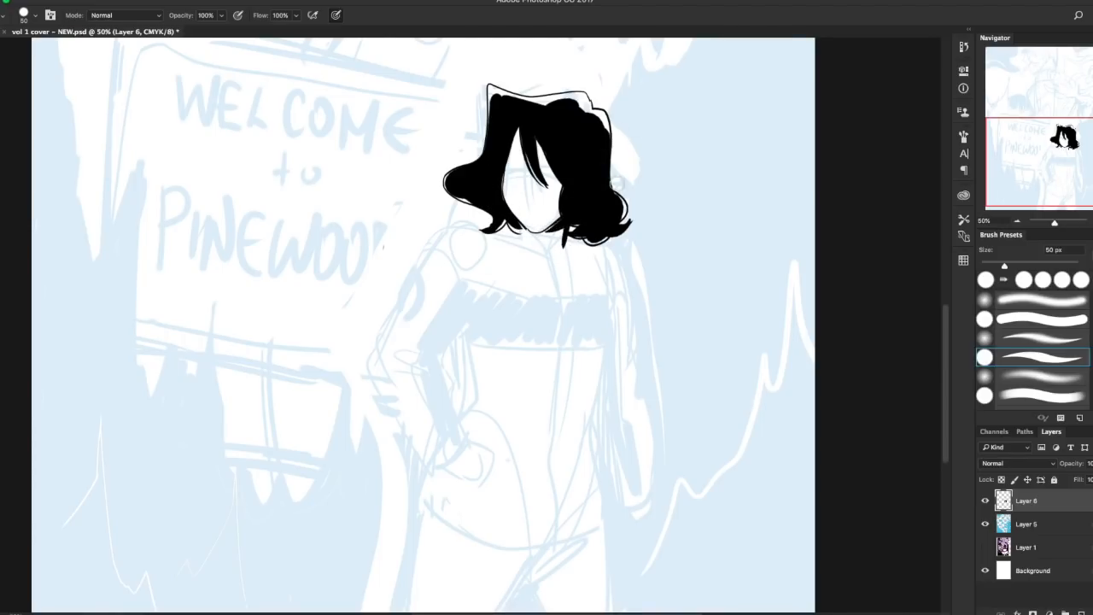
pyautogui.moveTo(687, 177)
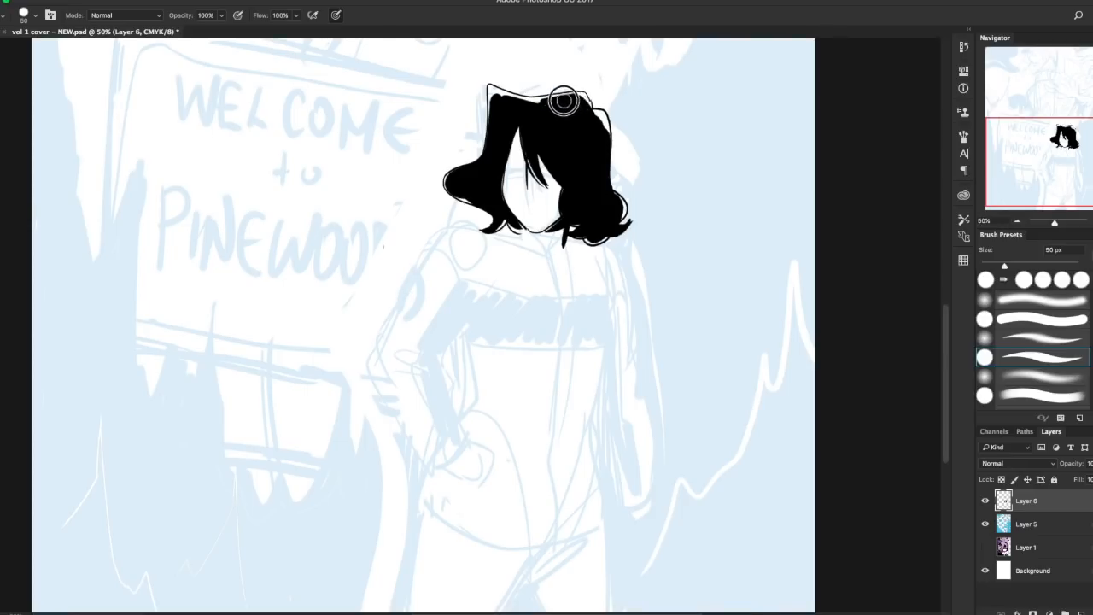
pyautogui.moveTo(1053, 220); pyautogui.dragTo(1052, 221)
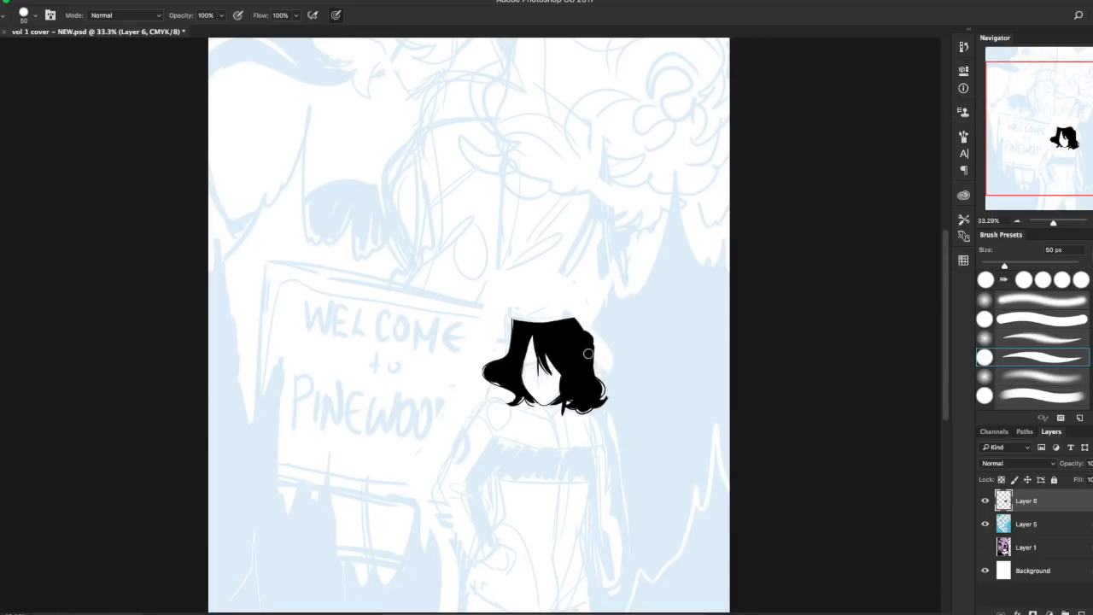
# Step: Add strokes below the blacked-in hair toward the collar and left arm area
pyautogui.moveTo(587, 352); pyautogui.dragTo(516, 318)
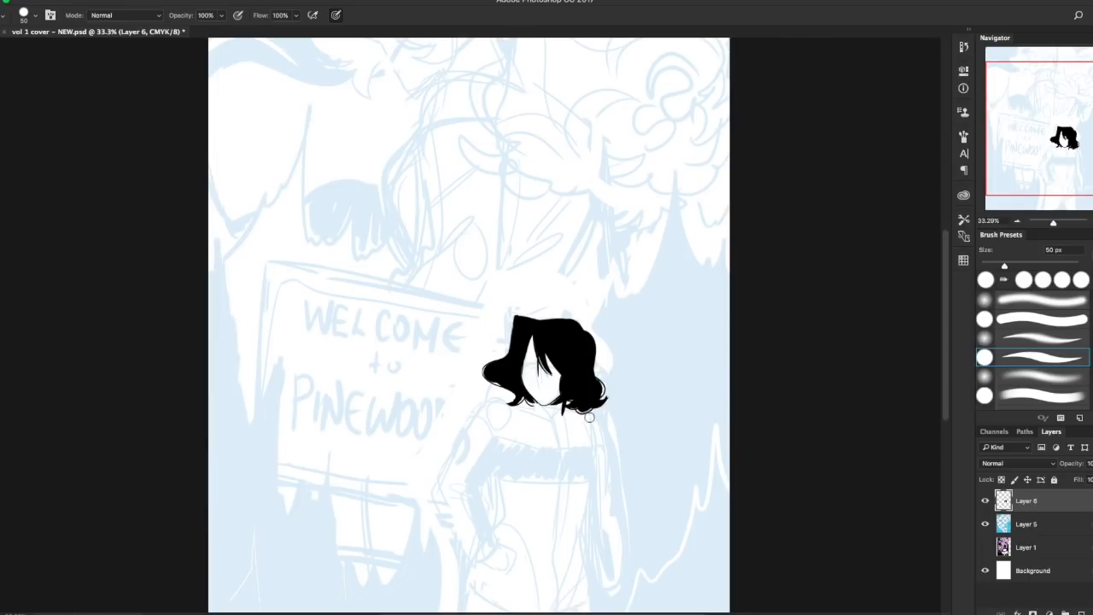
pyautogui.moveTo(598, 328)
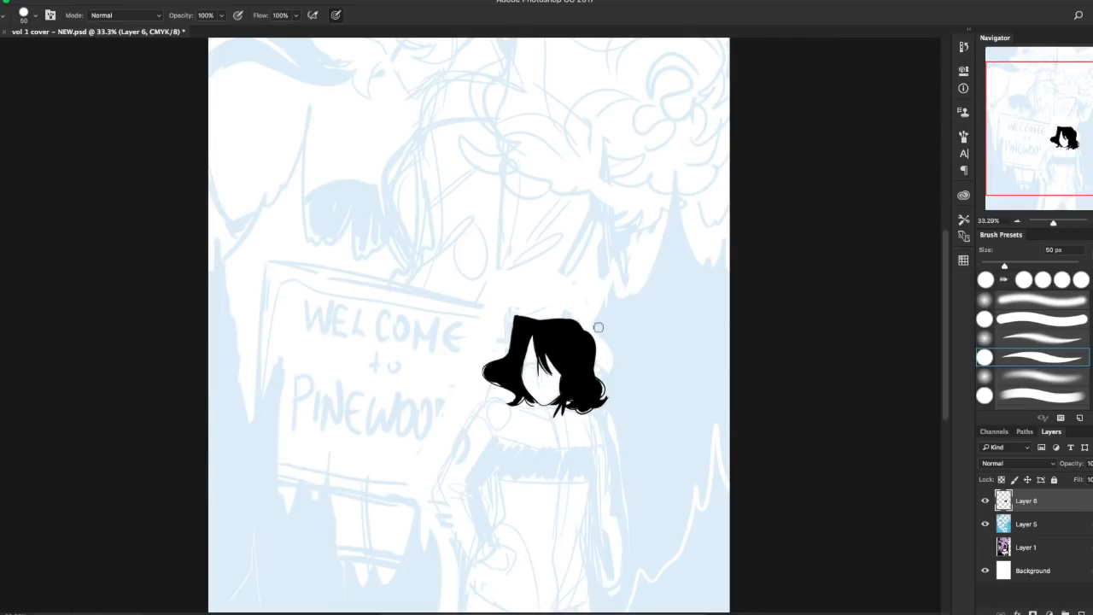
pyautogui.moveTo(495, 401); pyautogui.dragTo(443, 475)
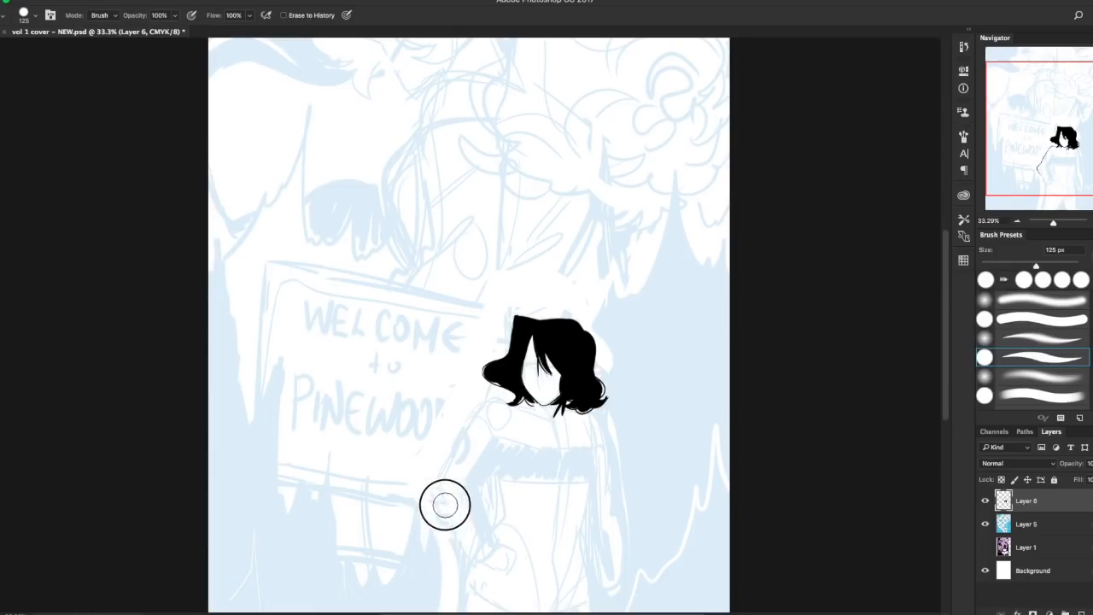
pyautogui.moveTo(502, 421)
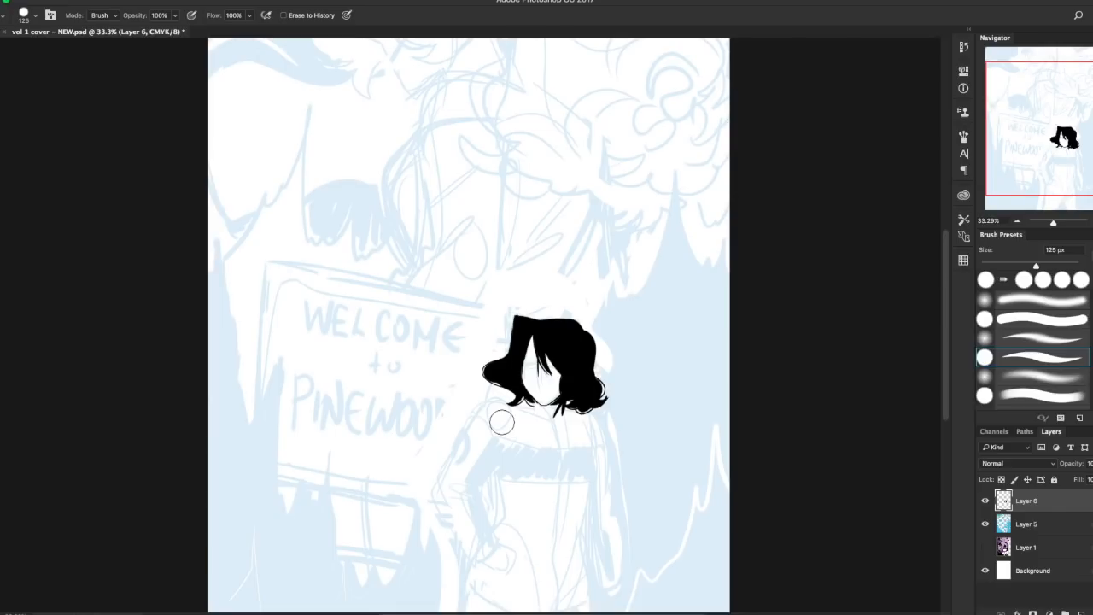
pyautogui.moveTo(748, 352)
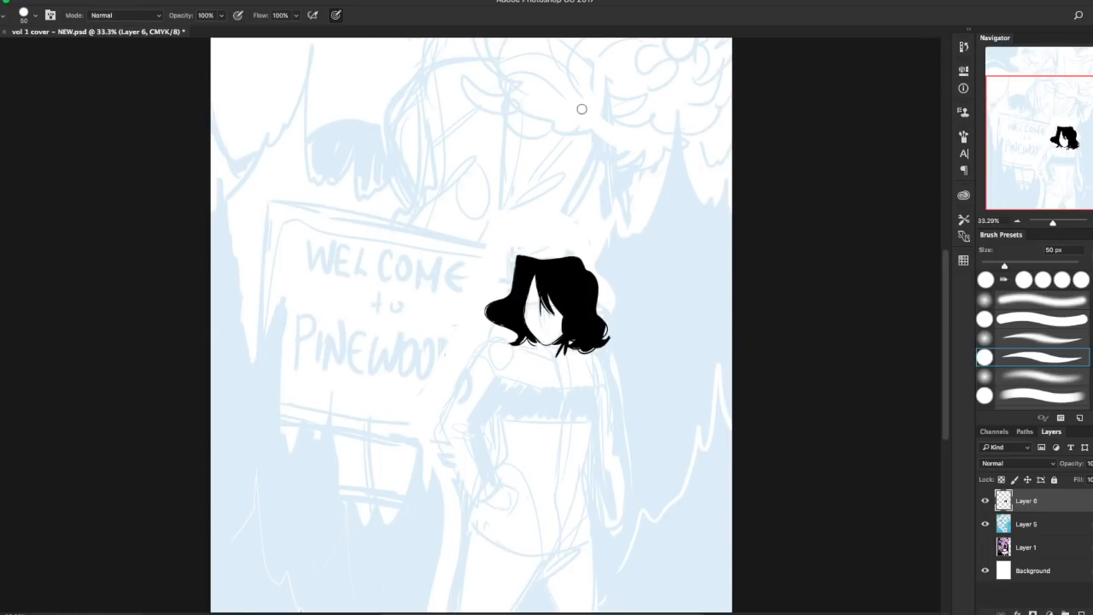
pyautogui.moveTo(532, 352)
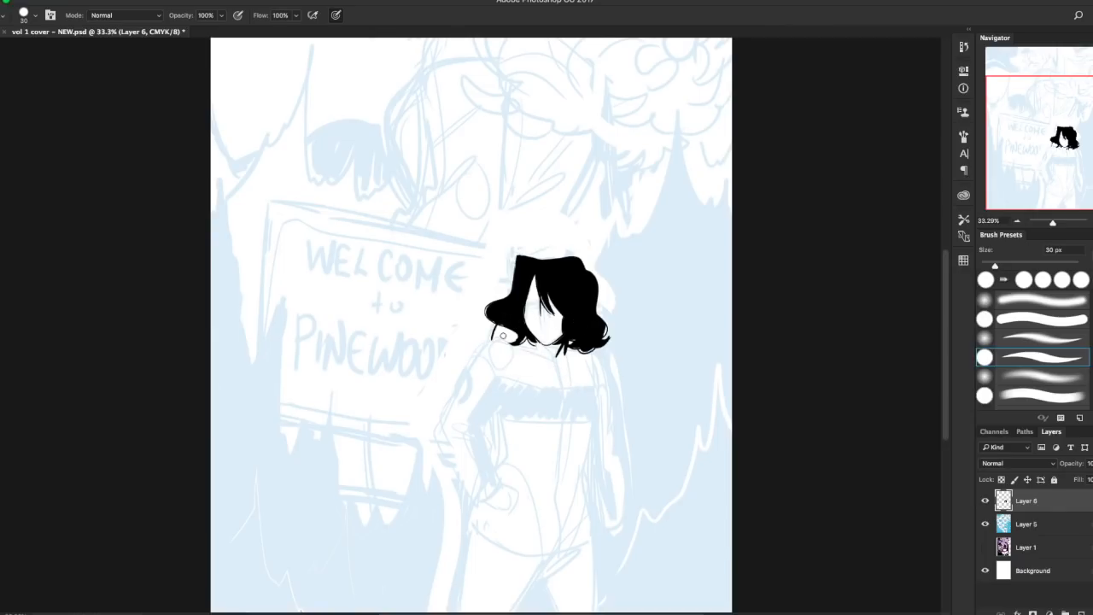
# Step: Ink the collar and neckline, then the hoodie's right edge down the torso
pyautogui.moveTo(503, 338); pyautogui.dragTo(555, 358)
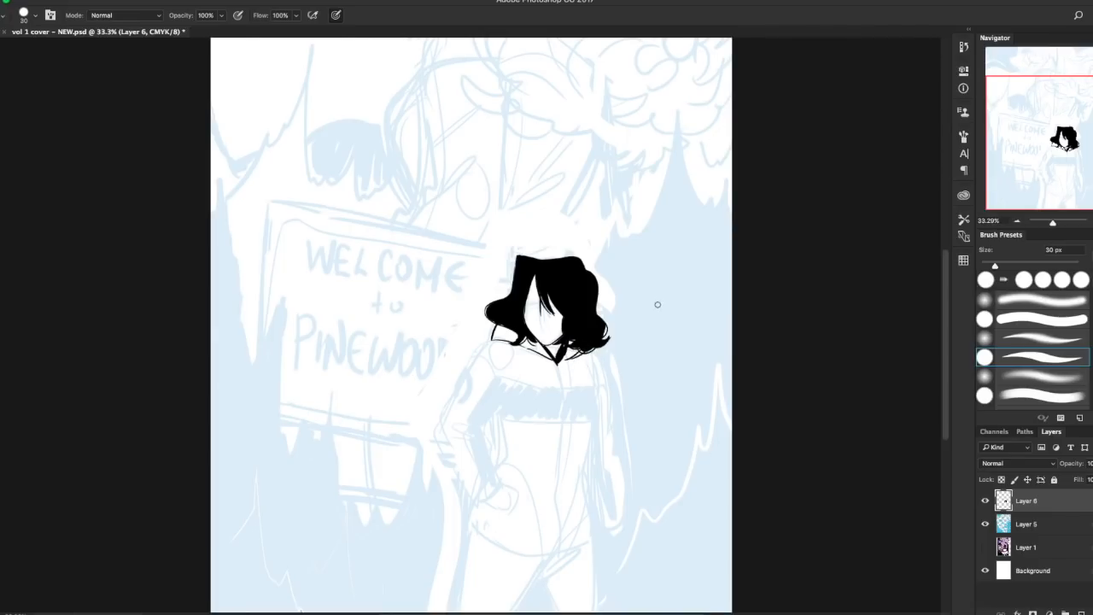
pyautogui.moveTo(598, 352); pyautogui.dragTo(608, 418)
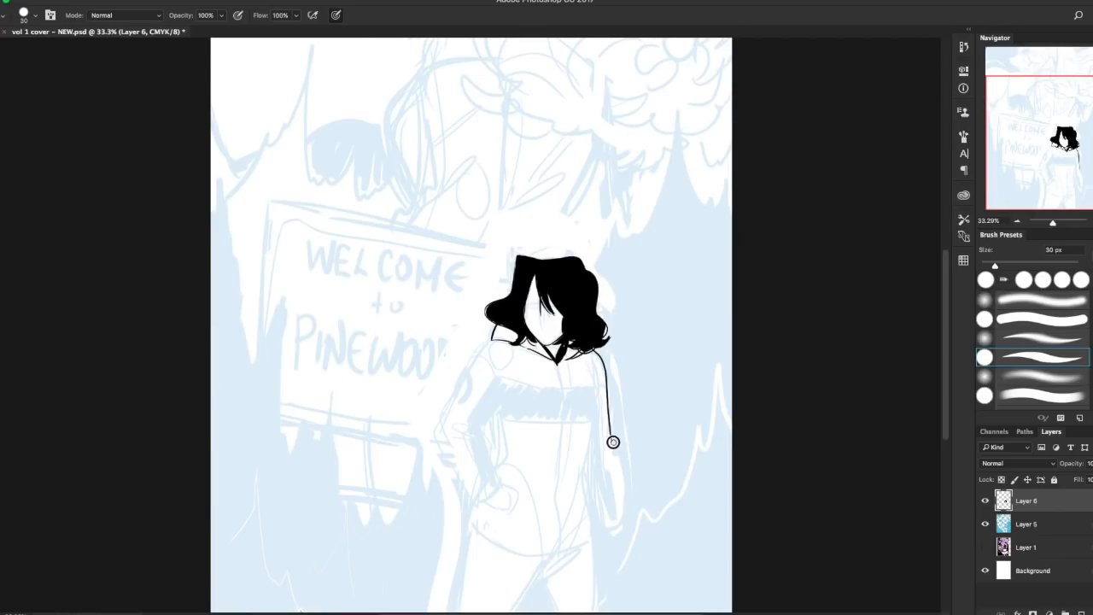
pyautogui.moveTo(611, 440); pyautogui.dragTo(618, 509)
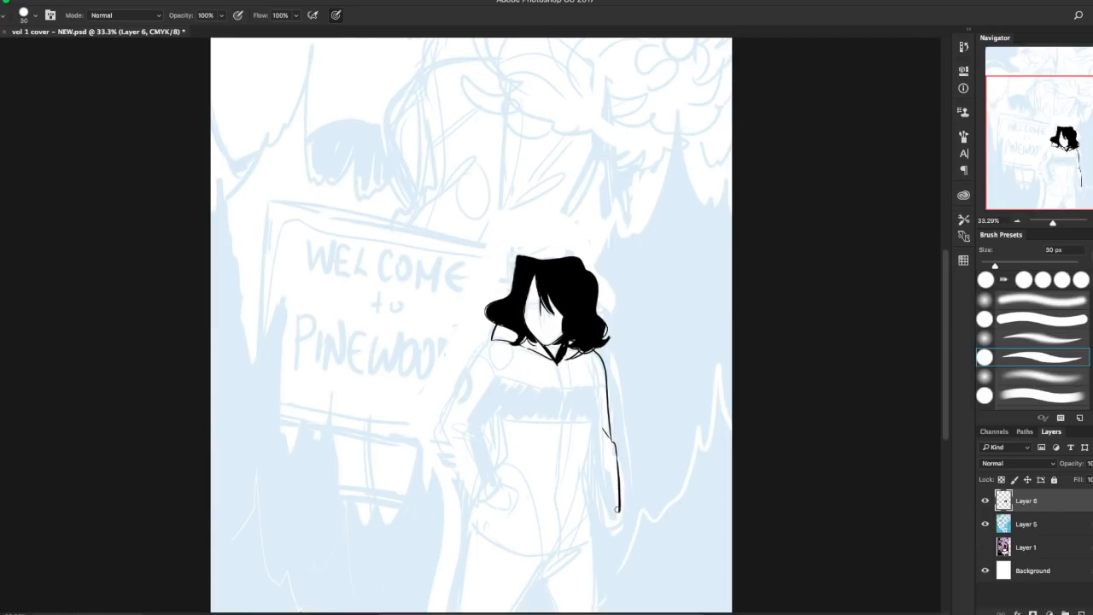
pyautogui.moveTo(614, 508); pyautogui.dragTo(596, 396)
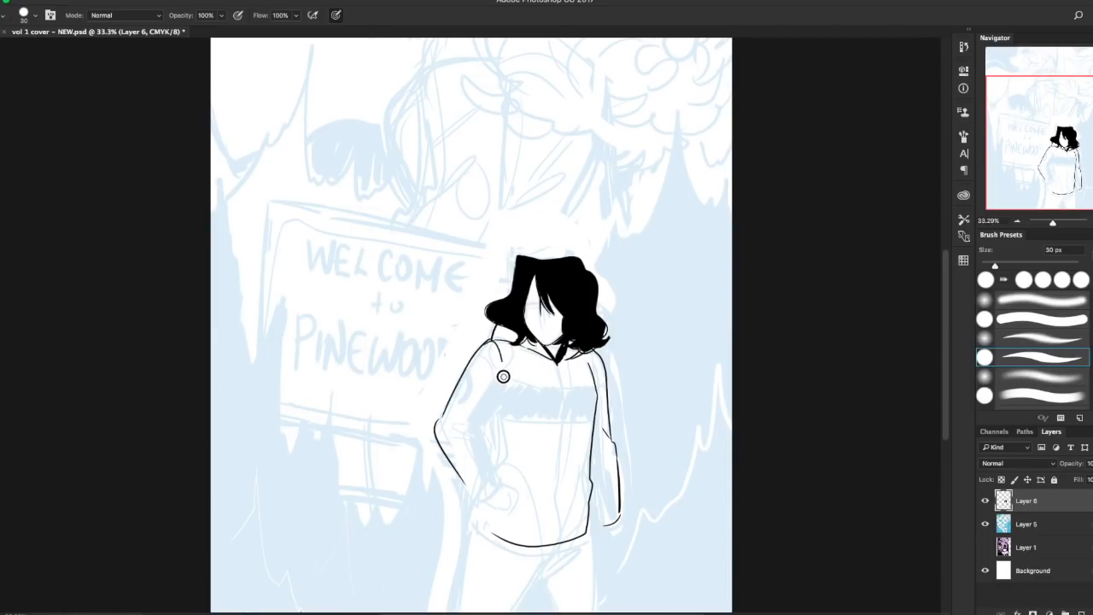
# Step: Add detail lines on the hoodie front and ink the pocket edge at lower left
pyautogui.moveTo(504, 376); pyautogui.dragTo(485, 435)
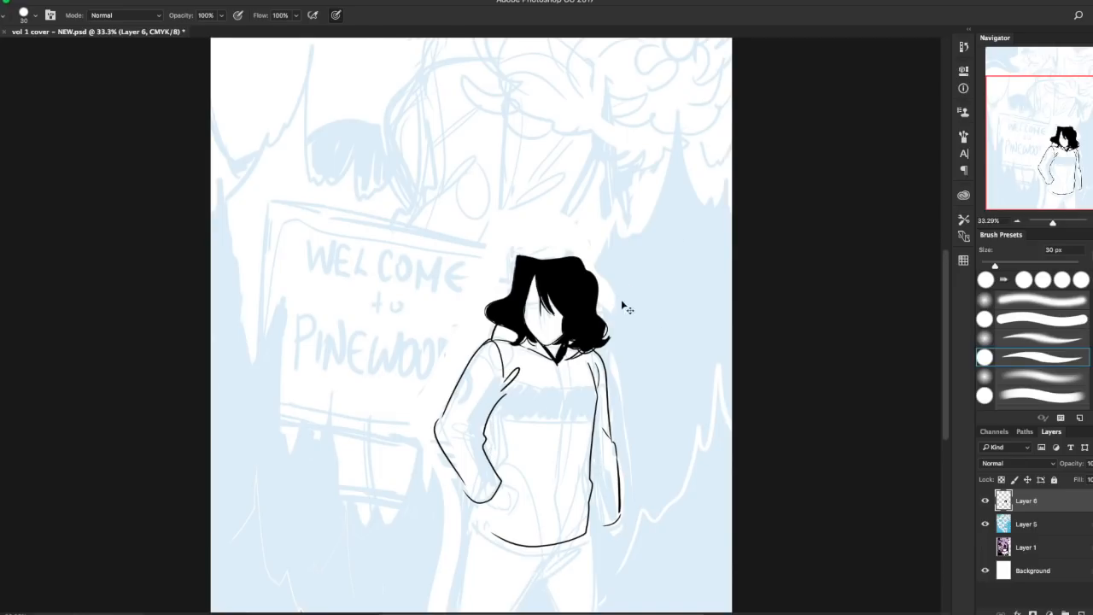
pyautogui.moveTo(481, 503)
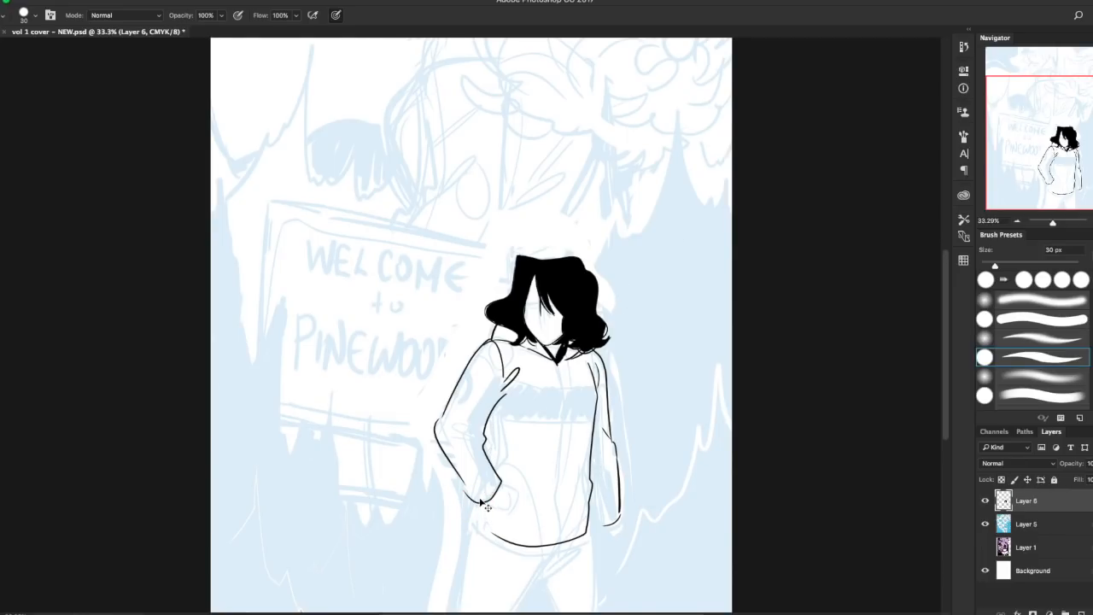
pyautogui.moveTo(482, 503); pyautogui.dragTo(536, 536)
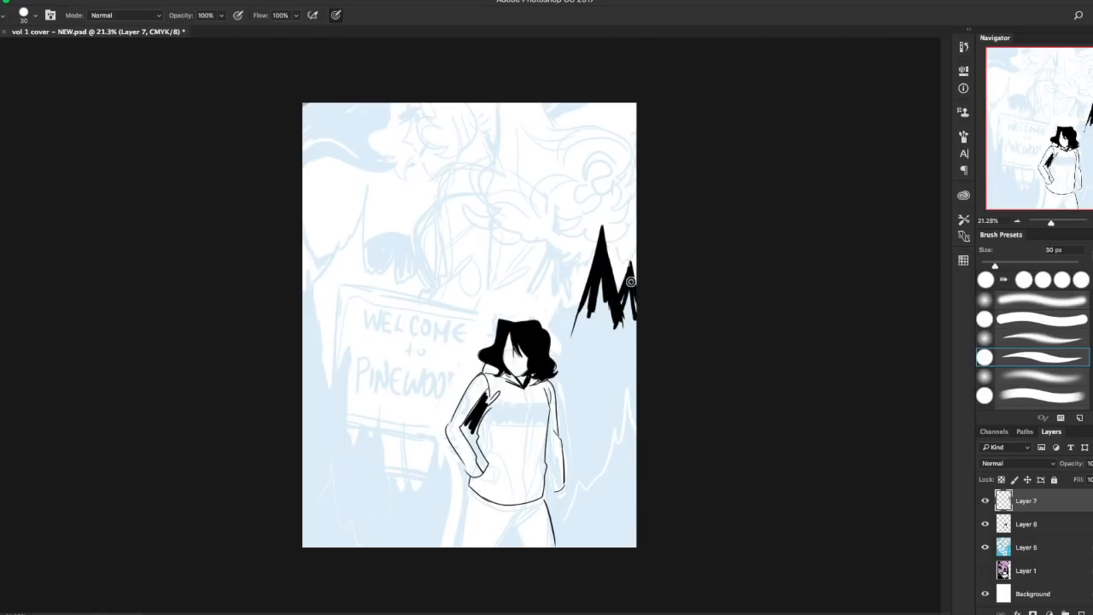
pyautogui.moveTo(625, 218)
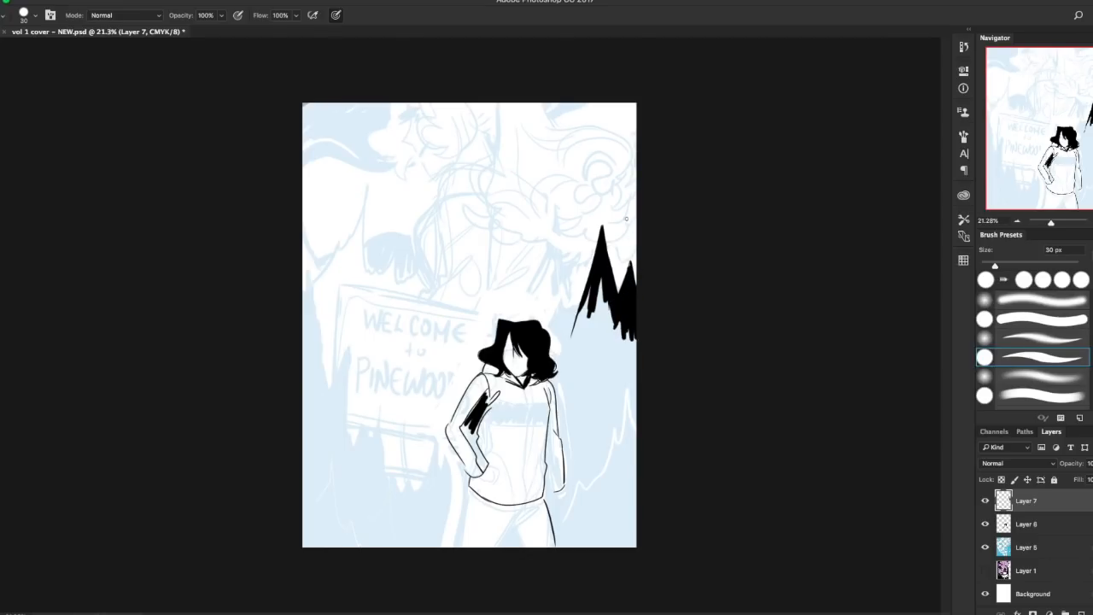
# Step: Paint the spiky black tree cluster along the right edge beside the character's head
pyautogui.moveTo(547, 341); pyautogui.dragTo(581, 282)
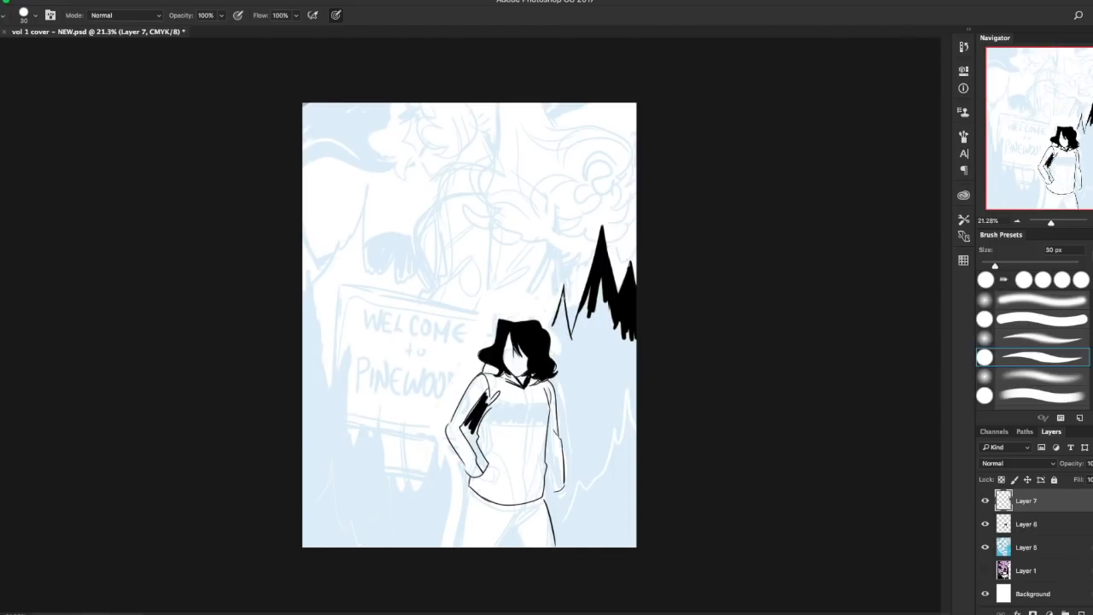
pyautogui.moveTo(563, 316)
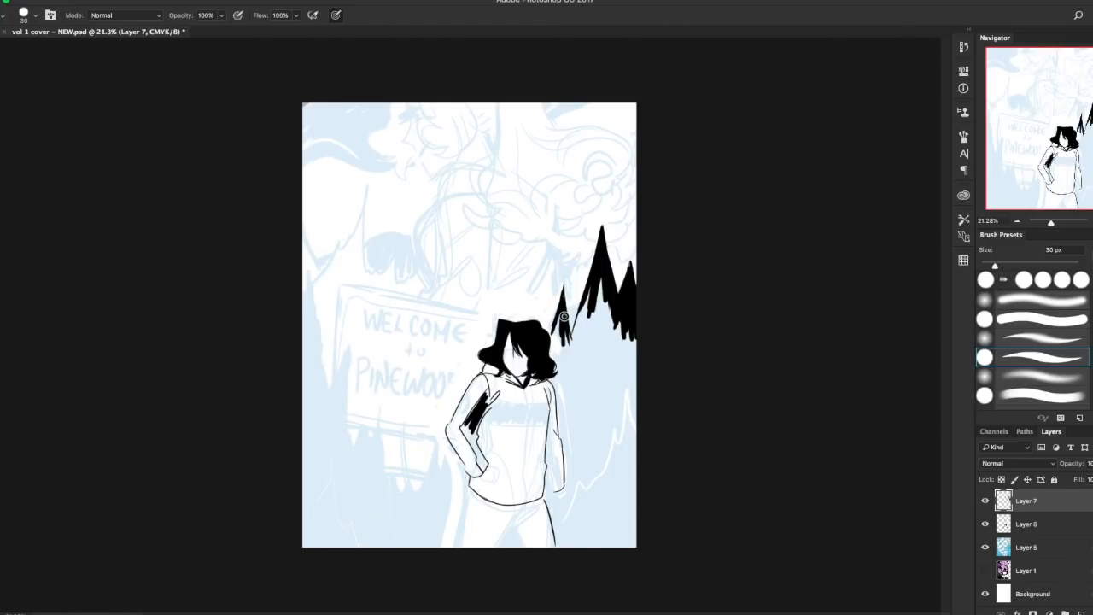
pyautogui.moveTo(563, 333); pyautogui.dragTo(592, 280)
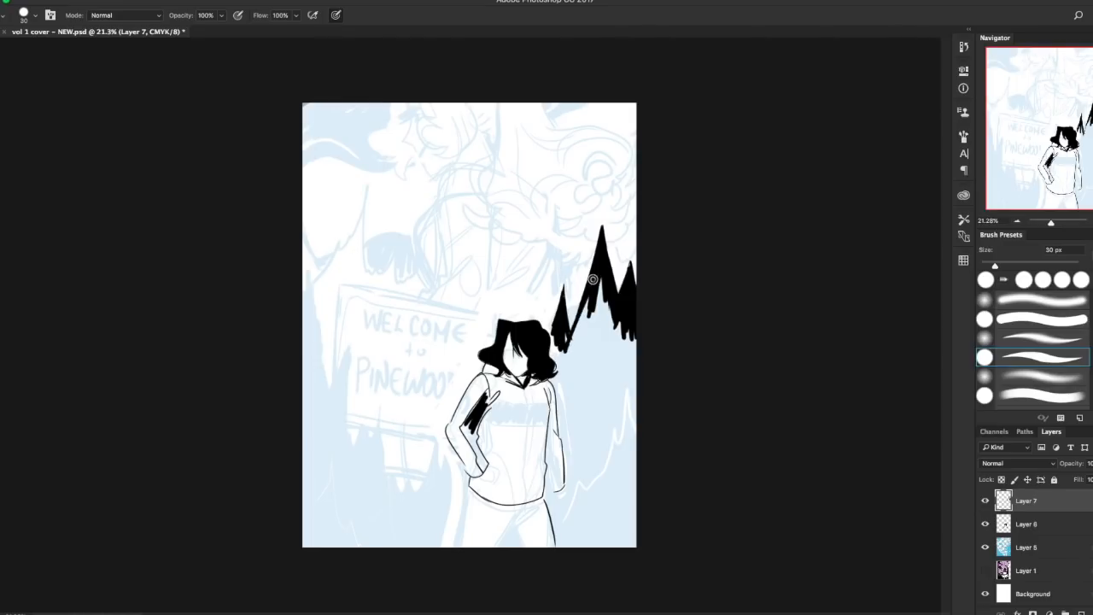
pyautogui.moveTo(594, 280); pyautogui.dragTo(594, 319)
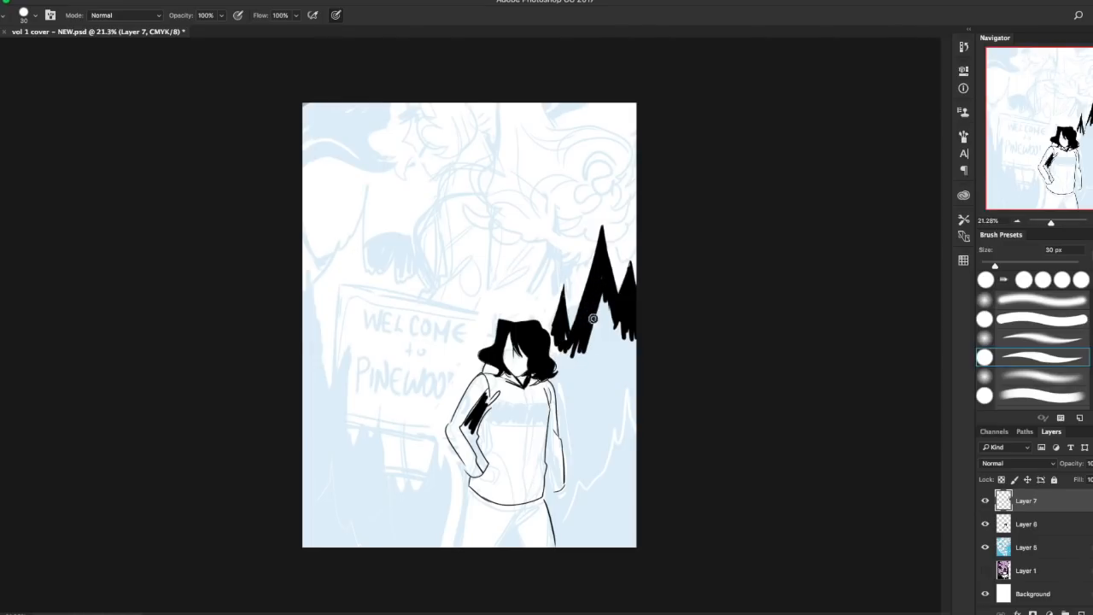
pyautogui.moveTo(592, 320); pyautogui.dragTo(629, 372)
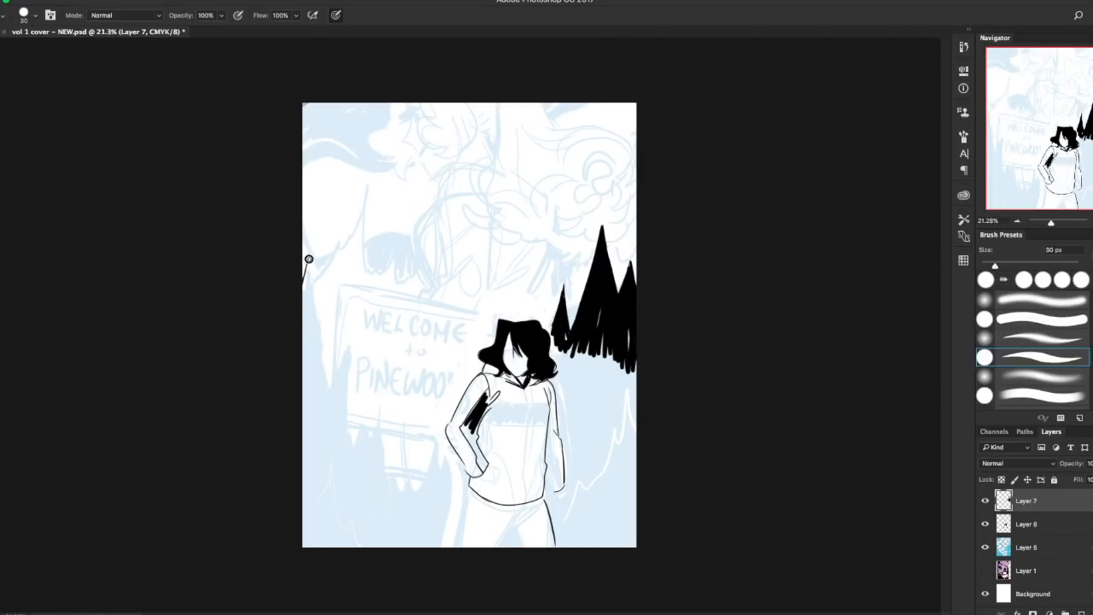
# Step: Paint tall solid black trees down the left edge of the cover
pyautogui.moveTo(309, 260); pyautogui.dragTo(323, 389)
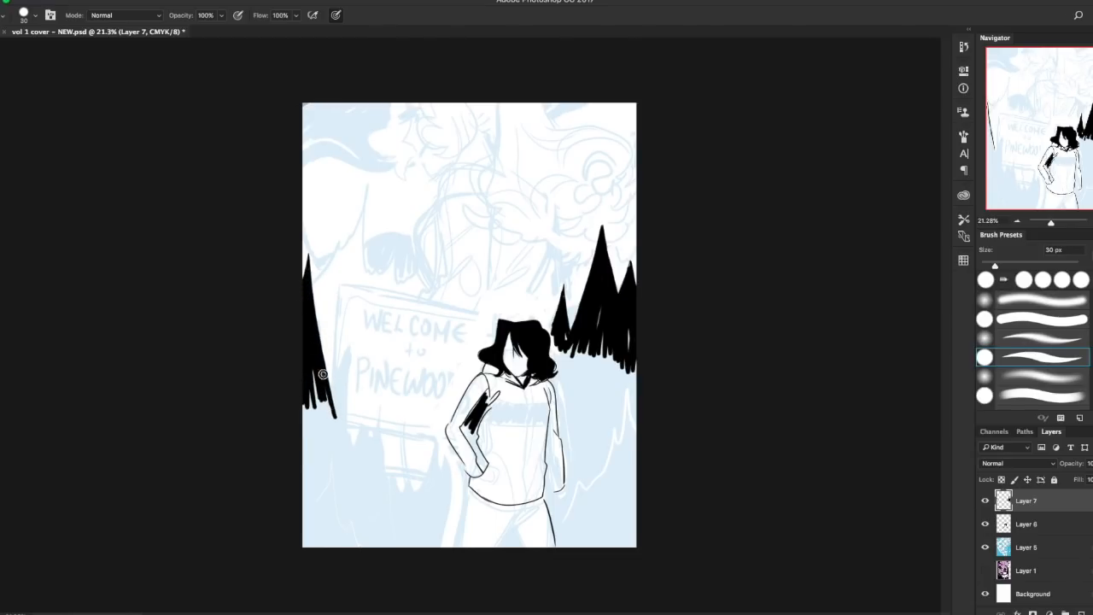
pyautogui.moveTo(323, 372); pyautogui.dragTo(305, 441)
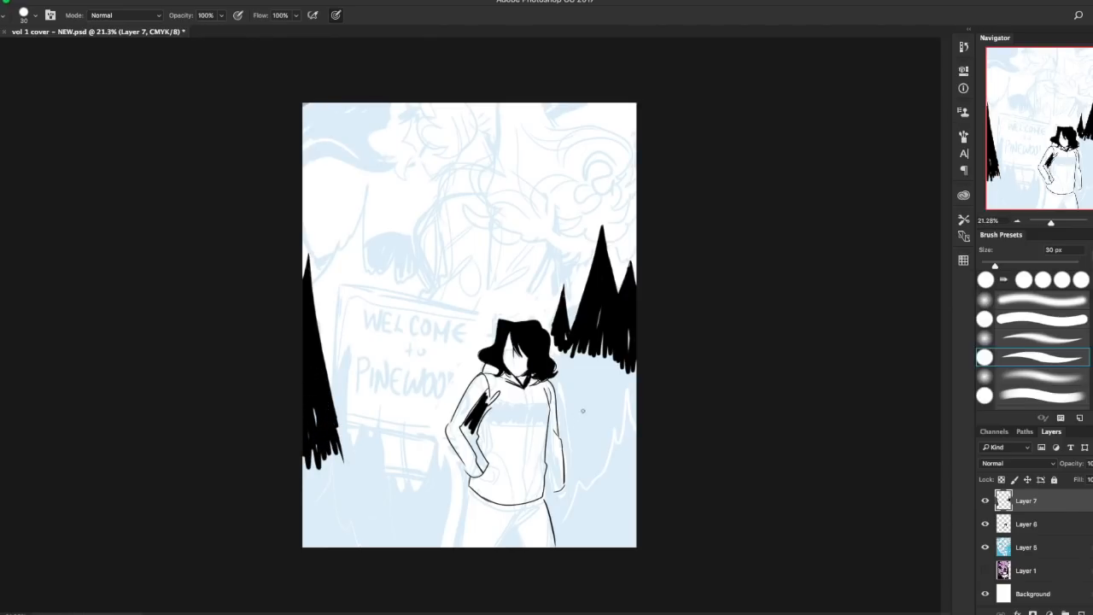
pyautogui.moveTo(349, 367); pyautogui.dragTo(362, 474)
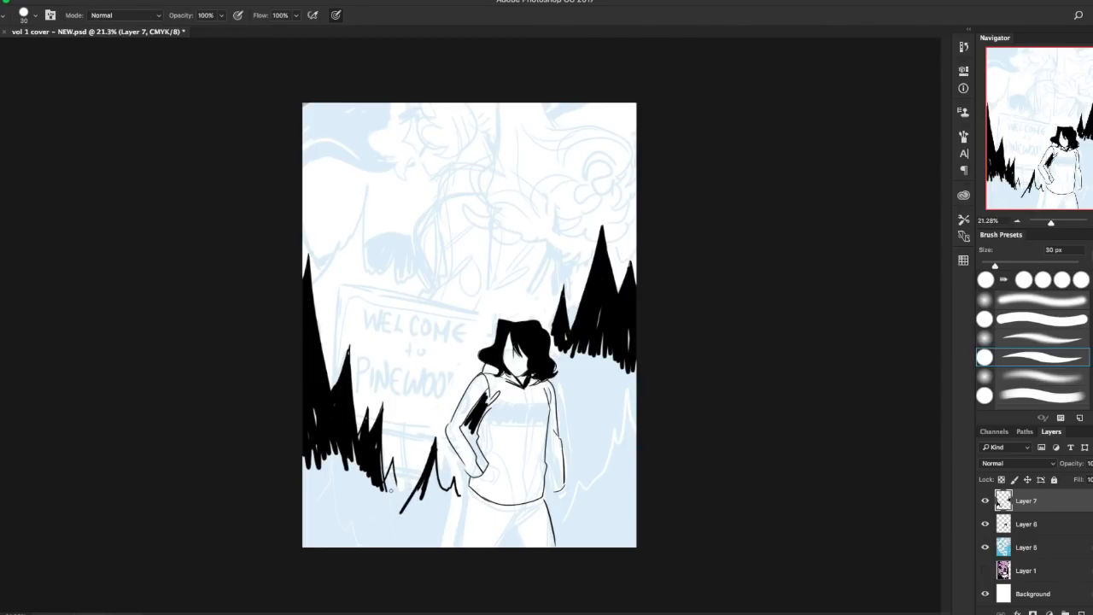
# Step: Fill a jagged black thicket across the lower left and finish the tree masses
pyautogui.moveTo(396, 491); pyautogui.dragTo(427, 512)
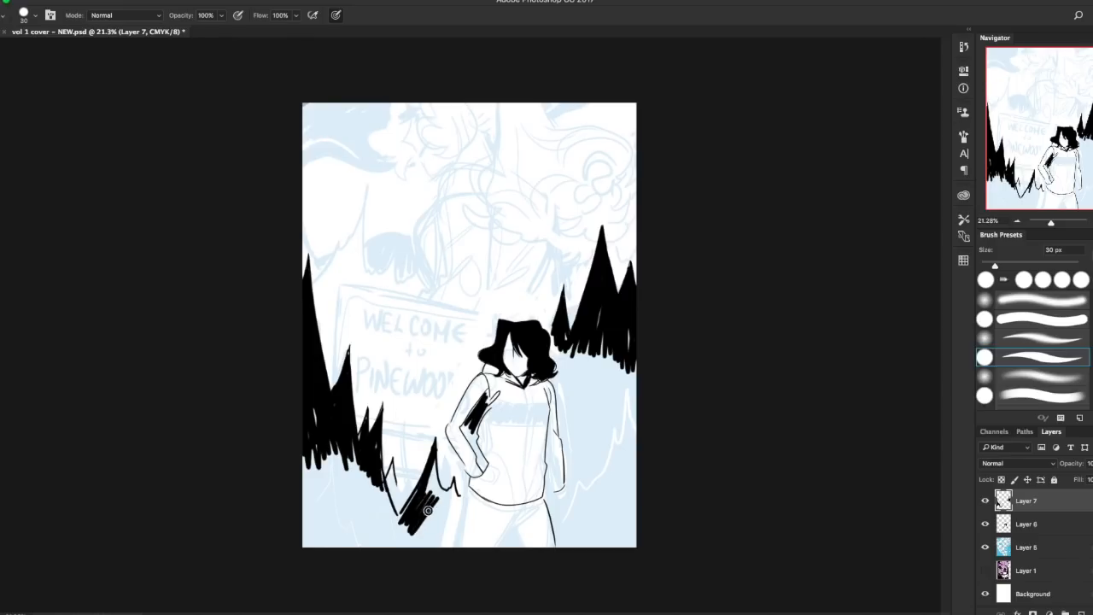
pyautogui.moveTo(427, 509); pyautogui.dragTo(434, 451)
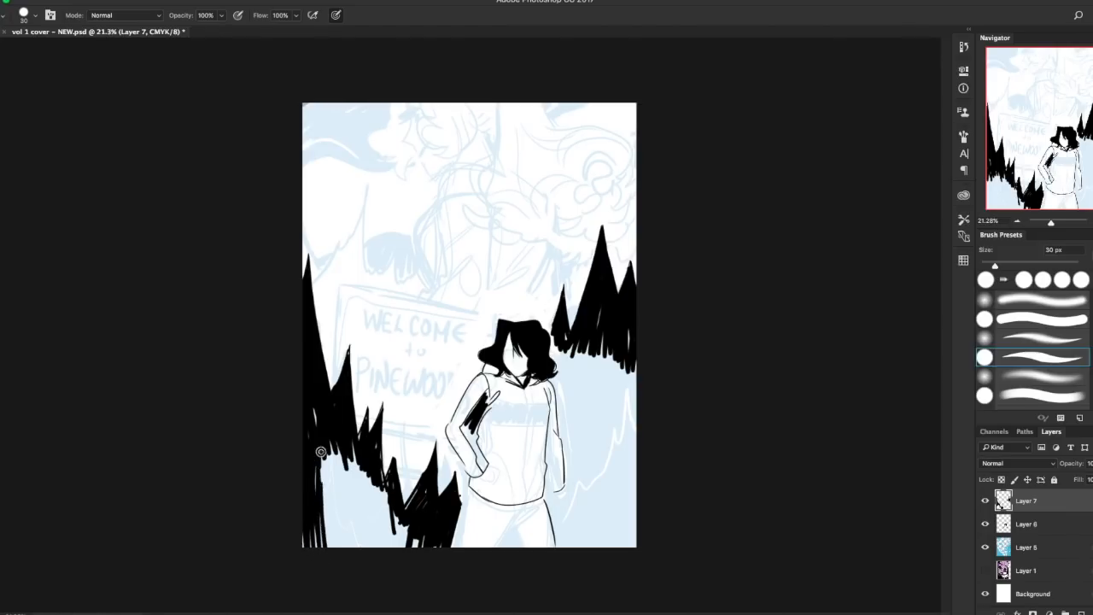
pyautogui.moveTo(321, 451); pyautogui.dragTo(362, 542)
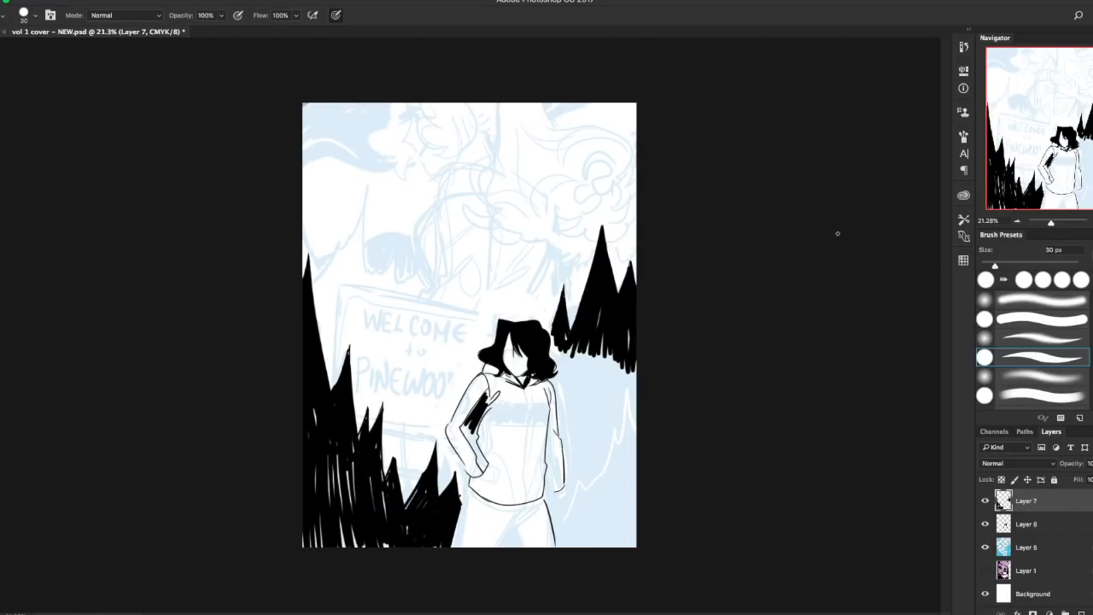
pyautogui.moveTo(555, 349)
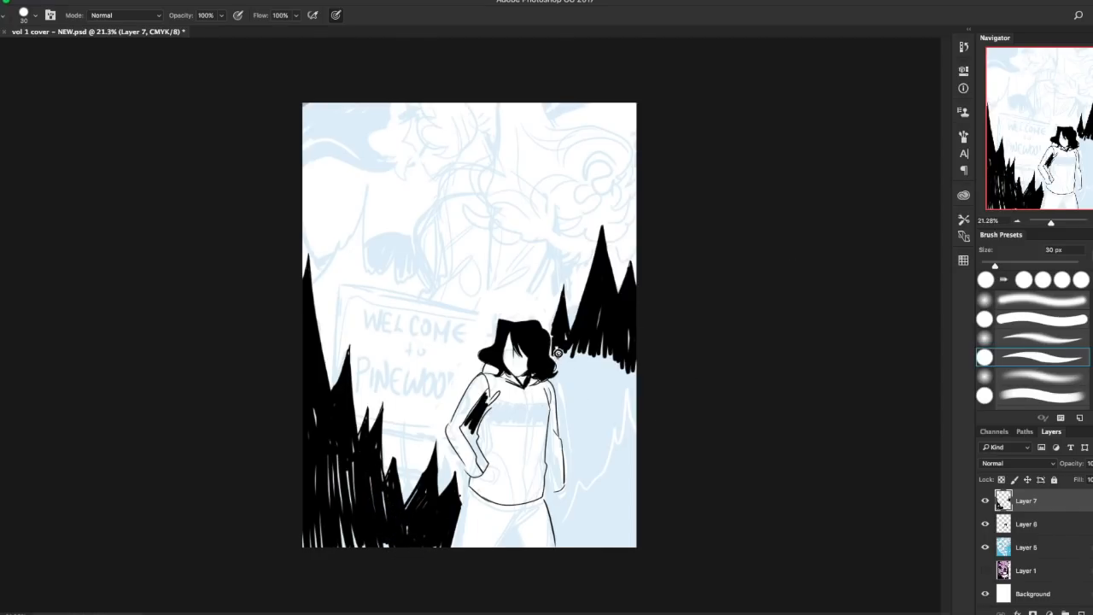
pyautogui.moveTo(560, 351); pyautogui.dragTo(589, 333)
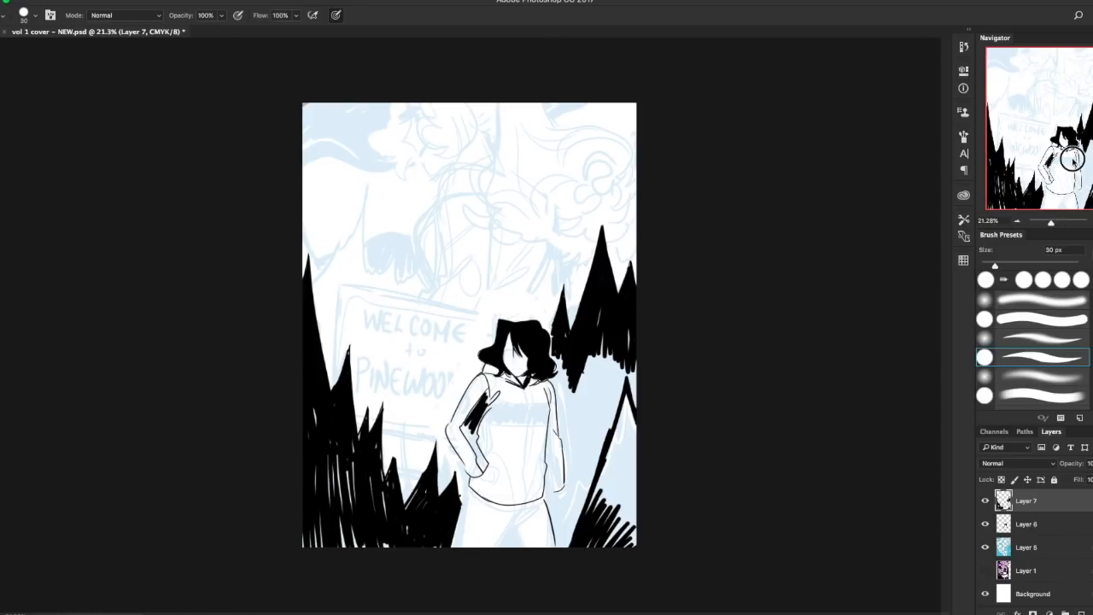
pyautogui.moveTo(314, 307); pyautogui.dragTo(369, 194)
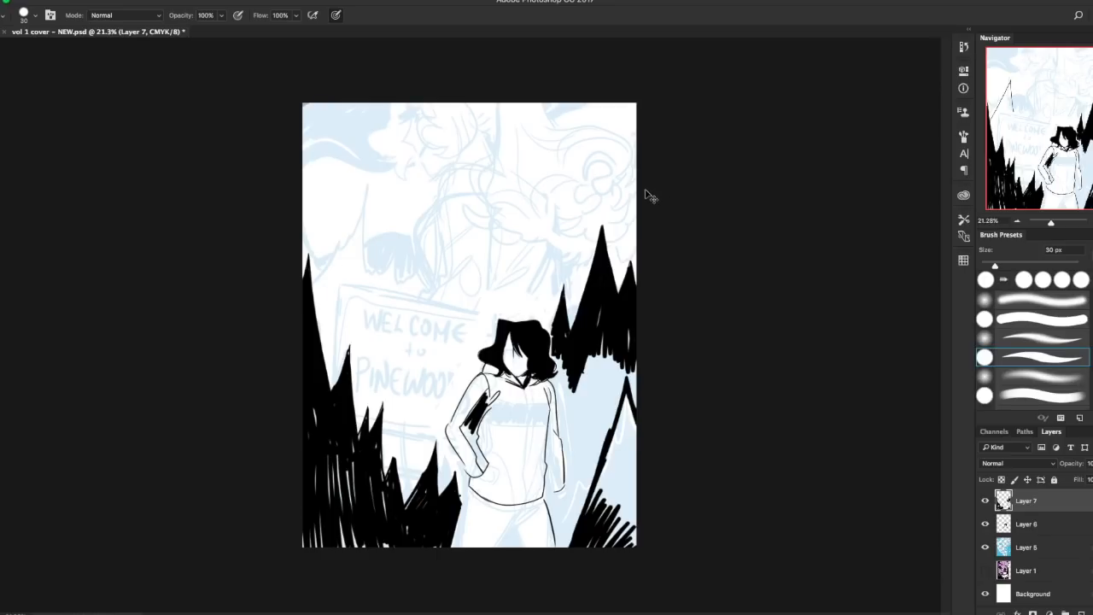
# Step: Outline a zigzag of peaked mountain shapes above the welcome sign at upper left
pyautogui.moveTo(316, 316); pyautogui.dragTo(372, 213)
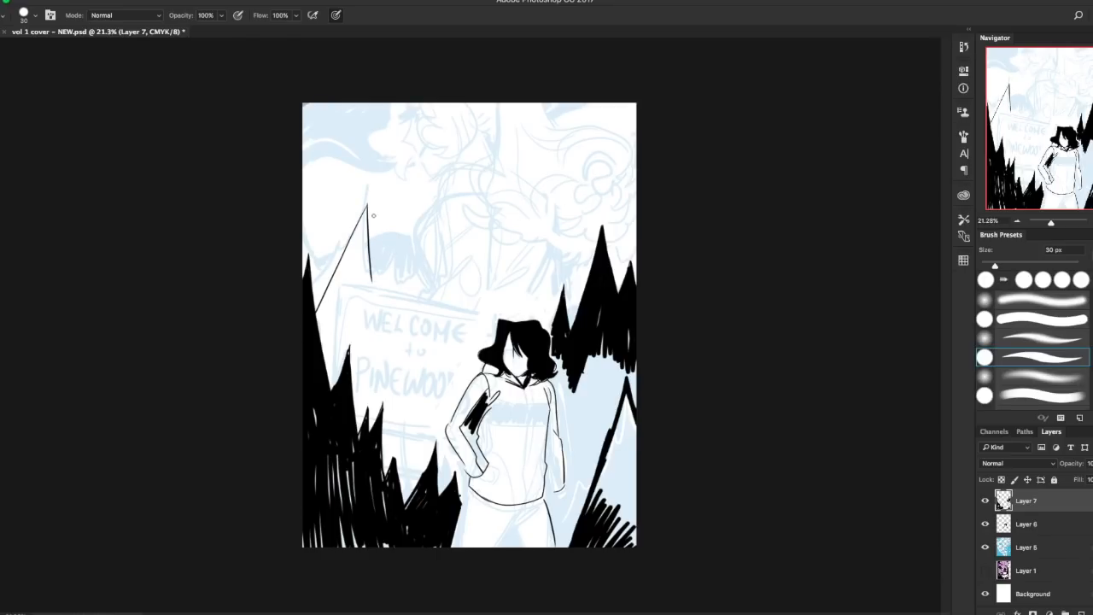
pyautogui.moveTo(376, 287)
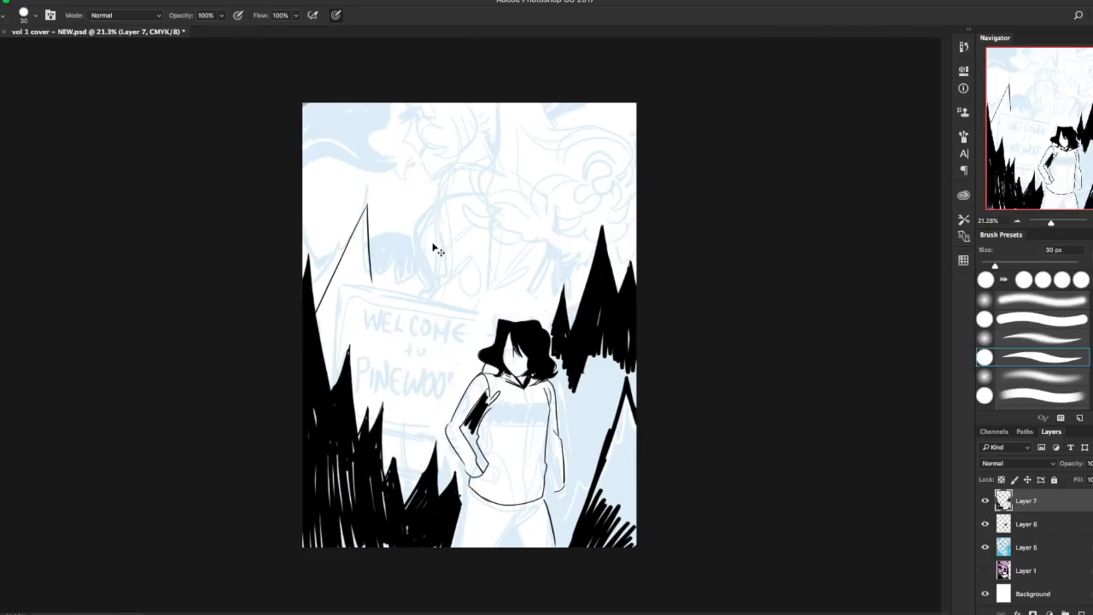
pyautogui.moveTo(384, 222); pyautogui.dragTo(375, 273)
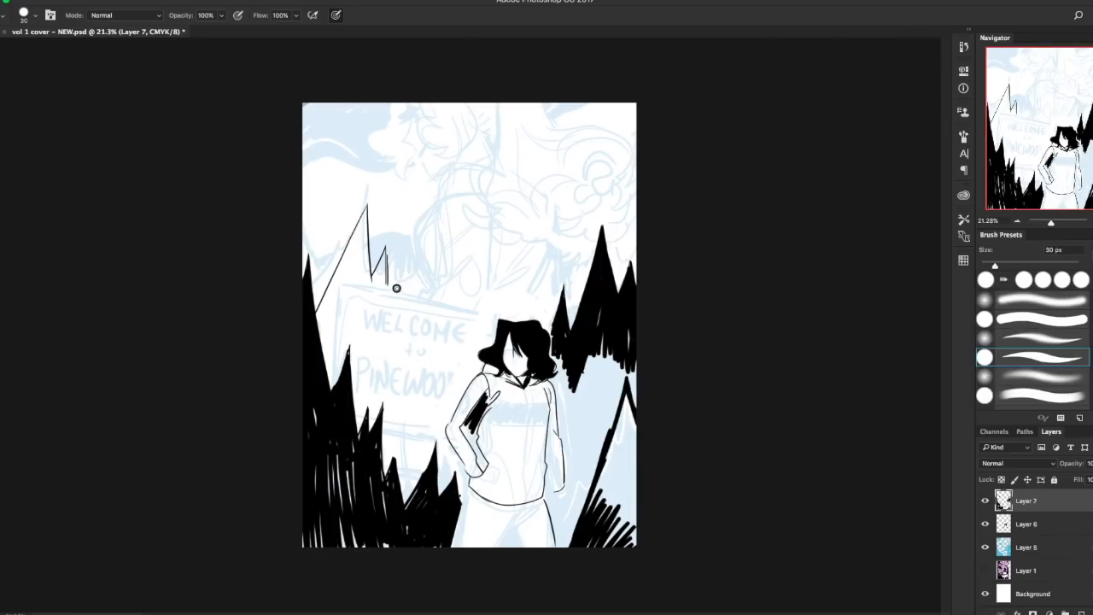
pyautogui.moveTo(384, 299); pyautogui.dragTo(414, 247)
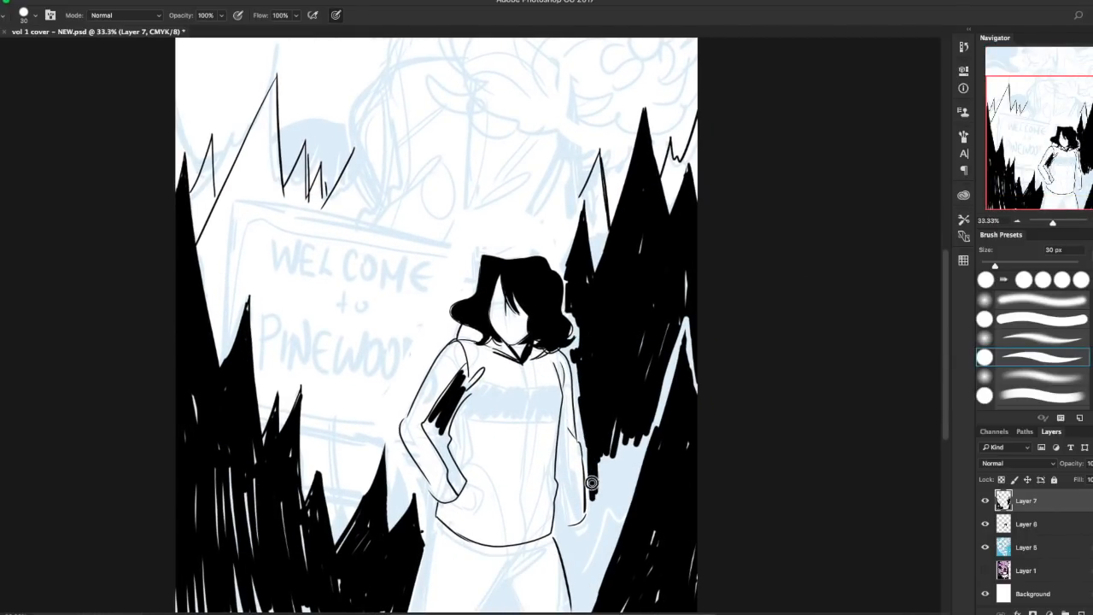
pyautogui.moveTo(591, 482); pyautogui.dragTo(628, 447)
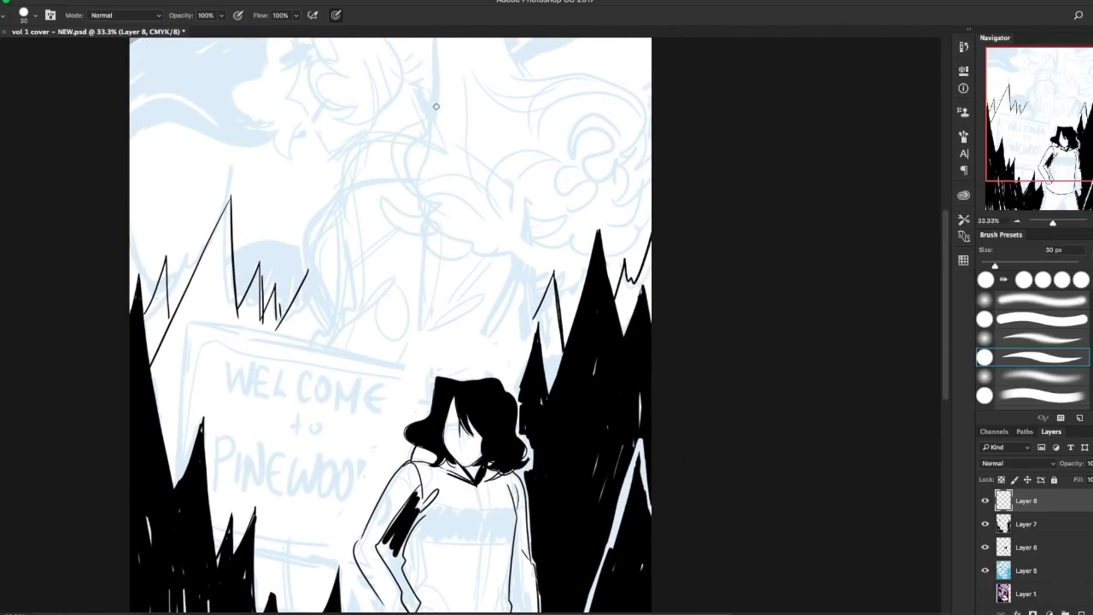
pyautogui.moveTo(420, 140)
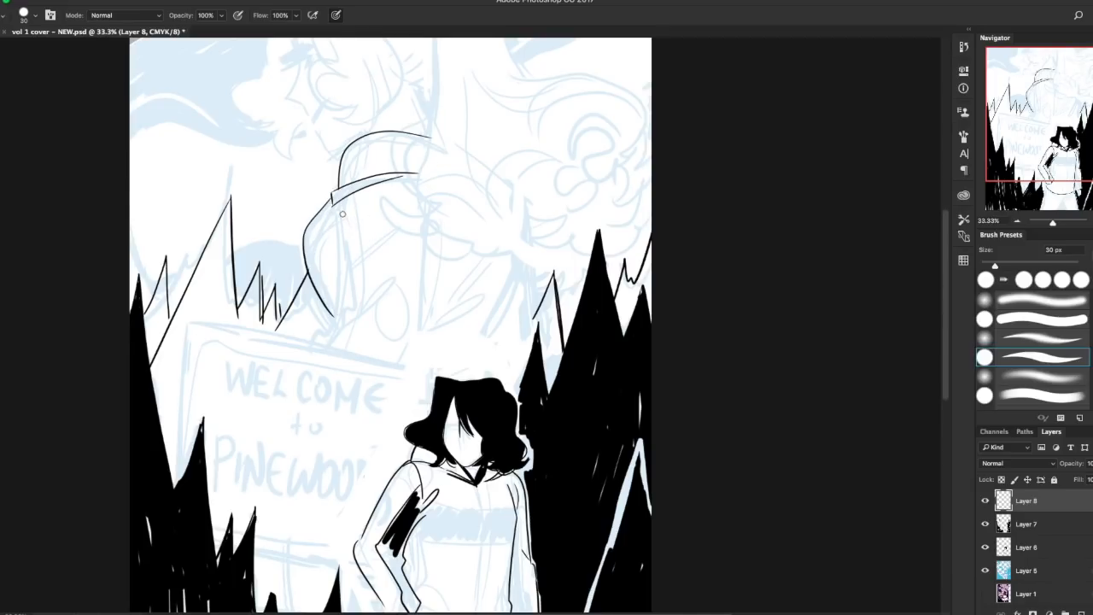
# Step: Ink the looming figure's head curve, left strands and upper outline with curling hair at right
pyautogui.moveTo(342, 211); pyautogui.dragTo(328, 317)
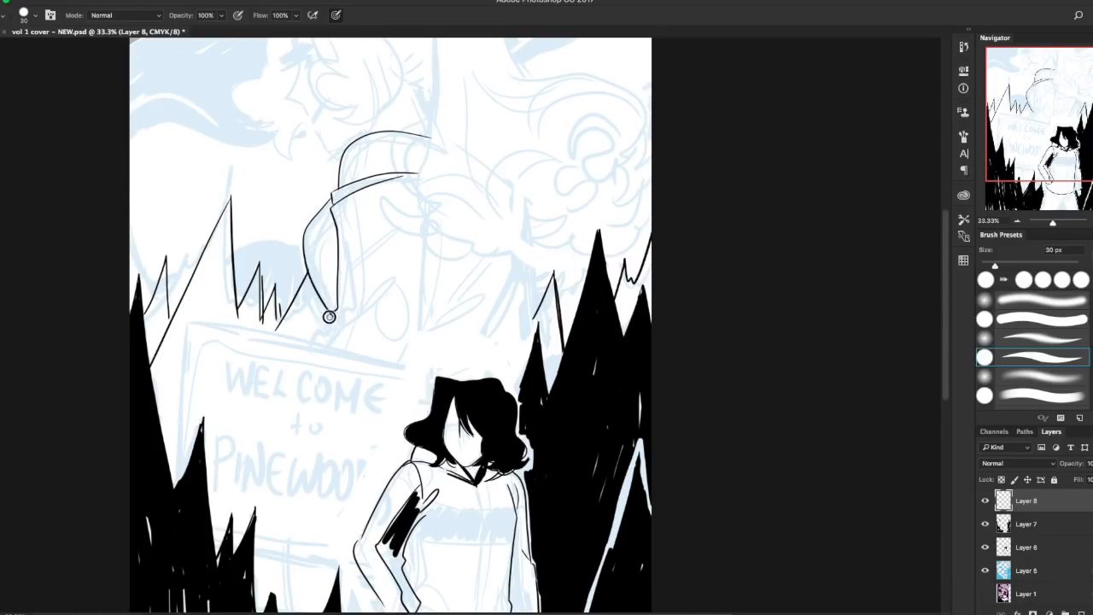
pyautogui.moveTo(333, 321); pyautogui.dragTo(401, 273)
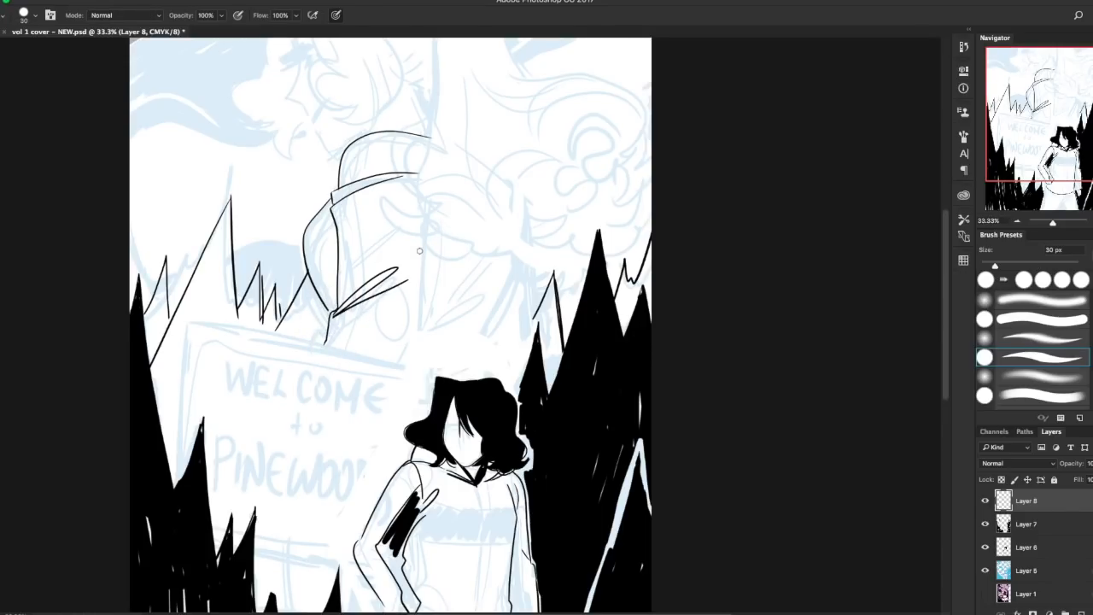
pyautogui.moveTo(418, 253); pyautogui.dragTo(418, 354)
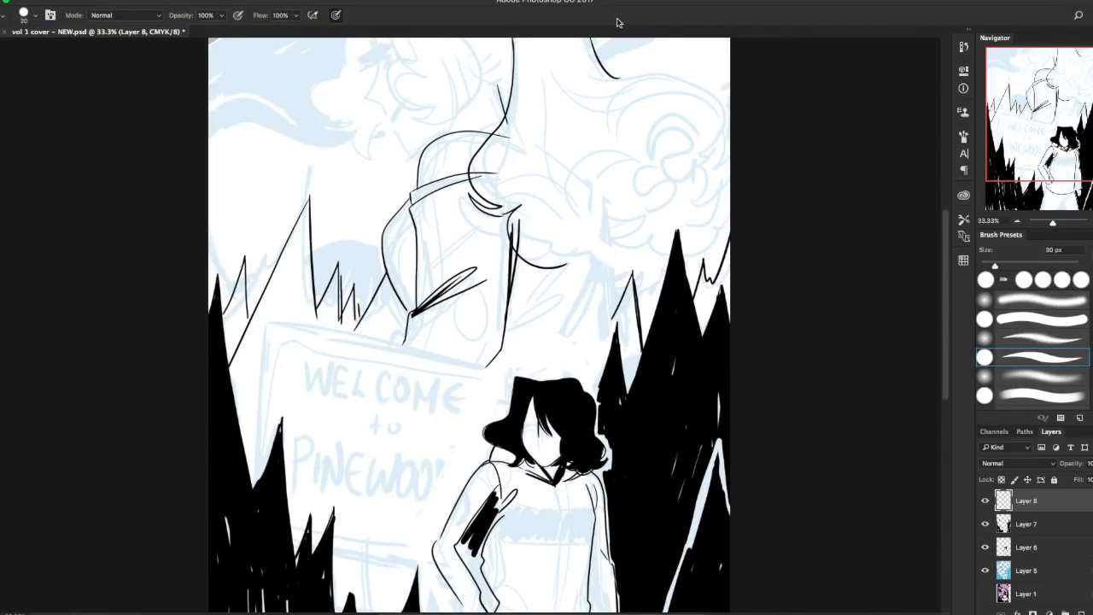
pyautogui.moveTo(580, 72); pyautogui.dragTo(730, 135)
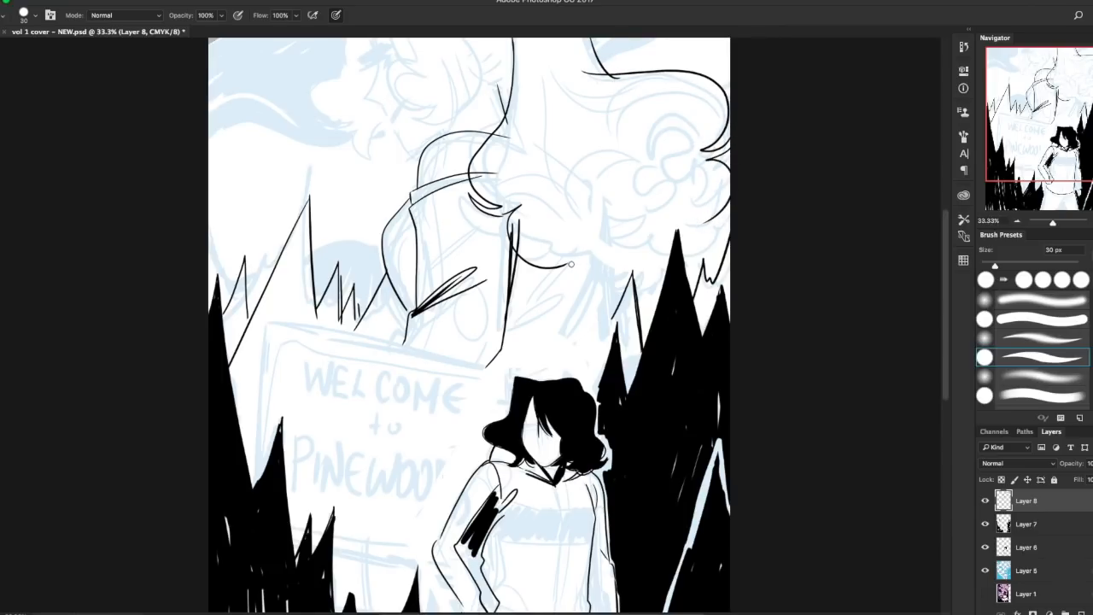
pyautogui.moveTo(570, 263); pyautogui.dragTo(707, 225)
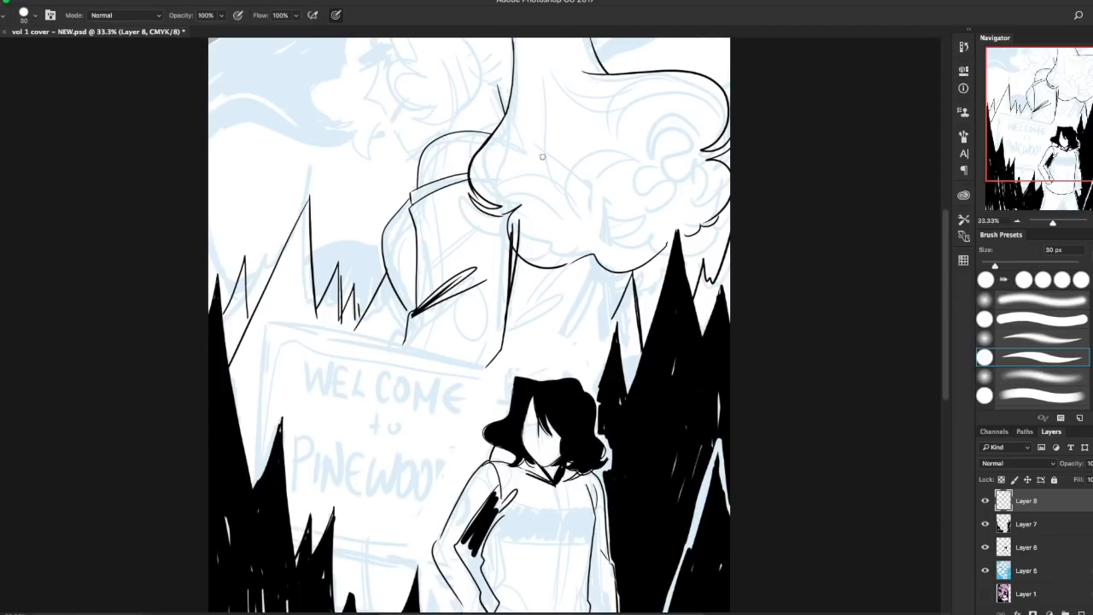
pyautogui.moveTo(543, 157); pyautogui.dragTo(670, 90)
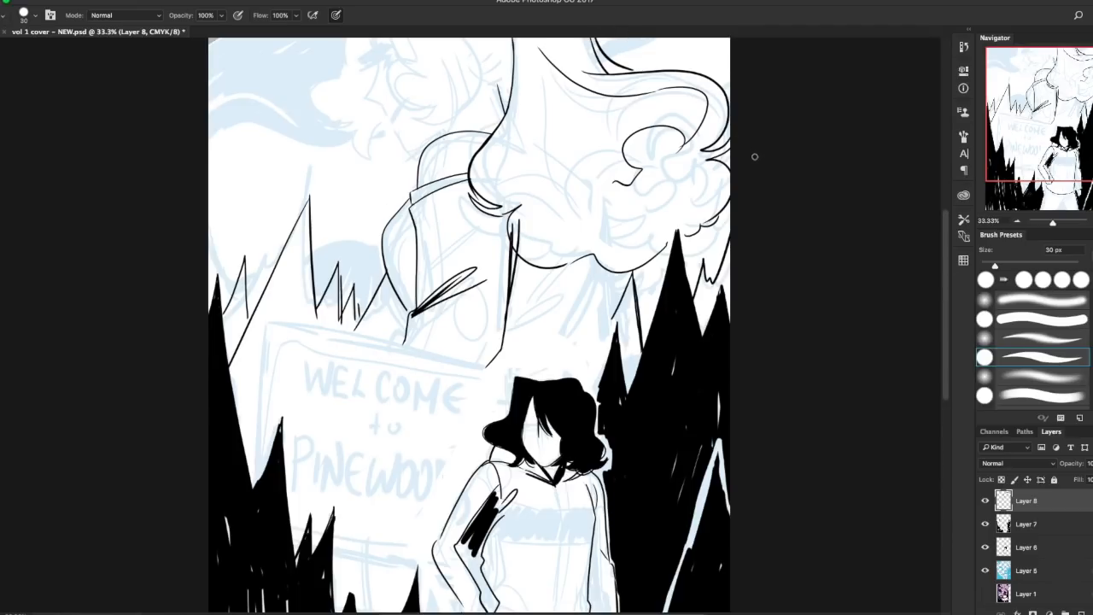
pyautogui.moveTo(500, 87)
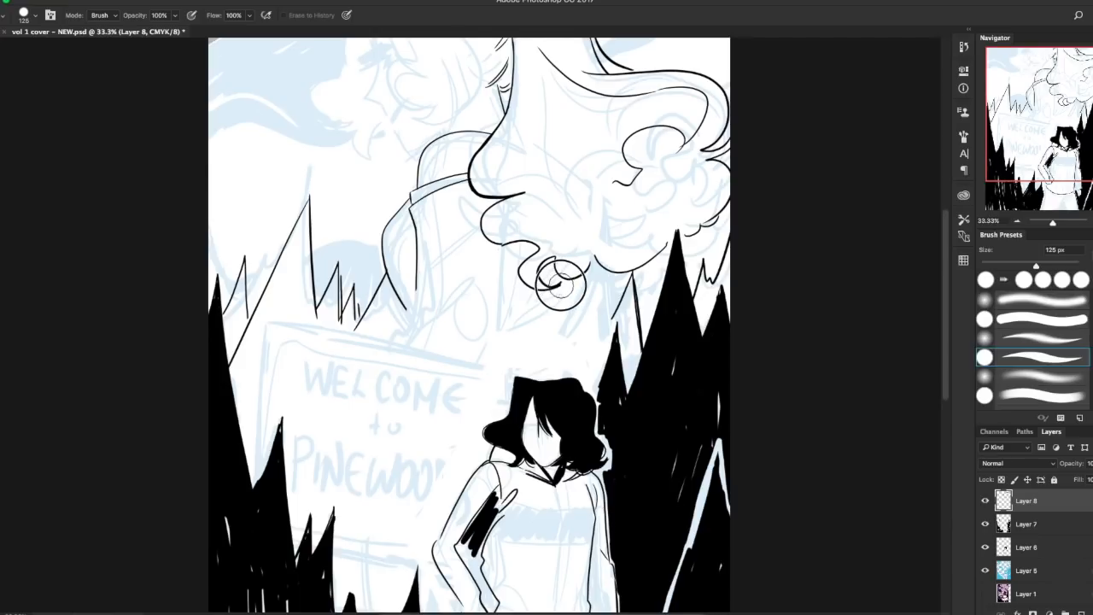
pyautogui.moveTo(430, 196)
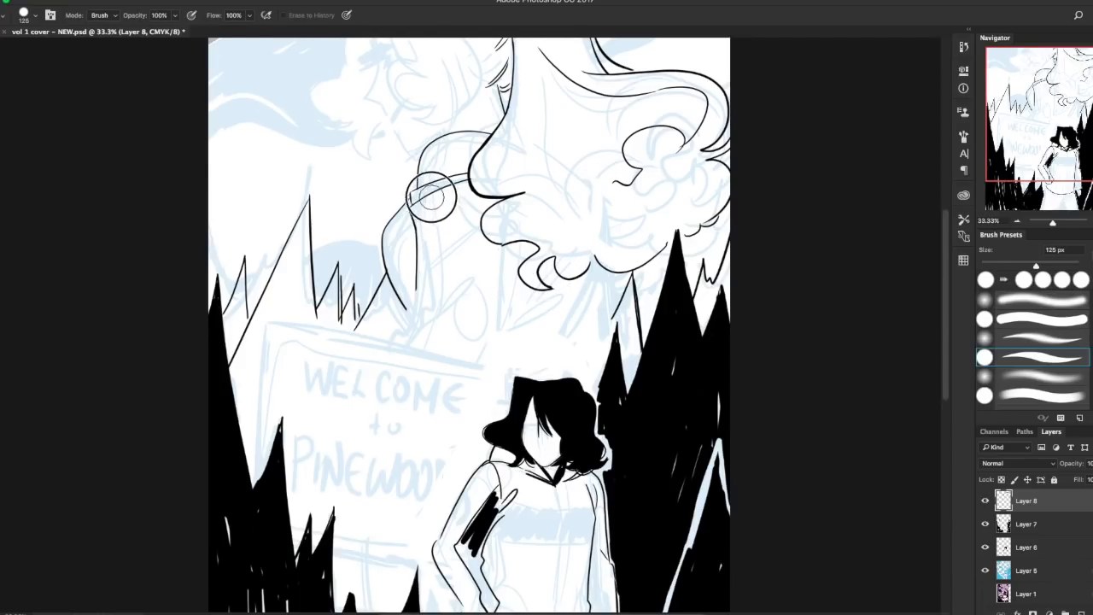
# Step: Erase stray left lines, then ink the neck line and right shoulder with hatching above the trees
pyautogui.moveTo(430, 197); pyautogui.dragTo(413, 276)
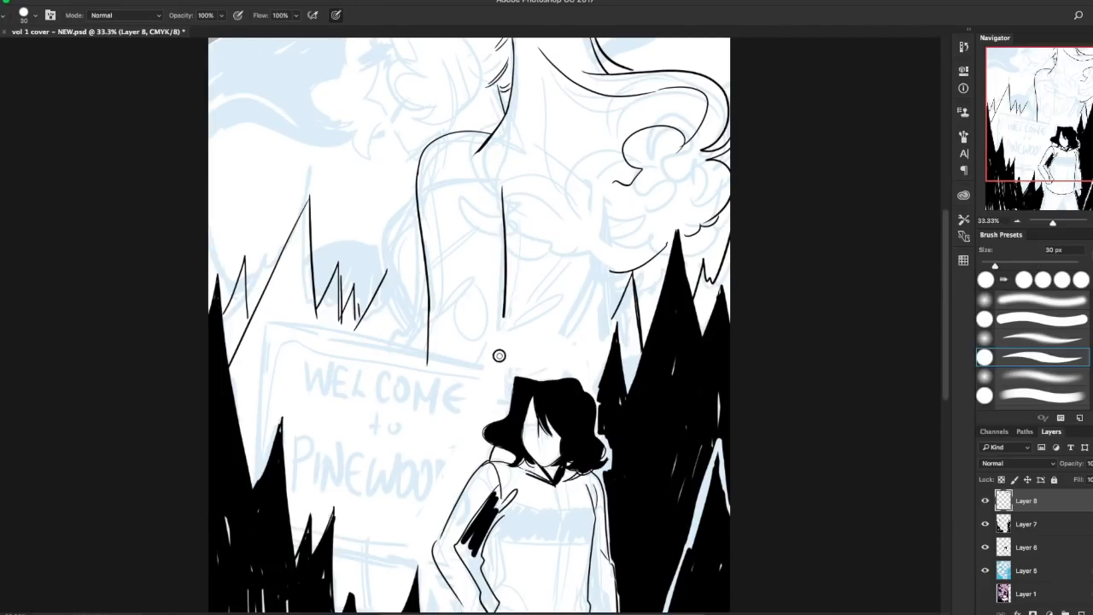
pyautogui.moveTo(498, 356); pyautogui.dragTo(420, 308)
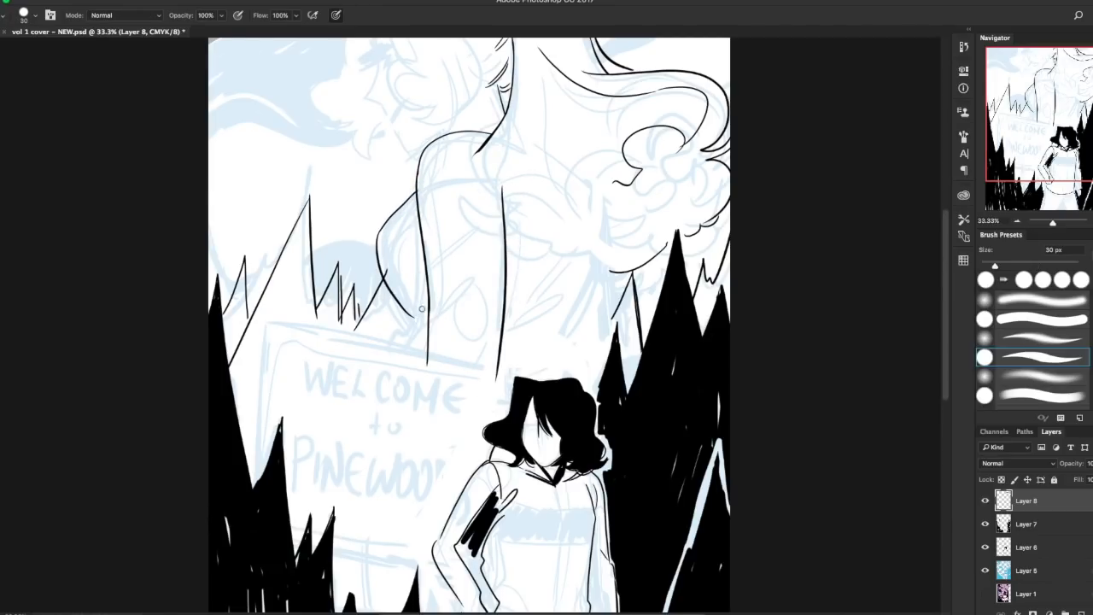
pyautogui.moveTo(420, 309); pyautogui.dragTo(560, 357)
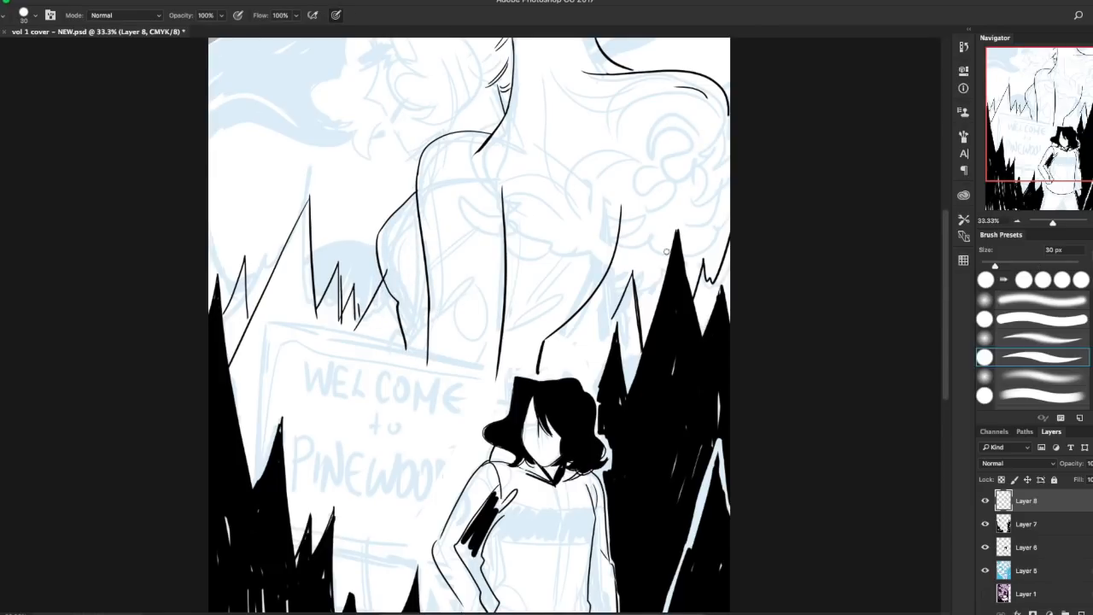
pyautogui.moveTo(623, 205); pyautogui.dragTo(623, 333)
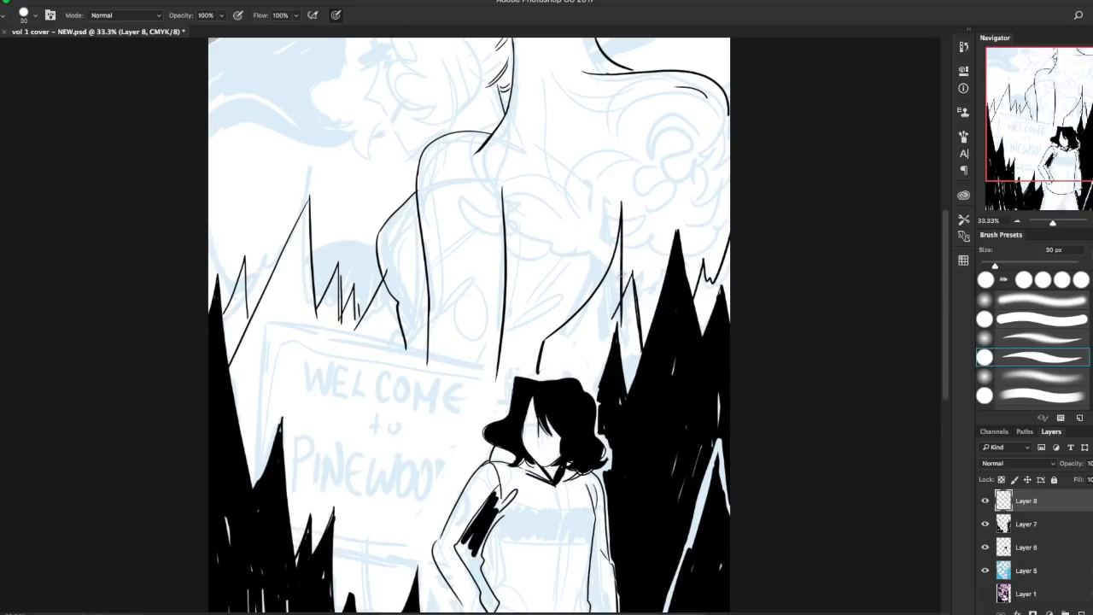
pyautogui.moveTo(564, 328); pyautogui.dragTo(577, 384)
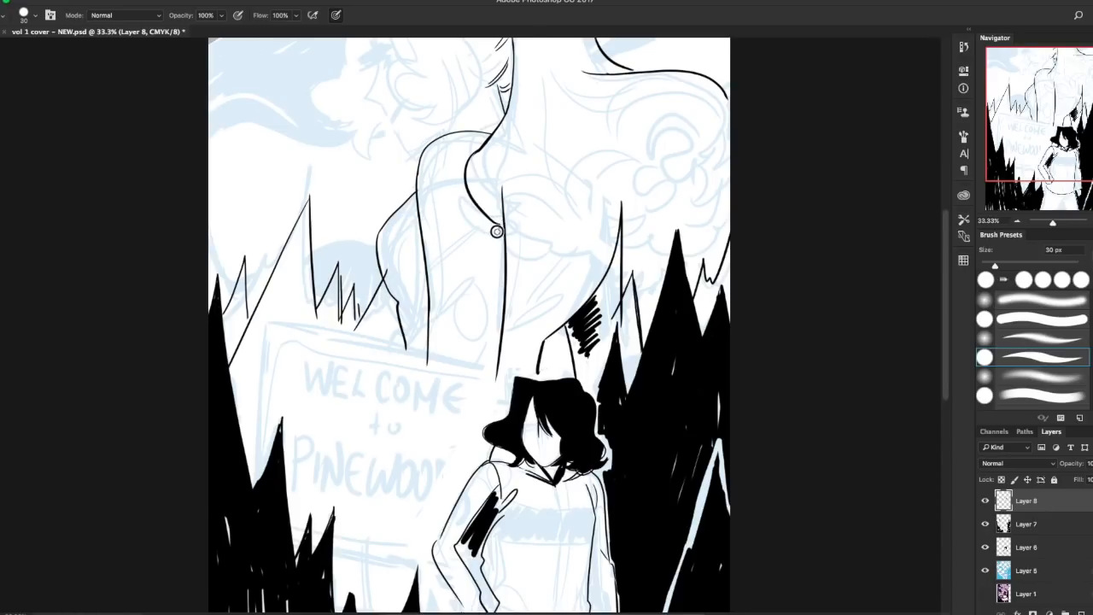
pyautogui.moveTo(497, 231); pyautogui.dragTo(560, 289)
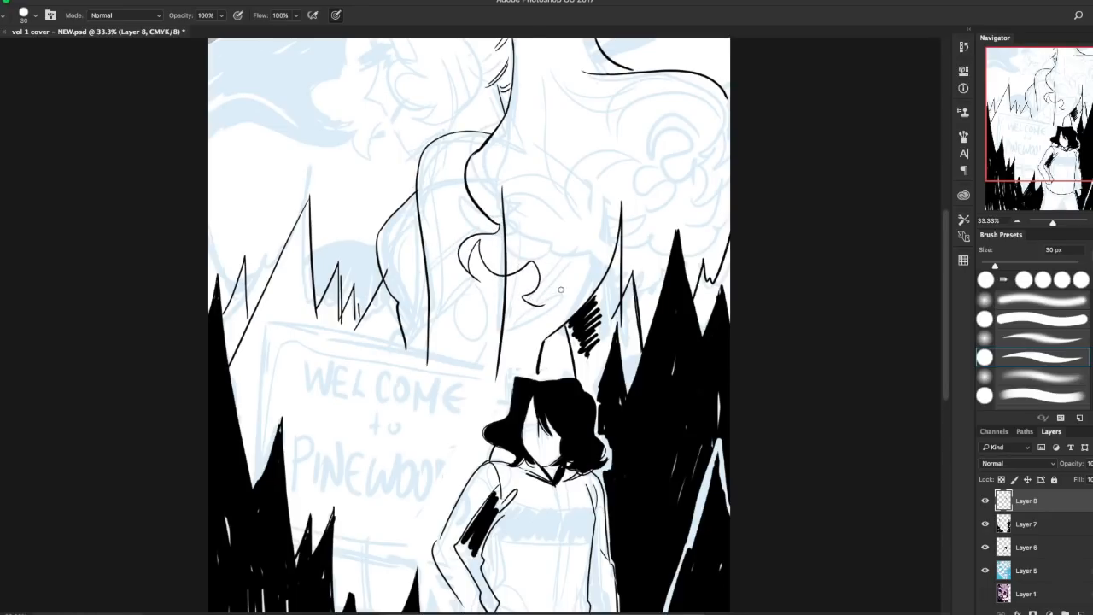
pyautogui.moveTo(731, 177)
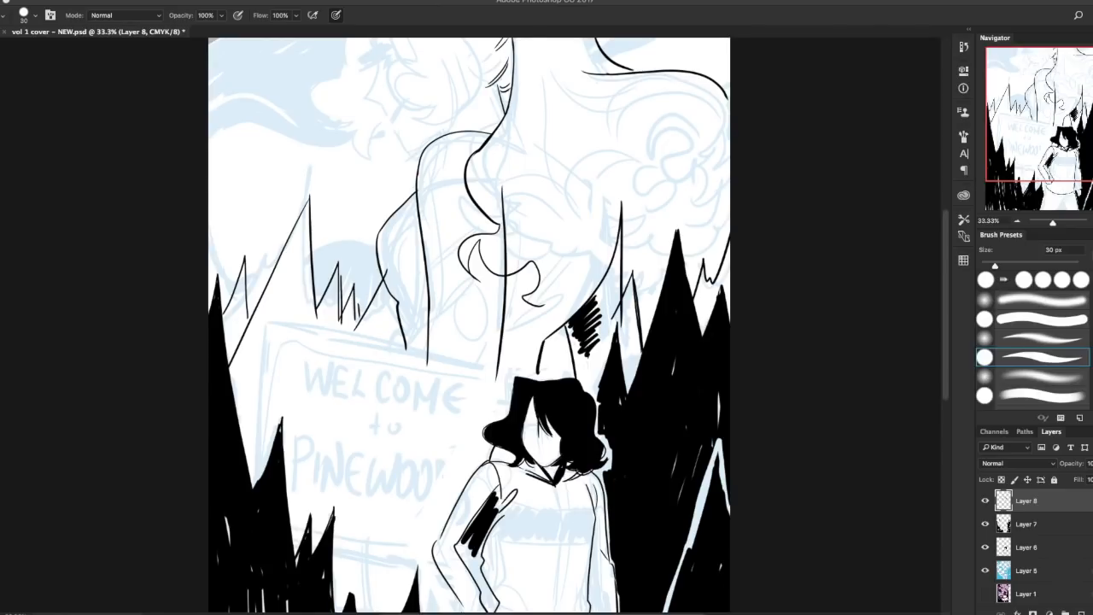
pyautogui.moveTo(164, 362)
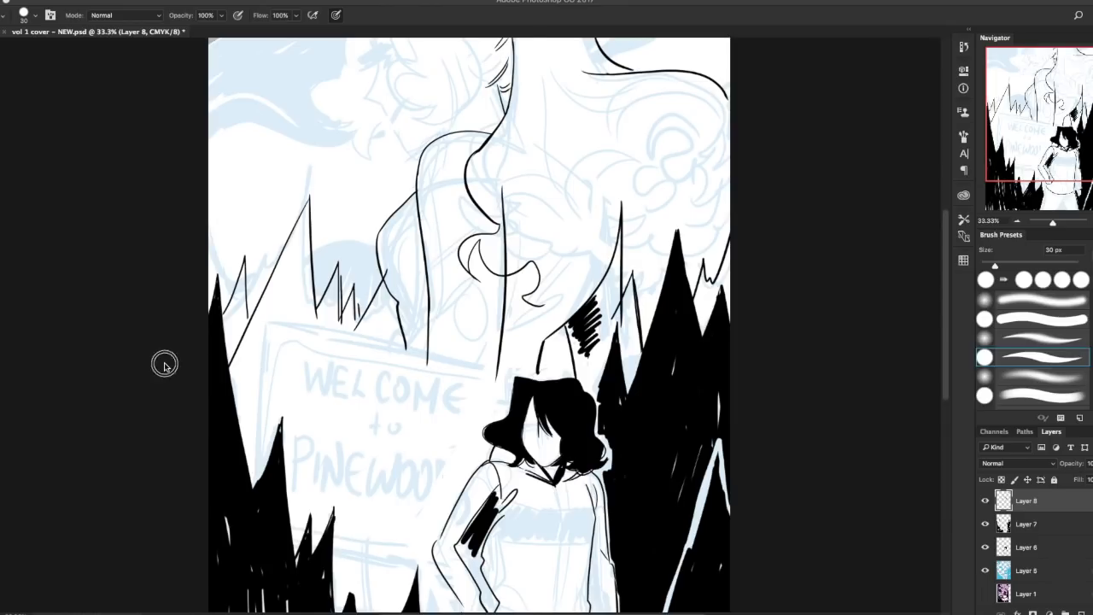
pyautogui.moveTo(393, 250)
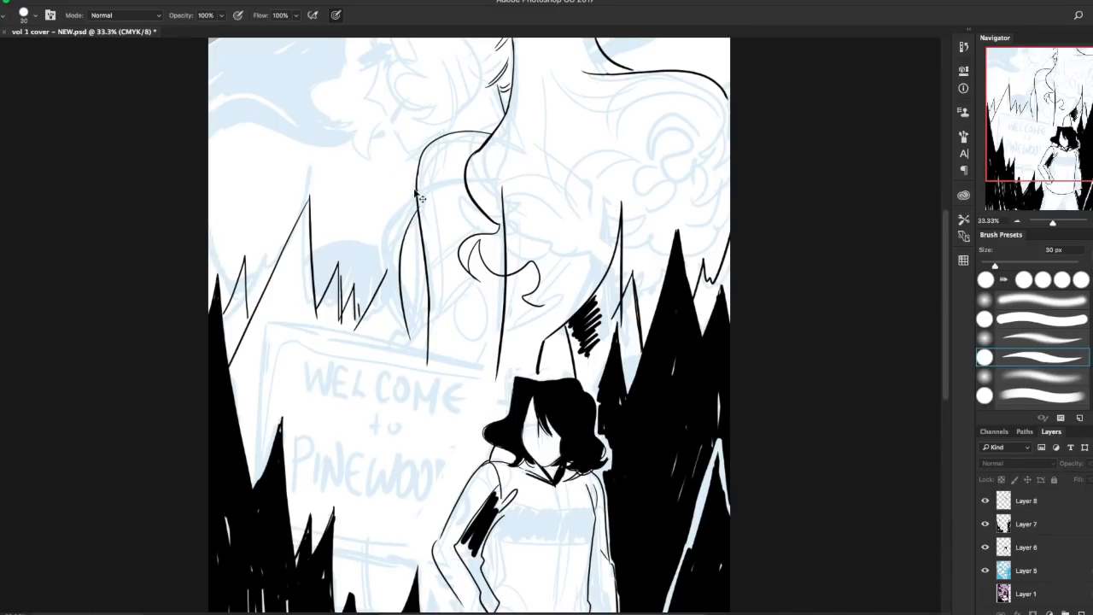
pyautogui.moveTo(417, 194)
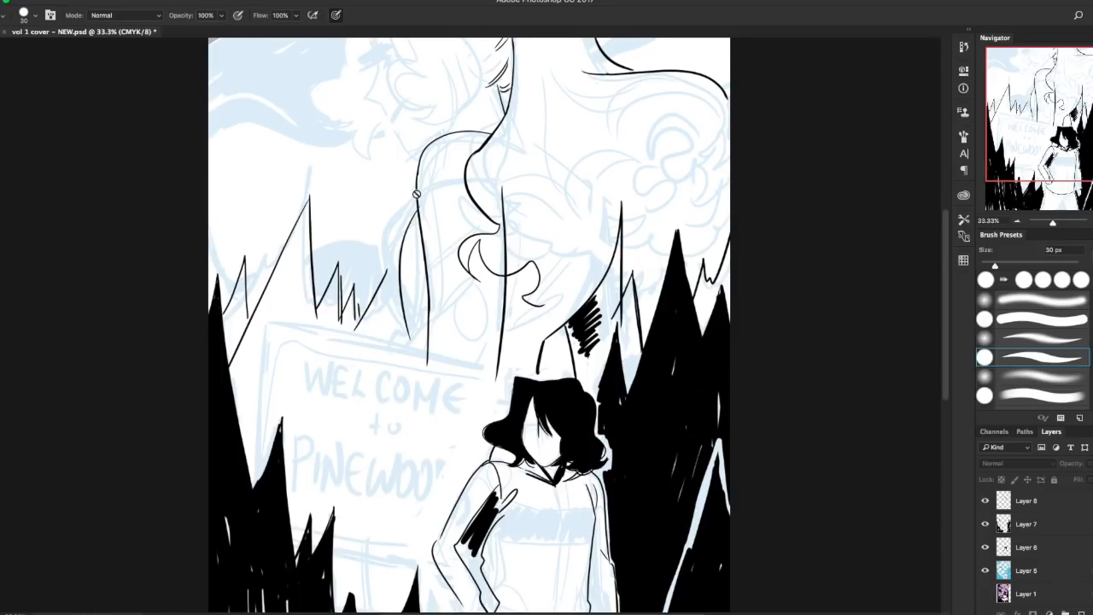
# Step: Ink the figure's left tuft and jaw line down to the sign and redraw the chin curve
pyautogui.click(1024, 500)
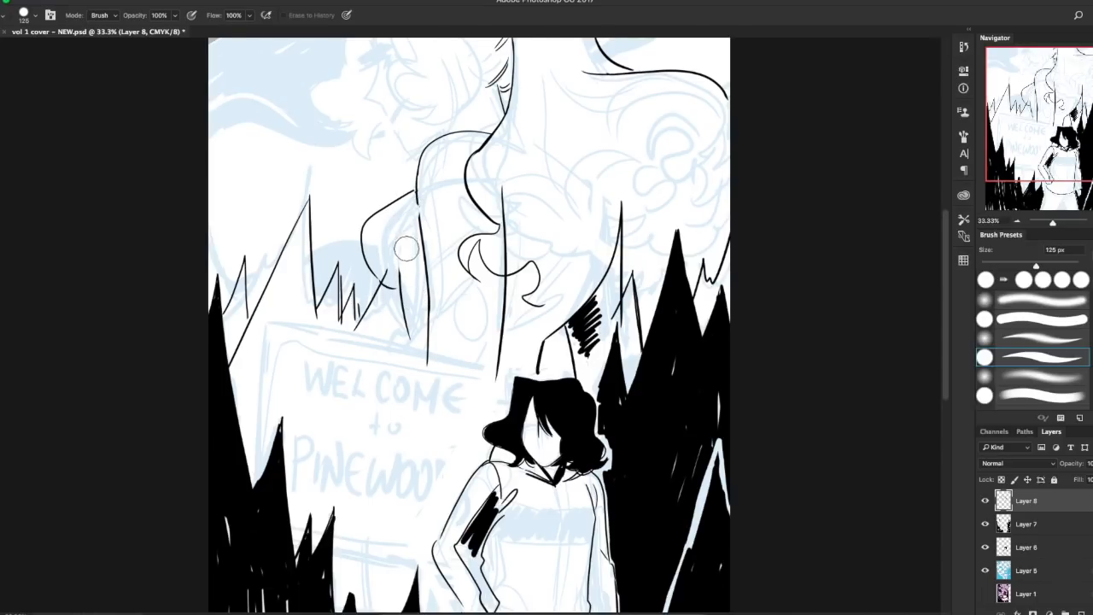
pyautogui.moveTo(681, 181)
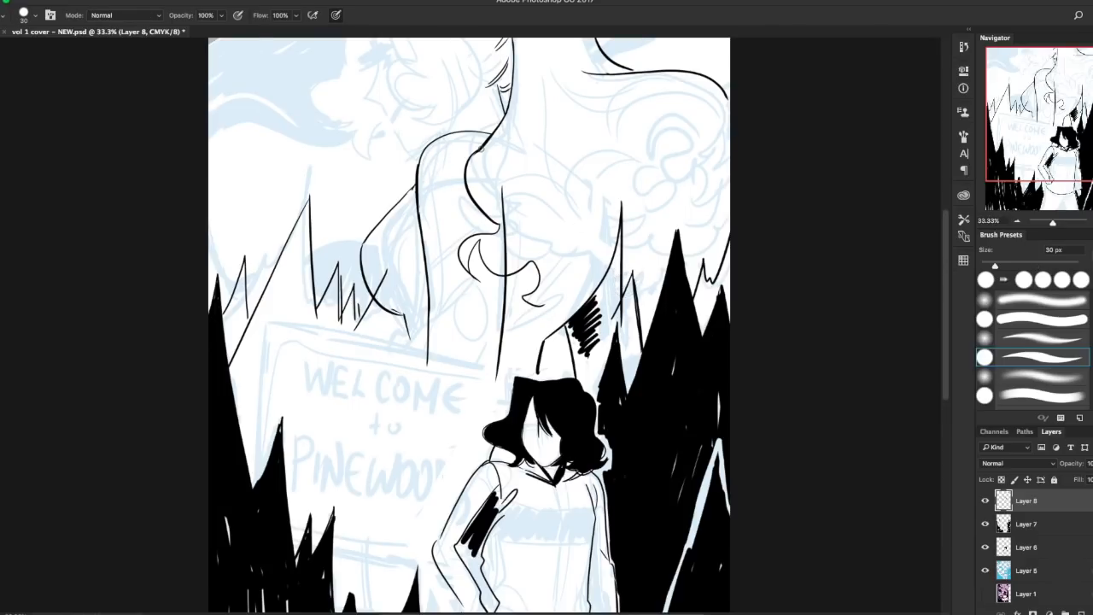
pyautogui.moveTo(482, 151); pyautogui.dragTo(389, 208)
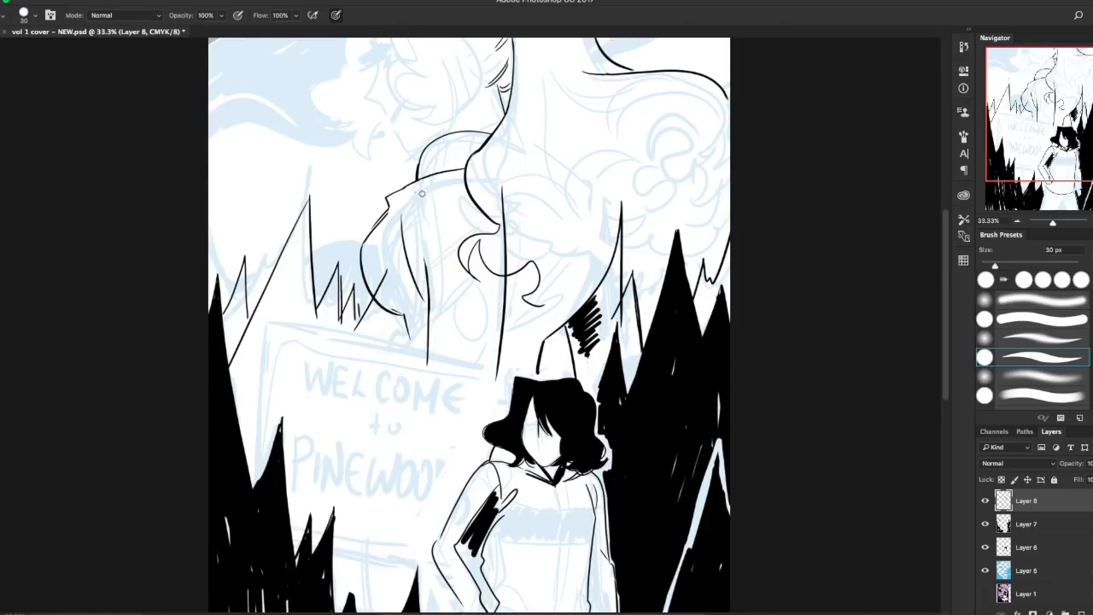
pyautogui.moveTo(422, 191); pyautogui.dragTo(422, 287)
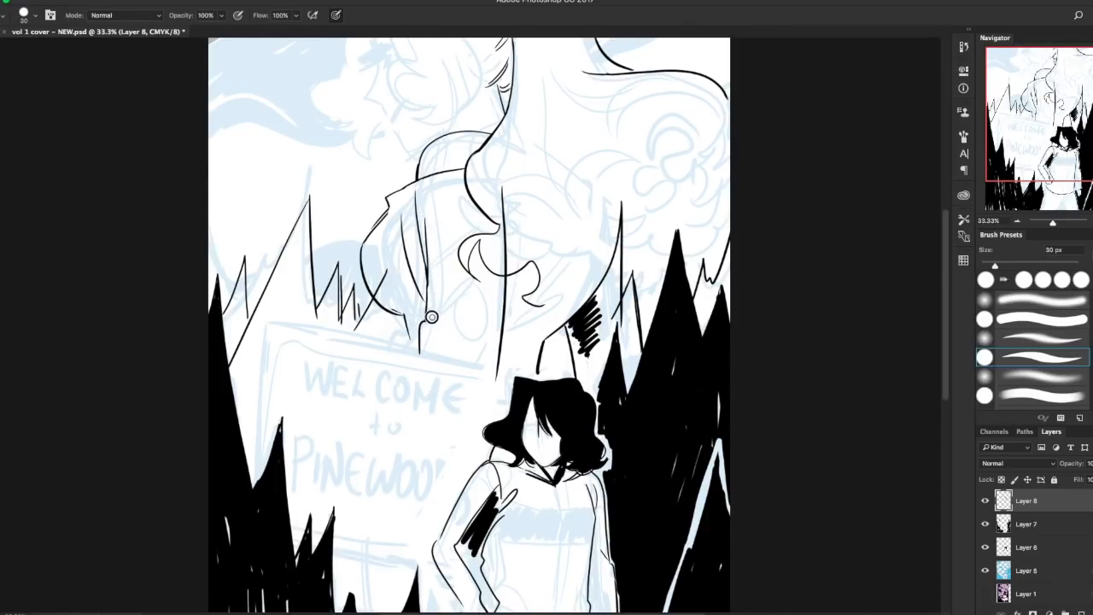
pyautogui.moveTo(498, 256); pyautogui.dragTo(504, 379)
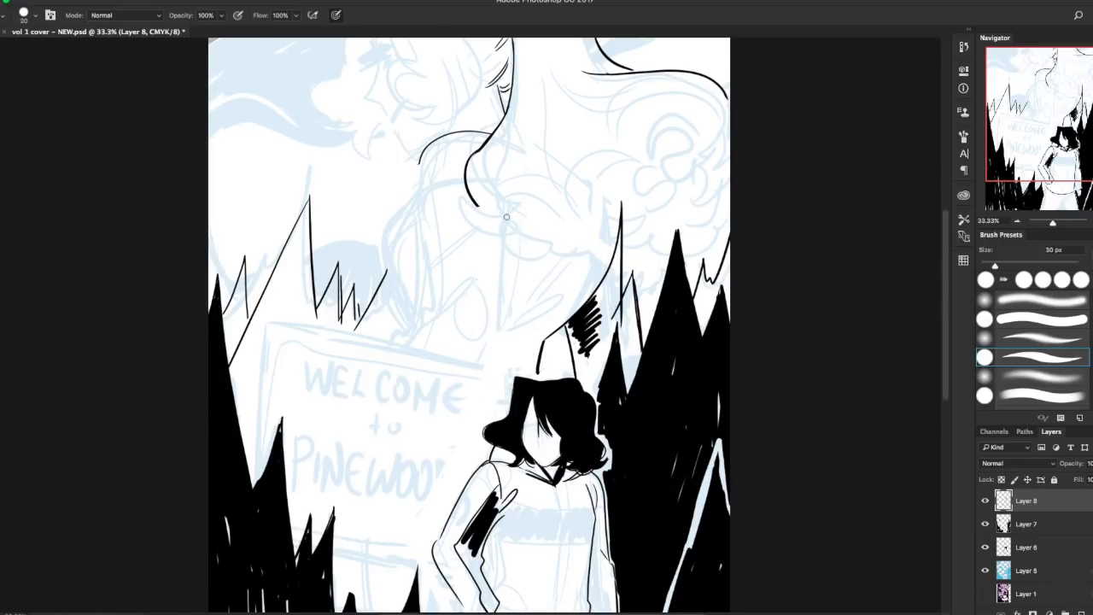
pyautogui.moveTo(505, 217); pyautogui.dragTo(492, 133)
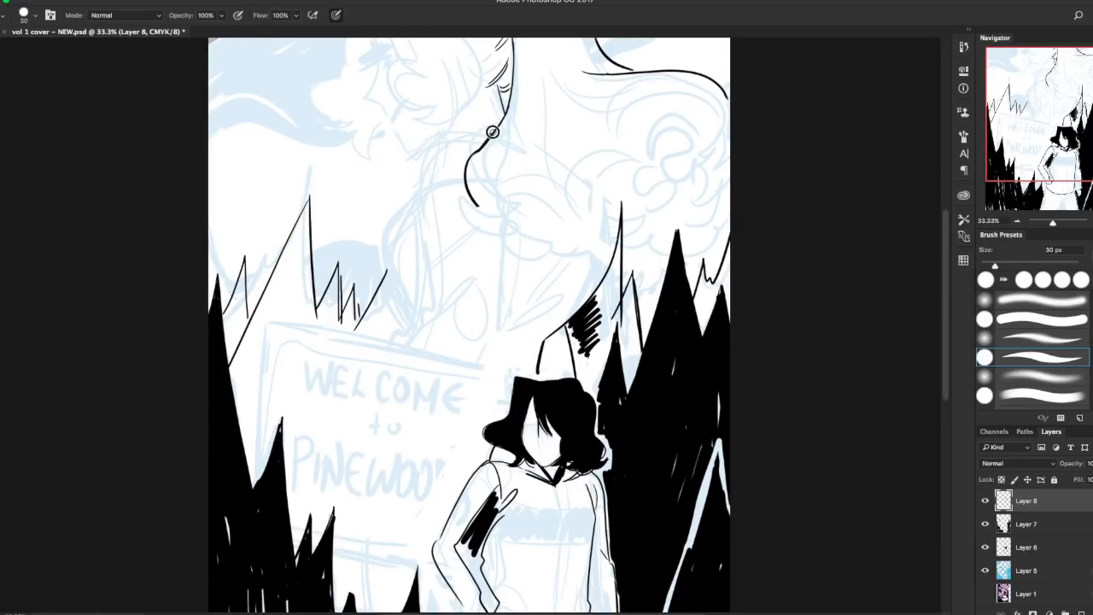
pyautogui.moveTo(491, 131); pyautogui.dragTo(423, 249)
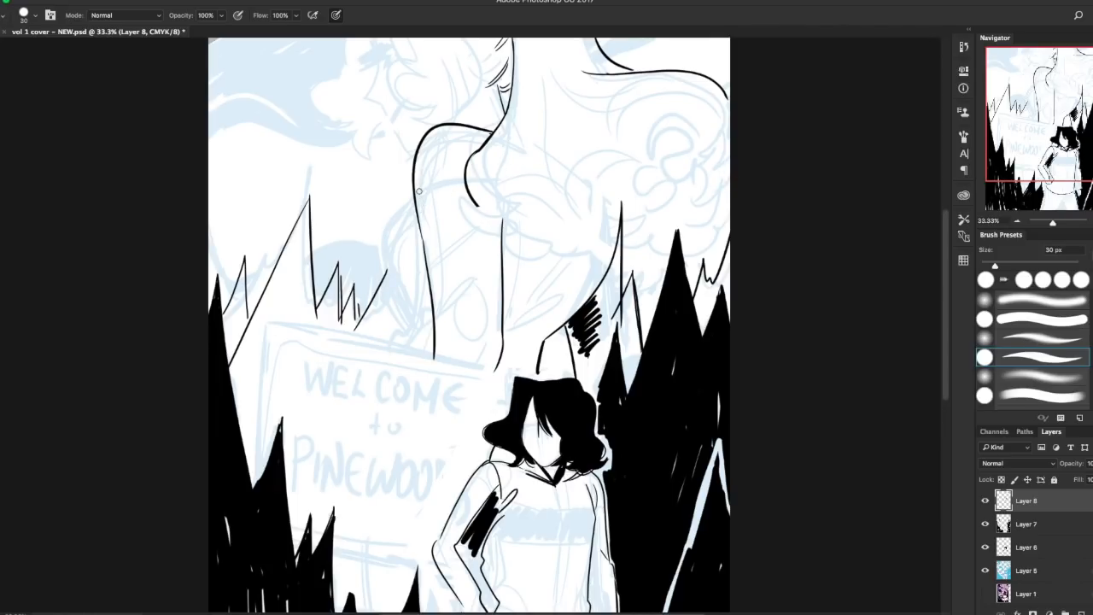
pyautogui.moveTo(420, 191); pyautogui.dragTo(407, 321)
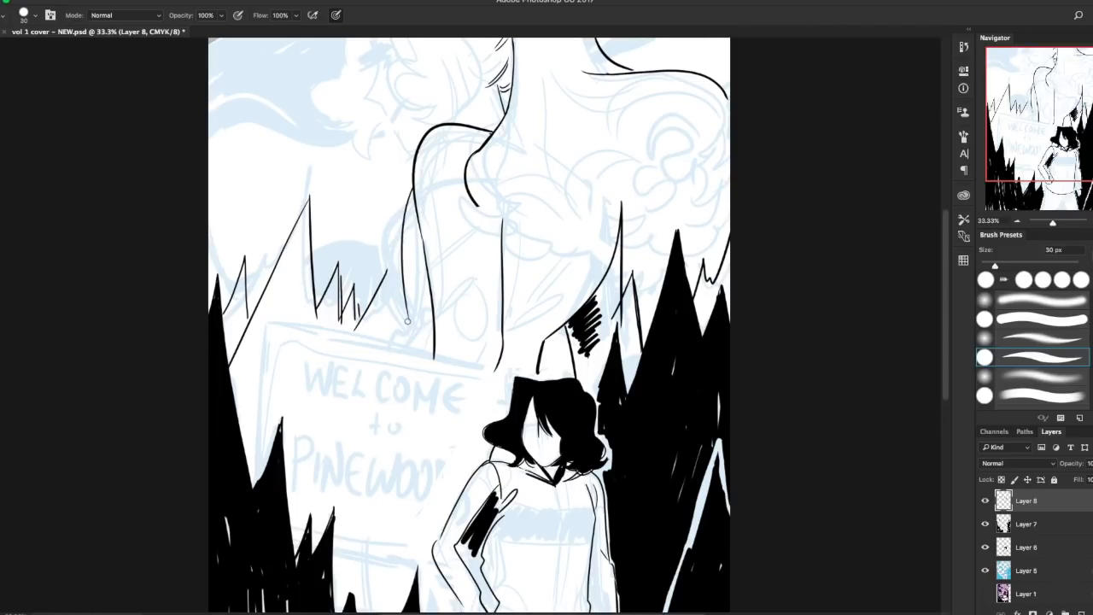
pyautogui.moveTo(406, 332); pyautogui.dragTo(406, 195)
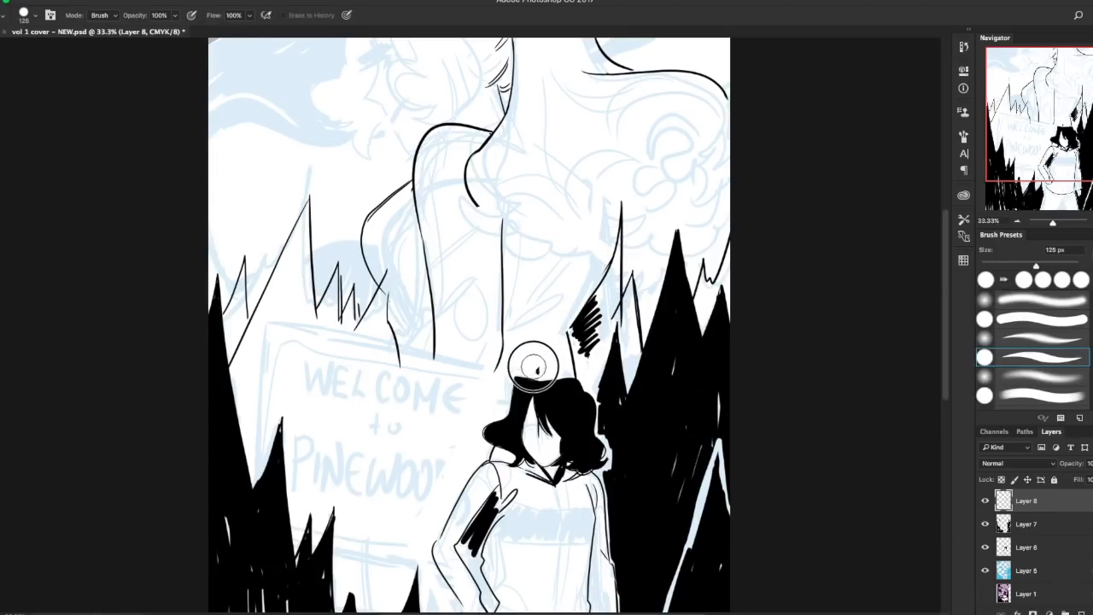
# Step: On the figure ink layer, draw a line down the looming figure's chest
pyautogui.click(1025, 522)
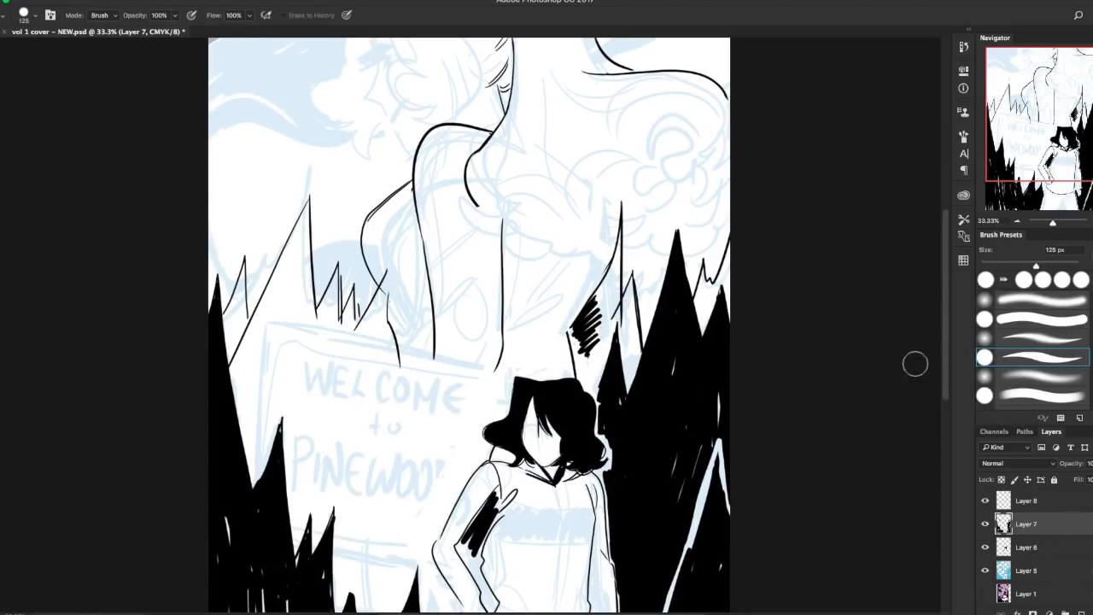
pyautogui.click(1025, 500)
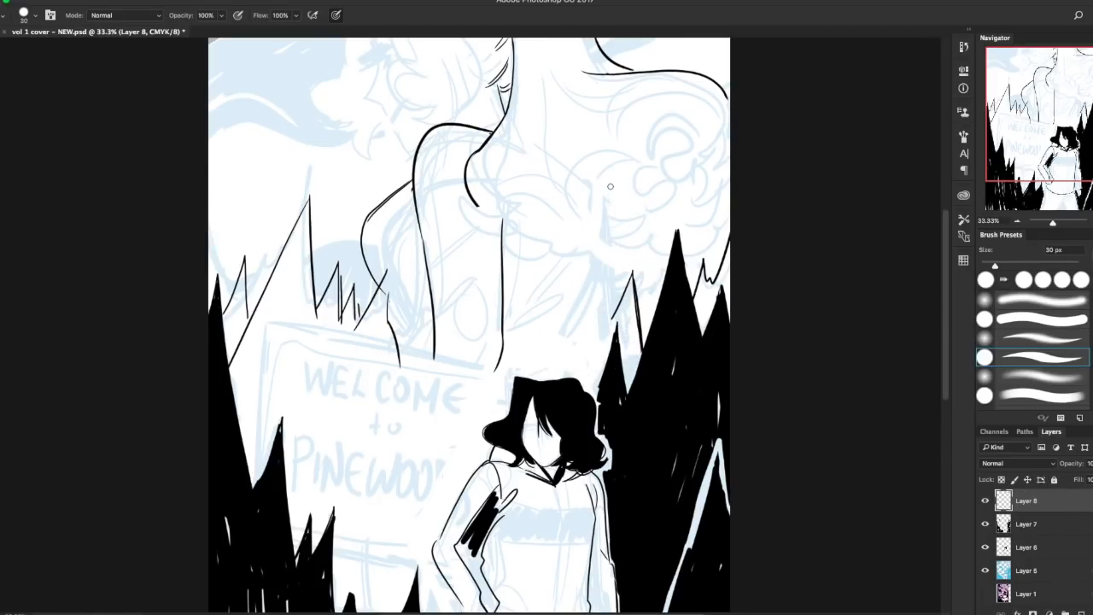
pyautogui.moveTo(529, 128)
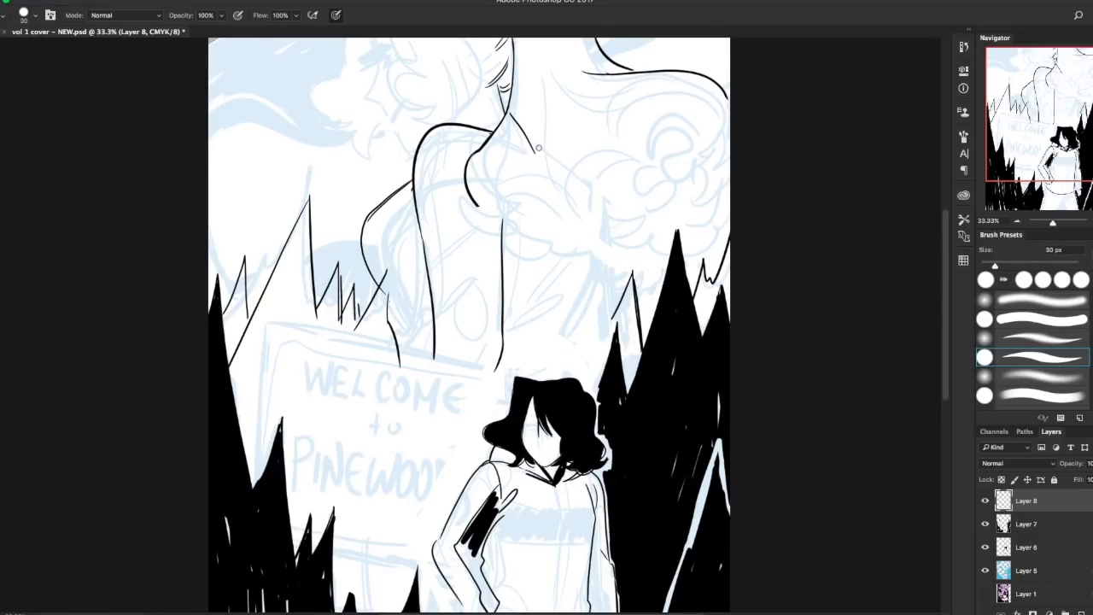
pyautogui.moveTo(532, 145); pyautogui.dragTo(570, 316)
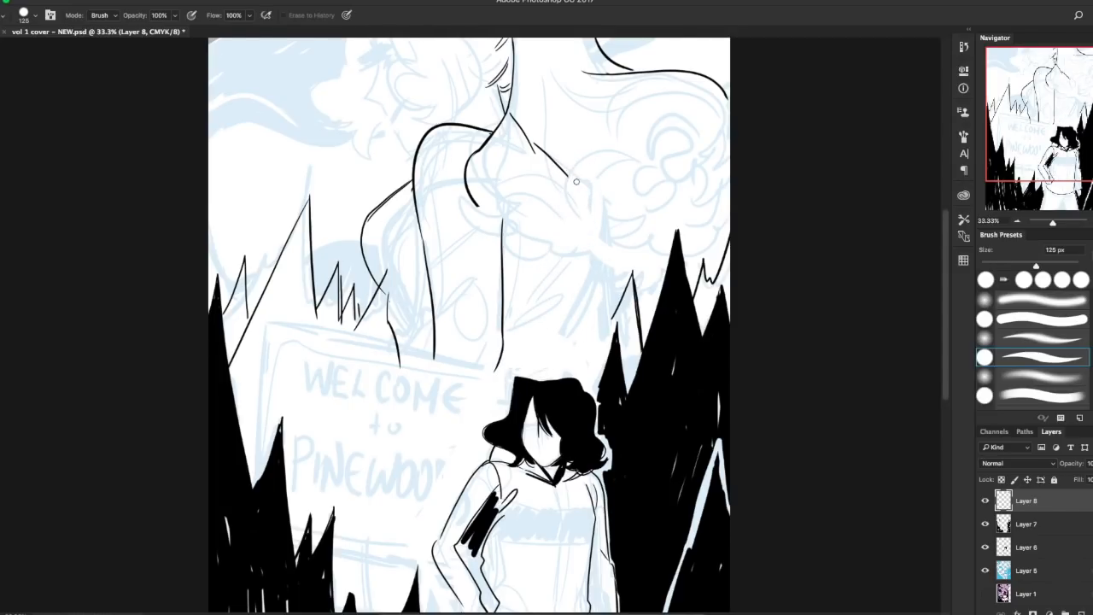
pyautogui.moveTo(577, 181); pyautogui.dragTo(555, 350)
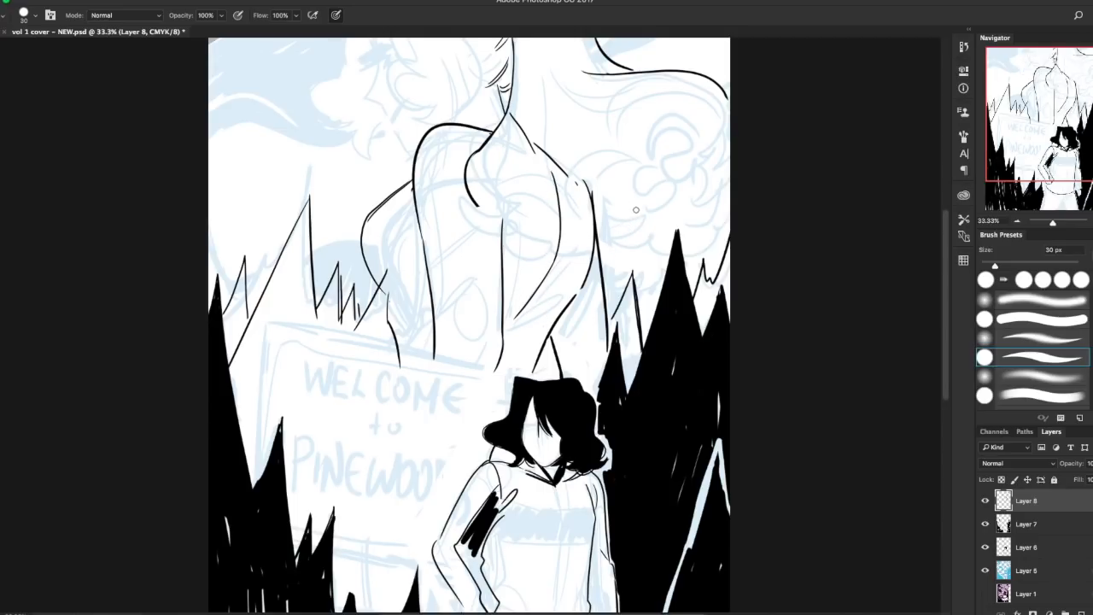
pyautogui.moveTo(697, 157)
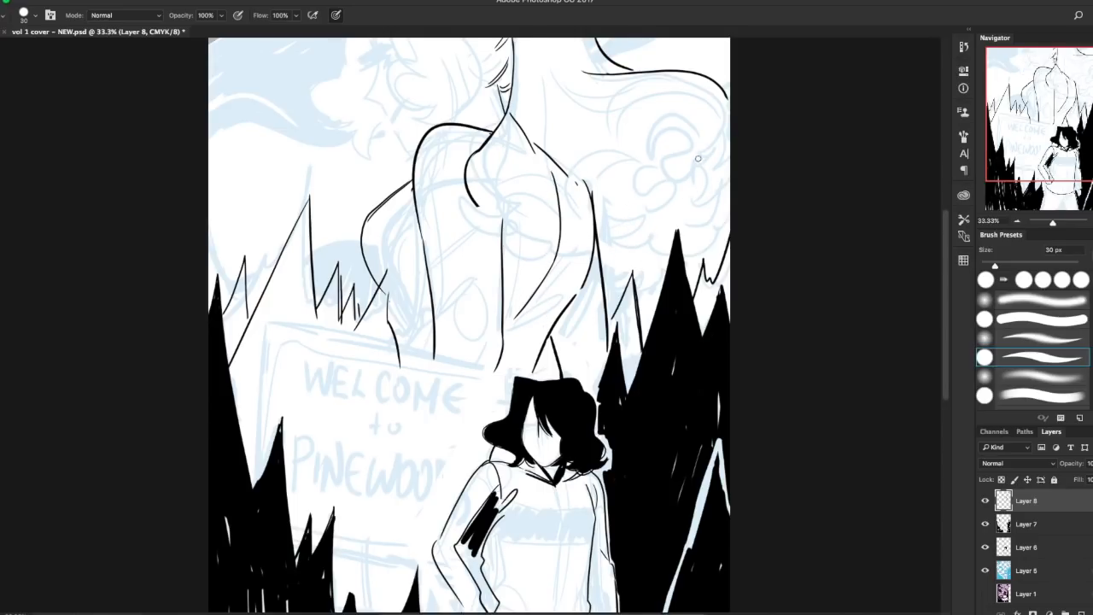
# Step: Ink the looming figure's left shoulder curve, arm line and the curve across its chest
pyautogui.moveTo(376, 196); pyautogui.dragTo(580, 209)
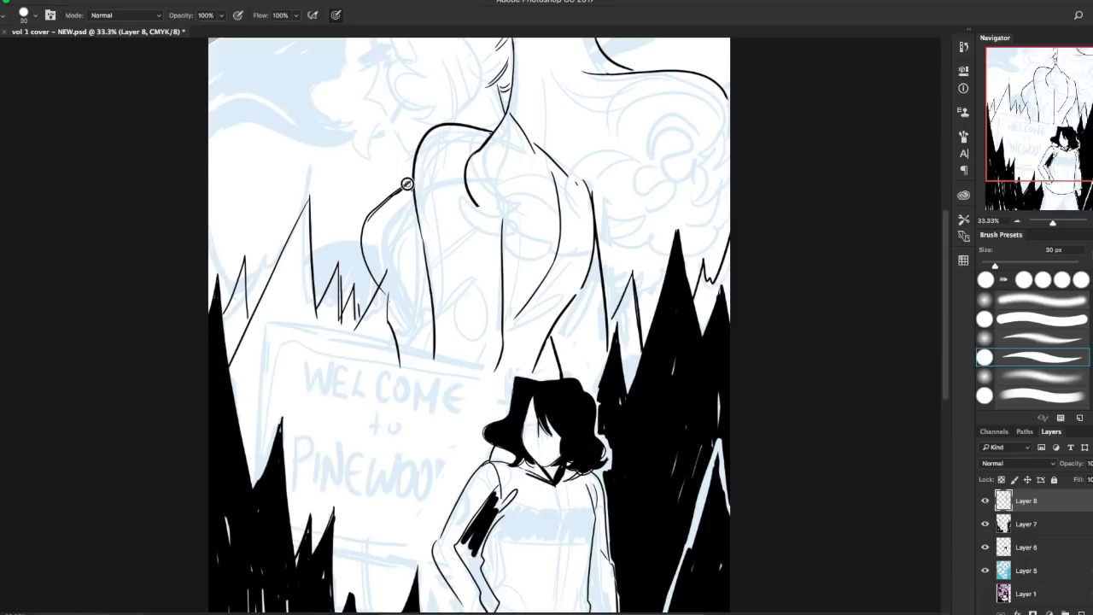
pyautogui.moveTo(406, 184); pyautogui.dragTo(607, 248)
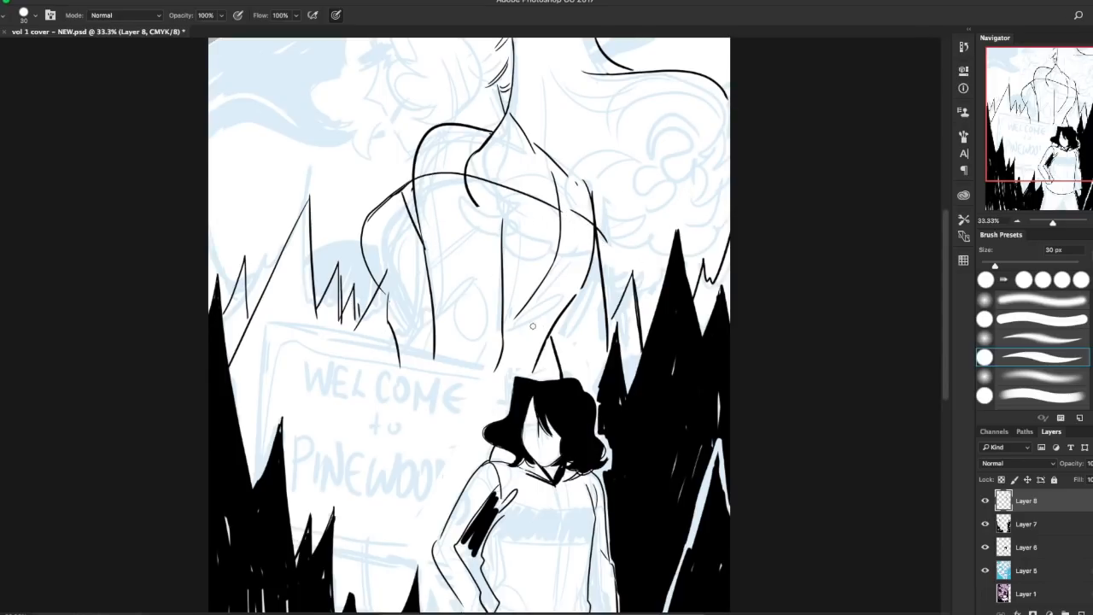
pyautogui.moveTo(664, 246)
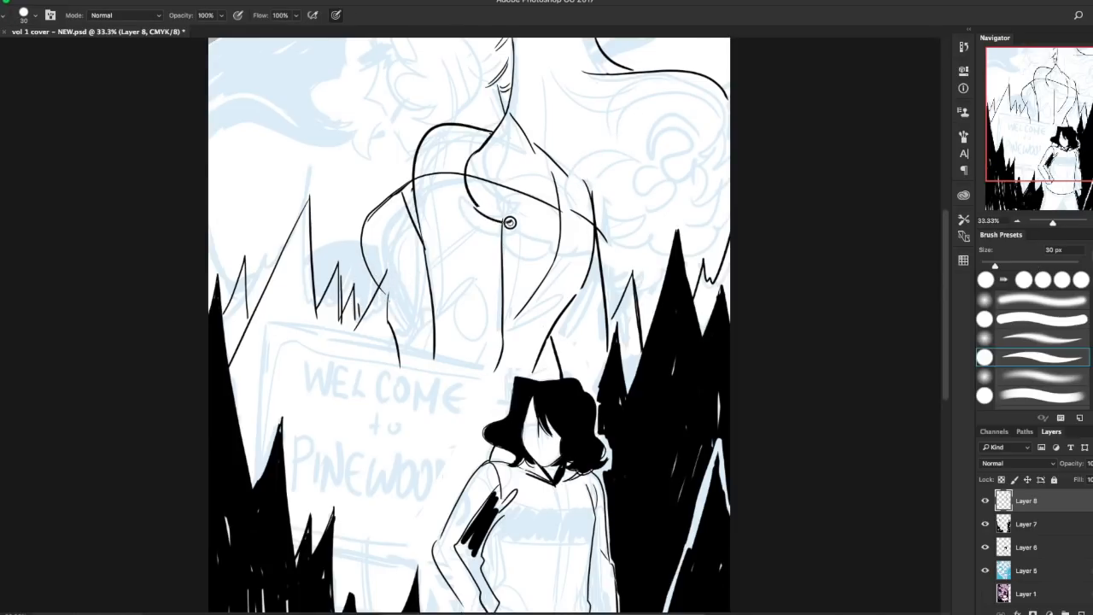
pyautogui.moveTo(509, 222); pyautogui.dragTo(640, 282)
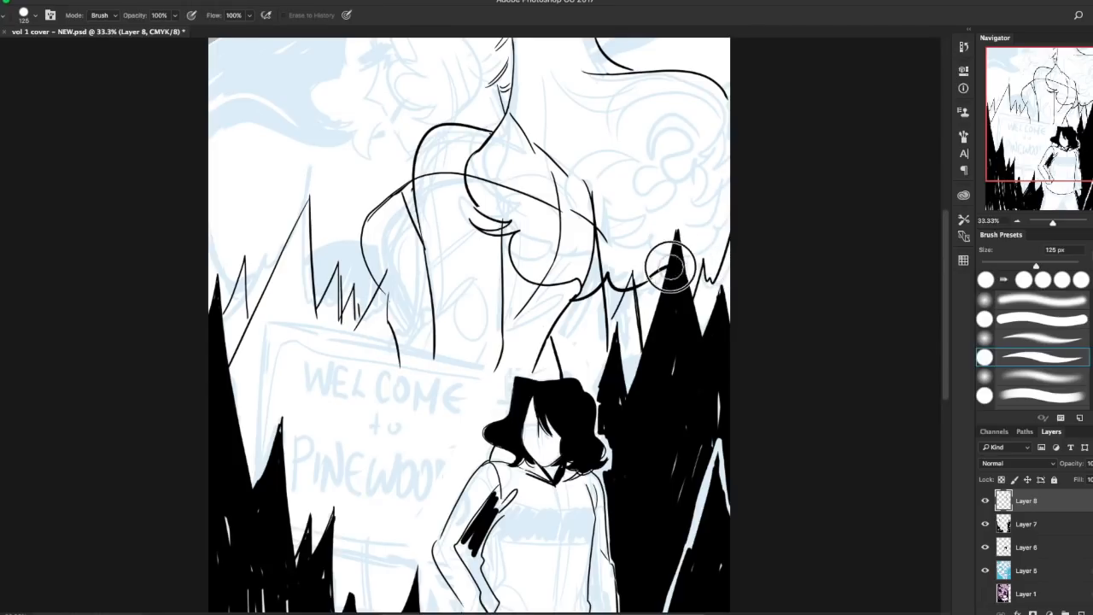
# Step: Ink the figure's right chest side, then rough in its head and jaw line at the top
pyautogui.moveTo(669, 271); pyautogui.dragTo(717, 231)
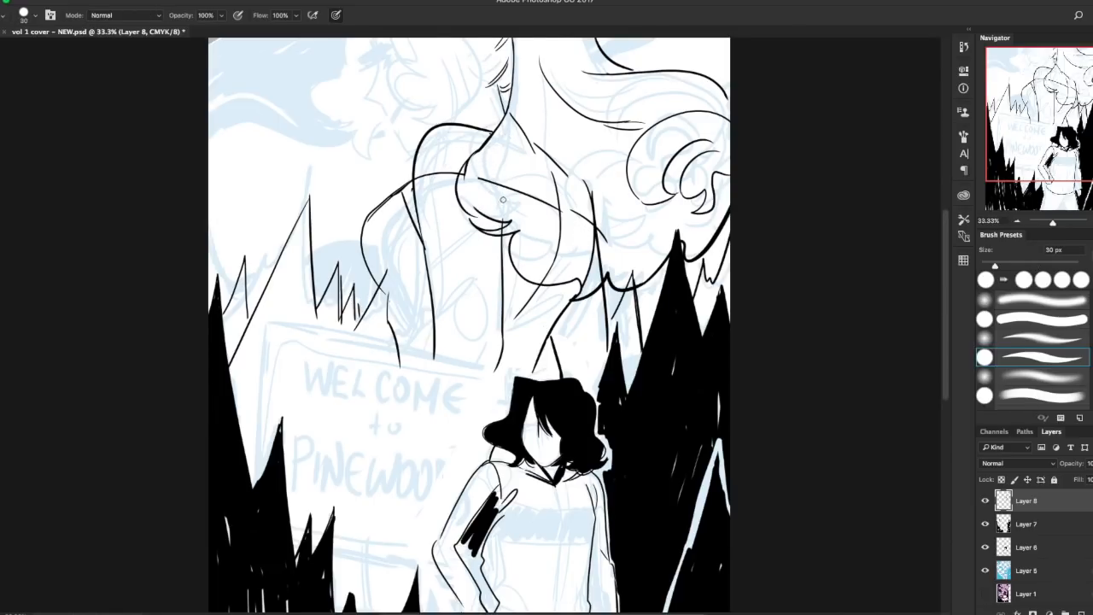
pyautogui.moveTo(758, 385)
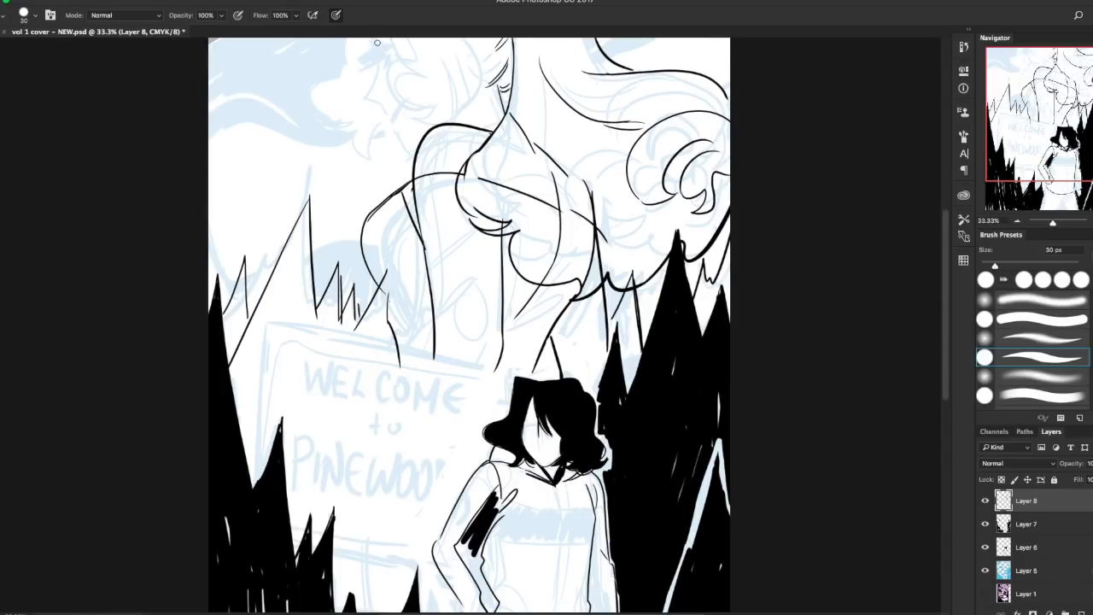
pyautogui.moveTo(375, 42); pyautogui.dragTo(384, 99)
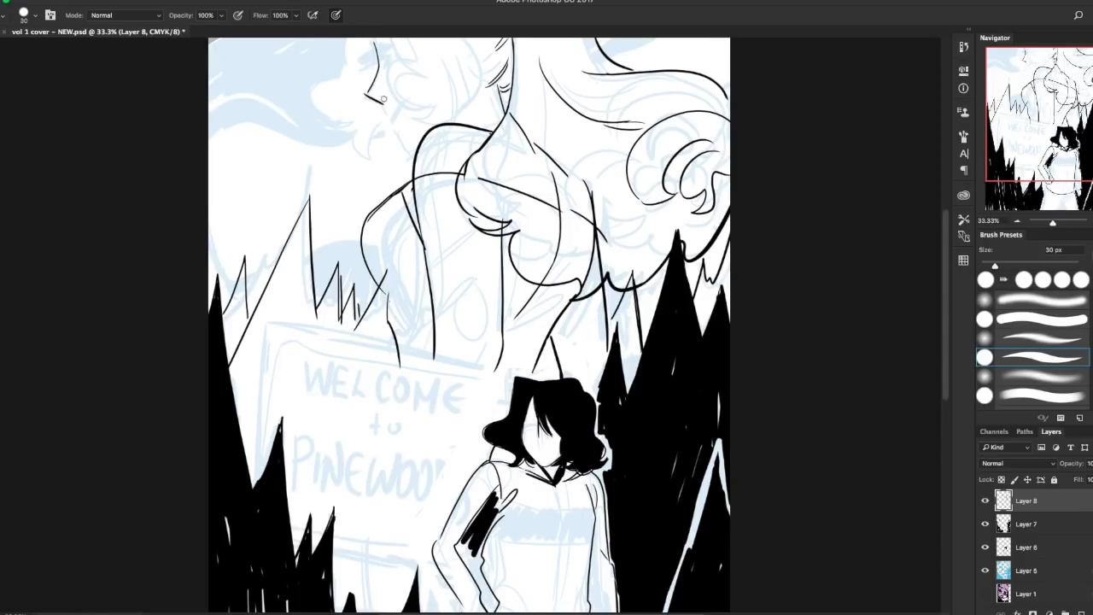
pyautogui.moveTo(372, 102)
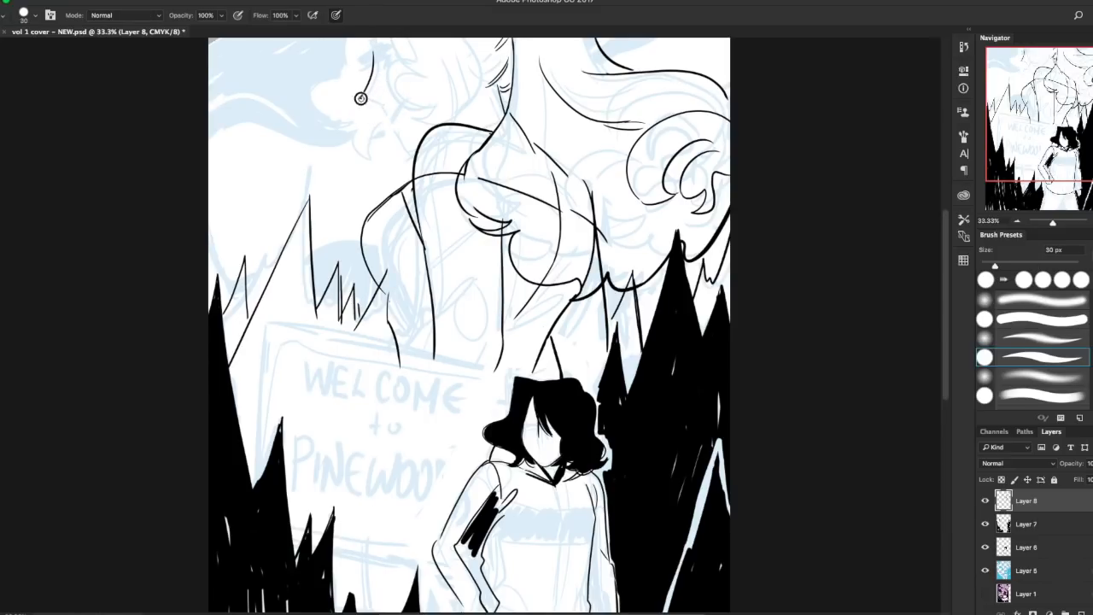
pyautogui.moveTo(390, 104)
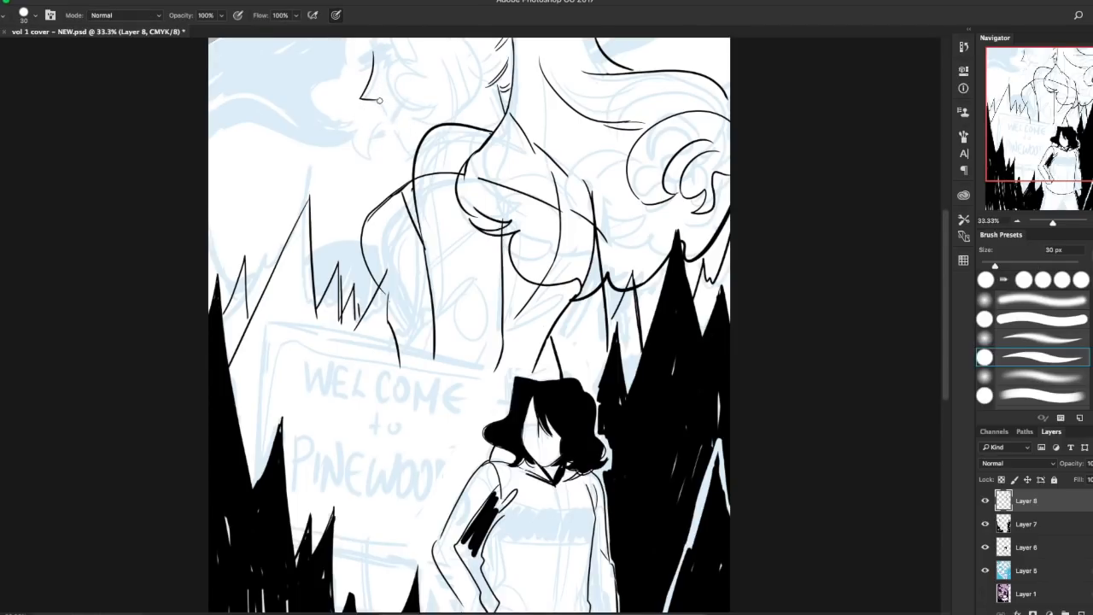
pyautogui.moveTo(379, 99); pyautogui.dragTo(407, 152)
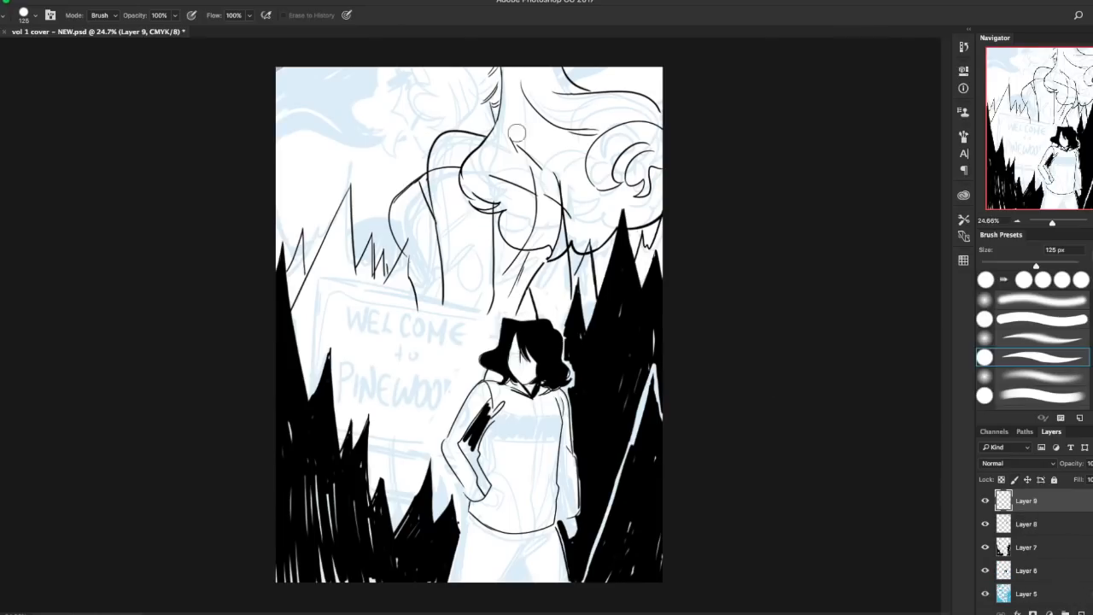
pyautogui.click(126, 14)
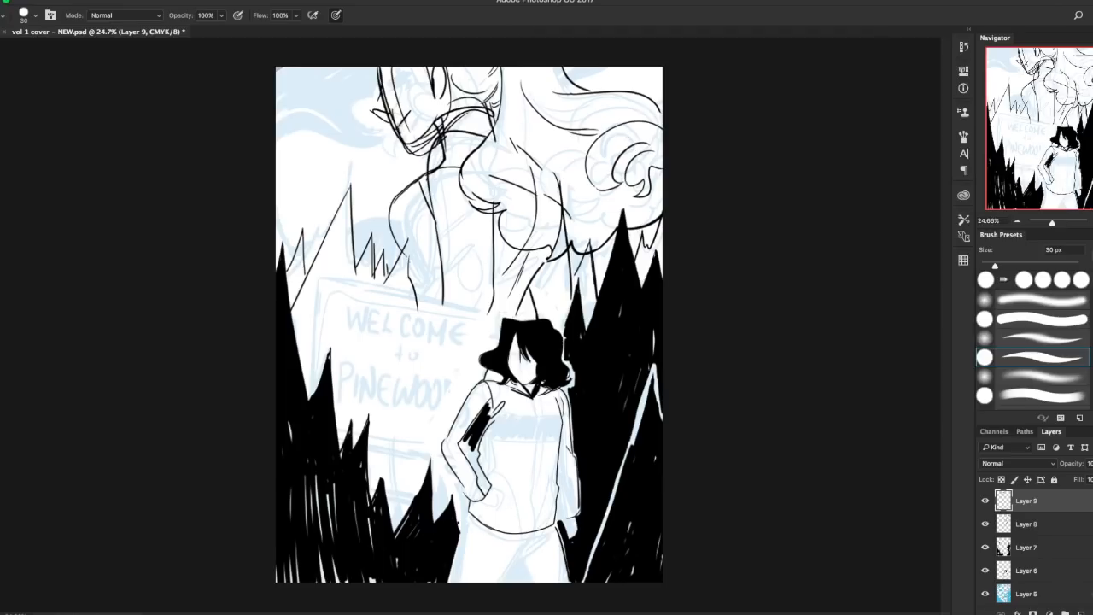
pyautogui.moveTo(379, 82)
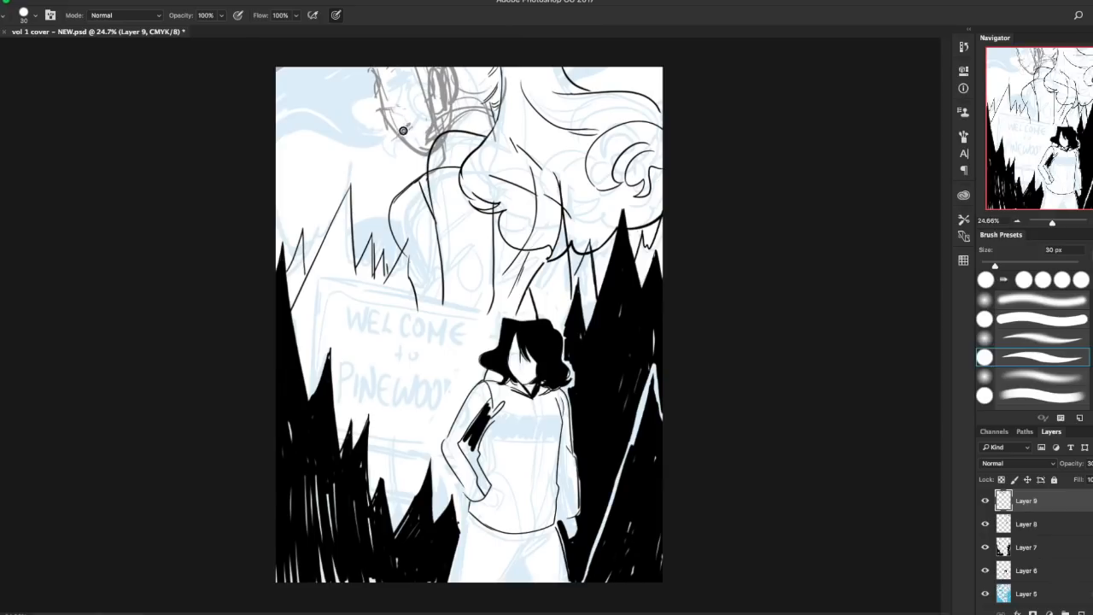
pyautogui.moveTo(413, 120)
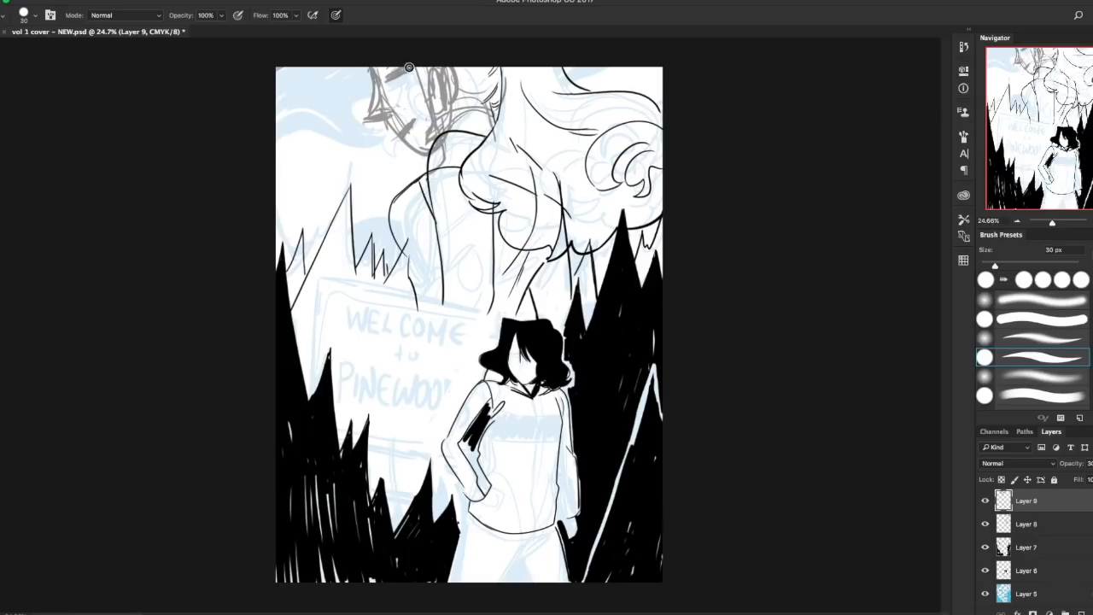
pyautogui.moveTo(799, 186)
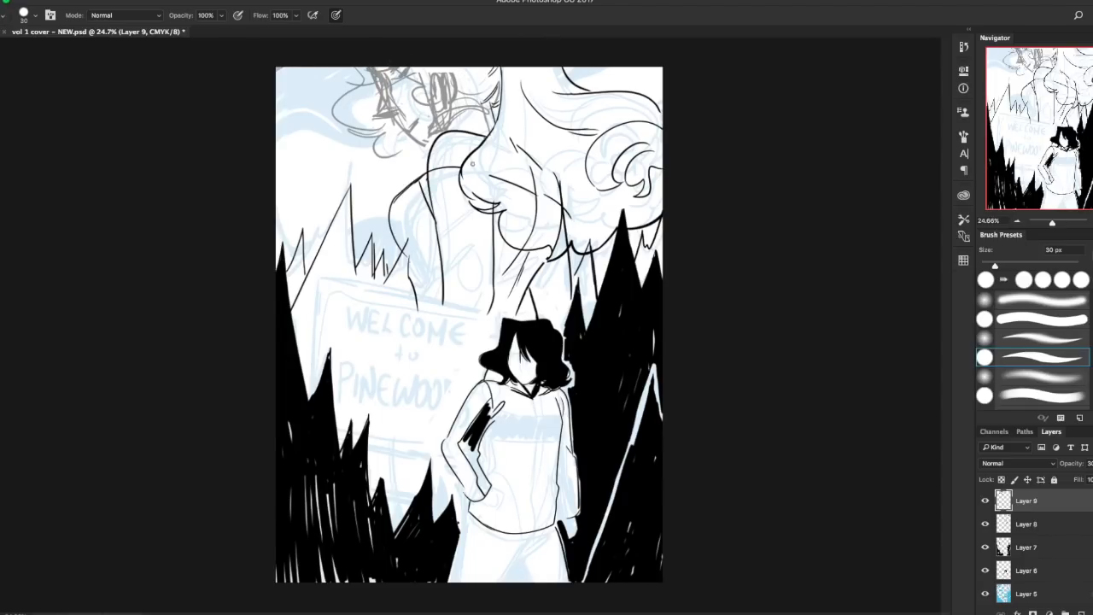
pyautogui.moveTo(411, 131)
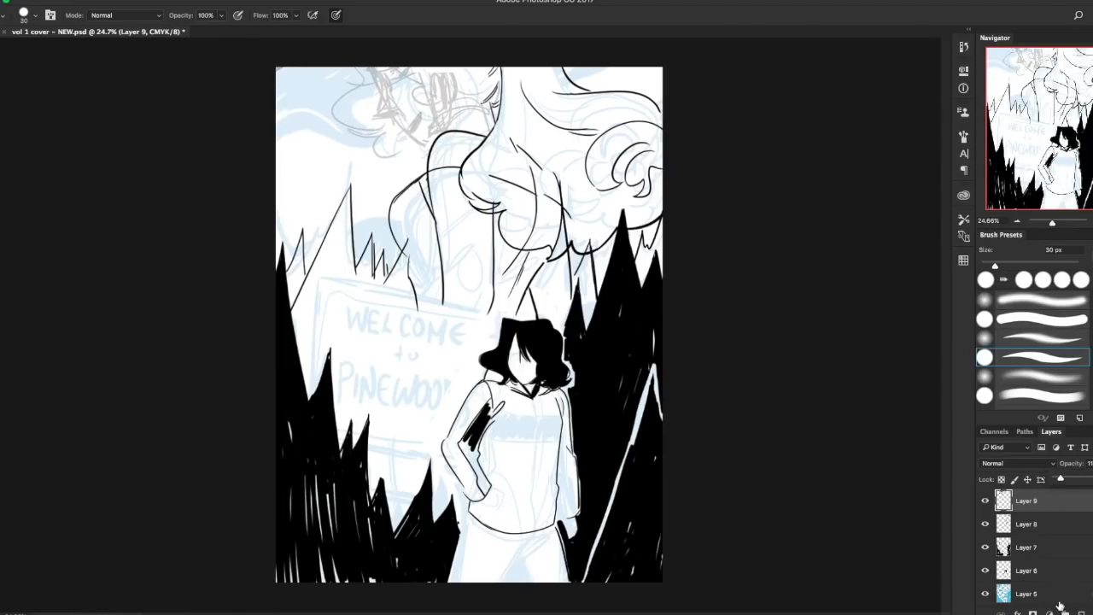
# Step: Redraw the looming figure's head as a tilted profile face with hair on a new layer
pyautogui.click(1065, 611)
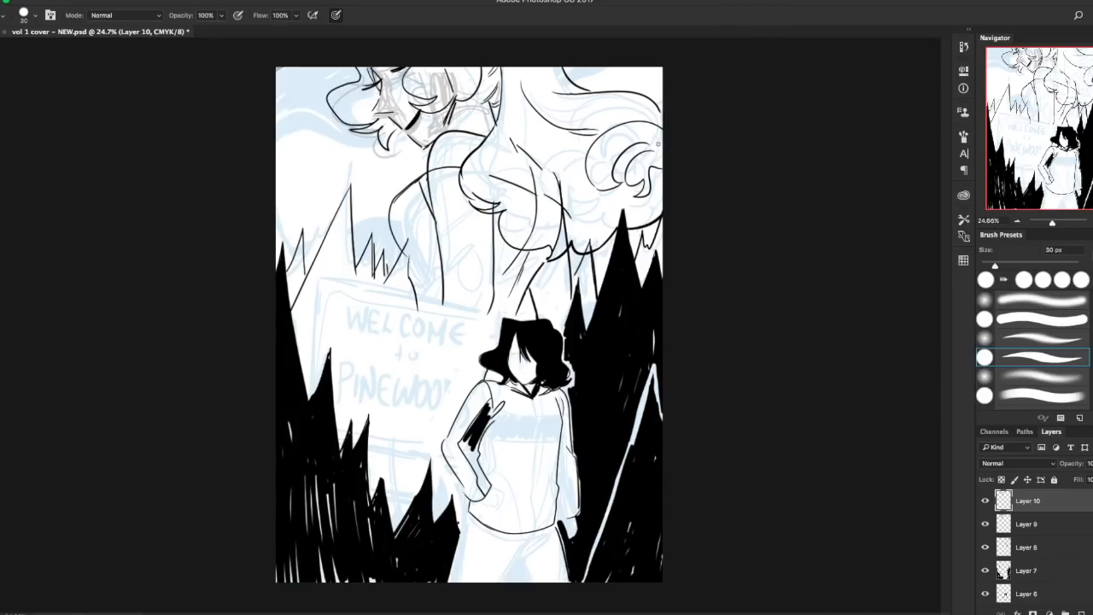
pyautogui.moveTo(699, 147)
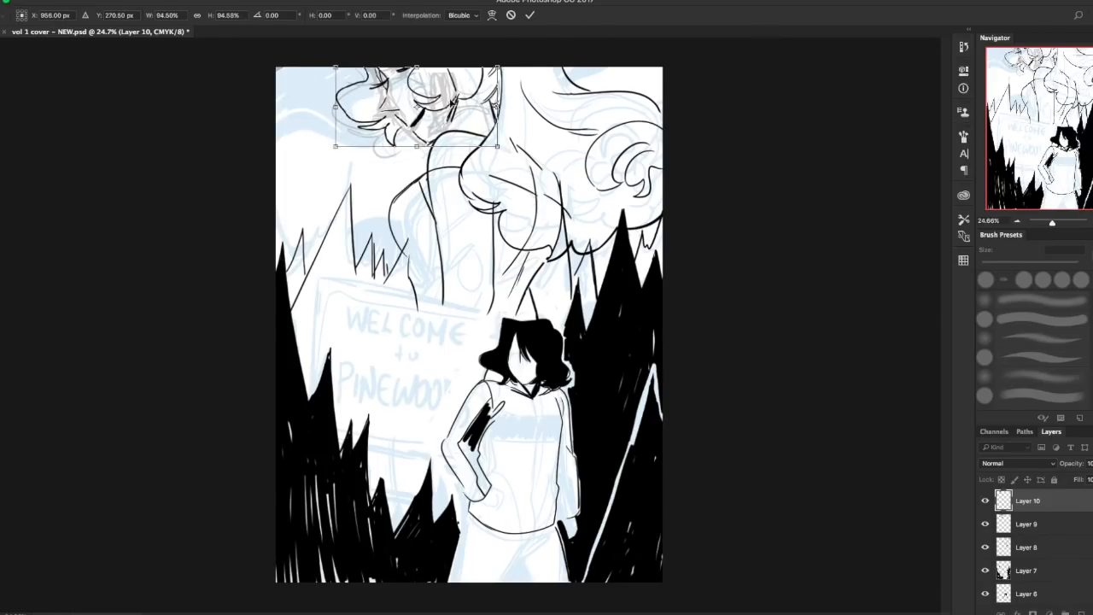
# Step: Nudge the drawn head into place at the top of the page
pyautogui.moveTo(419, 106); pyautogui.dragTo(418, 119)
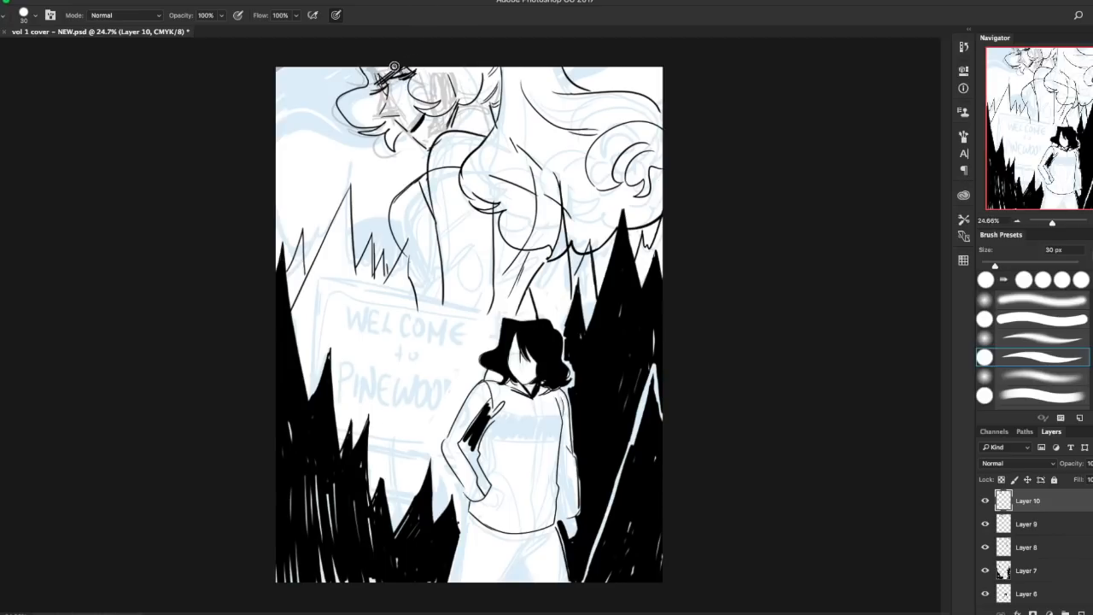
pyautogui.moveTo(362, 69)
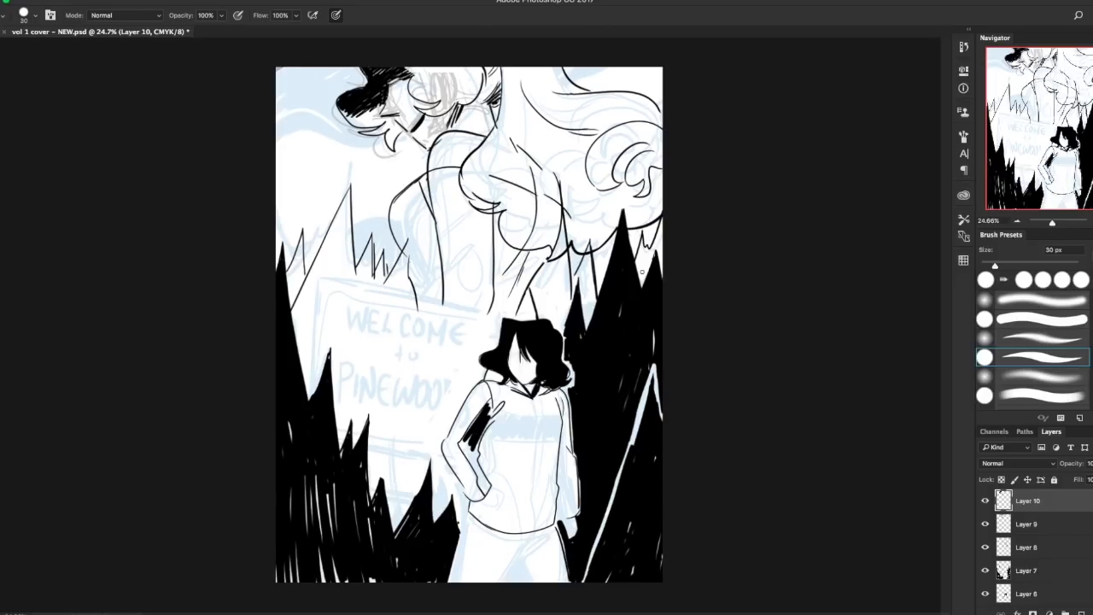
pyautogui.moveTo(1038, 530)
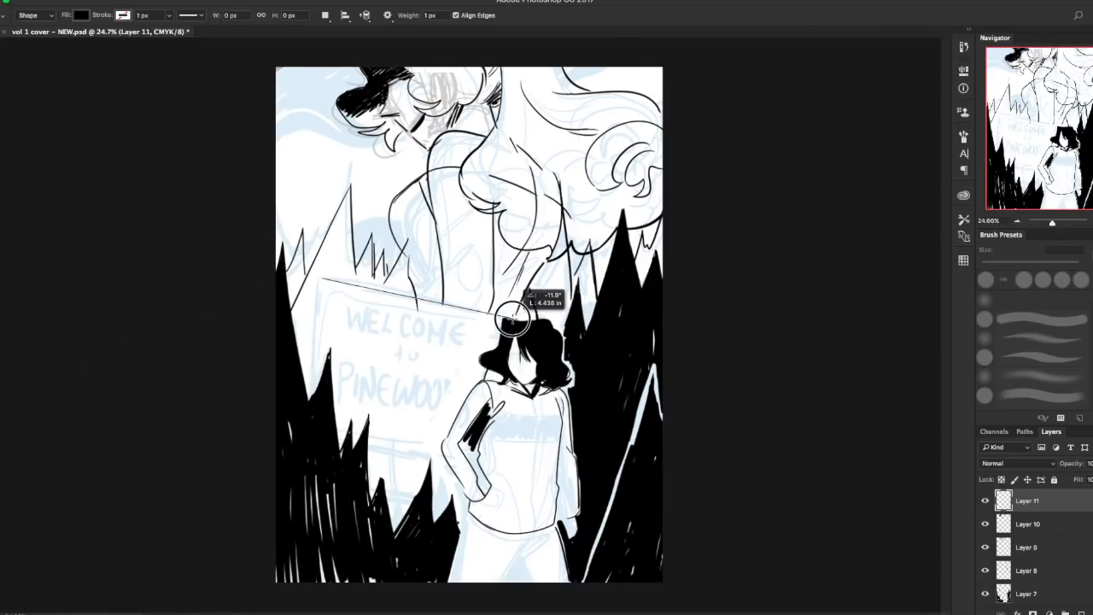
# Step: Rule the first straight black stroke along the sign's top edge
pyautogui.moveTo(513, 321); pyautogui.dragTo(321, 282)
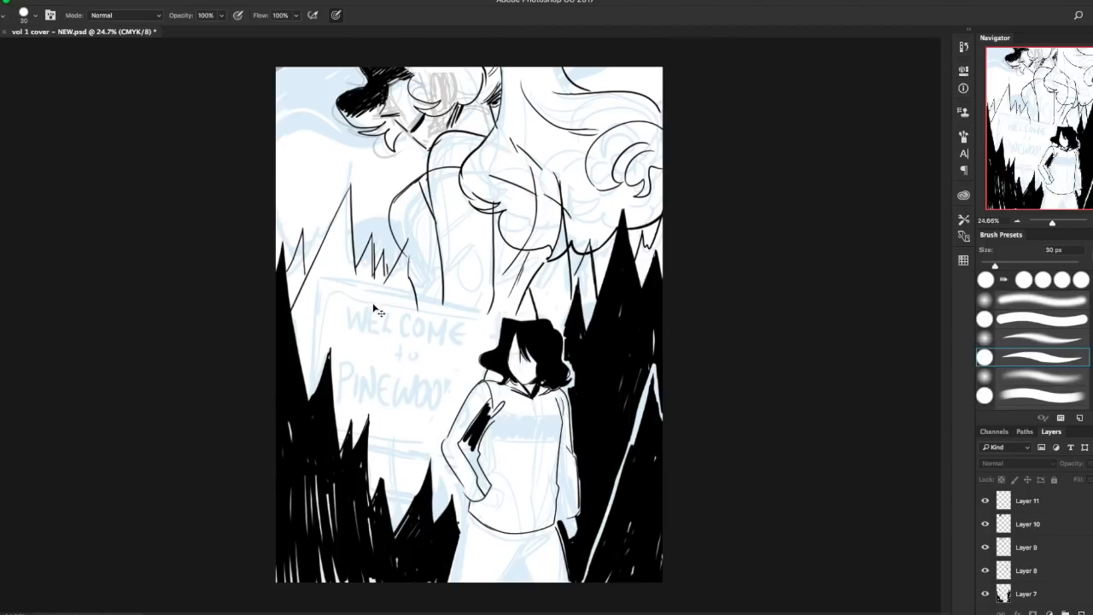
pyautogui.moveTo(327, 287)
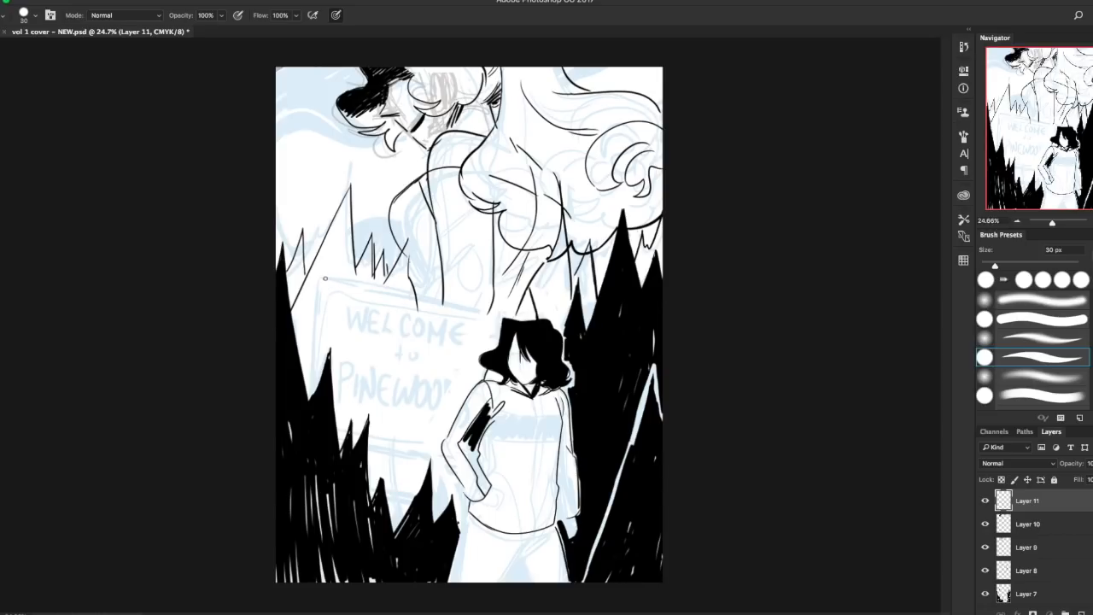
# Step: Ink the sign's rectangular border and its post in solid black with straight strokes
pyautogui.moveTo(324, 279); pyautogui.dragTo(507, 316)
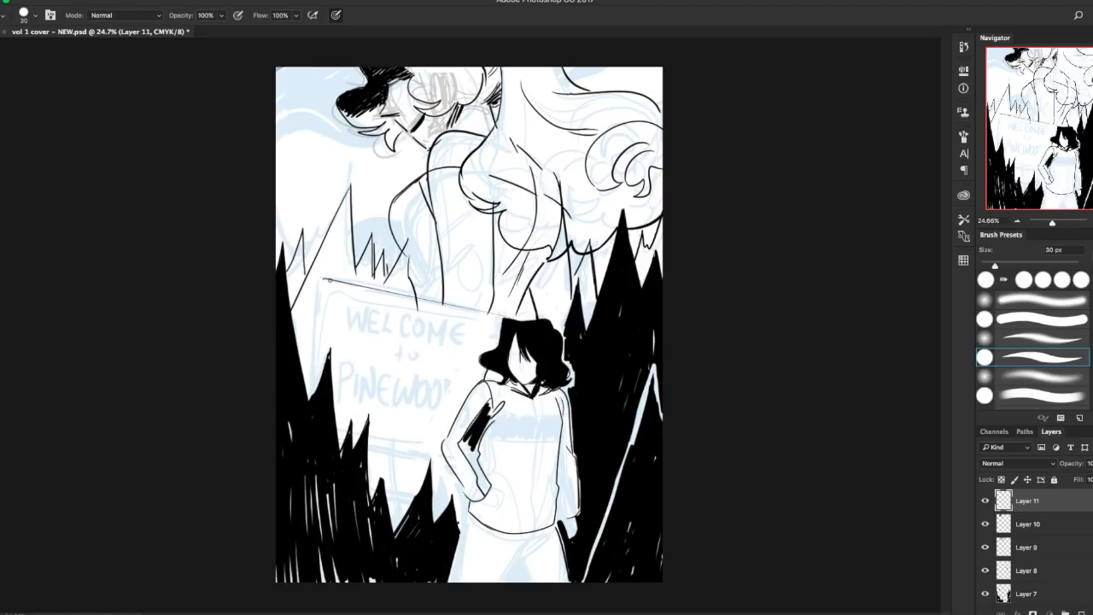
pyautogui.moveTo(323, 280); pyautogui.dragTo(513, 322)
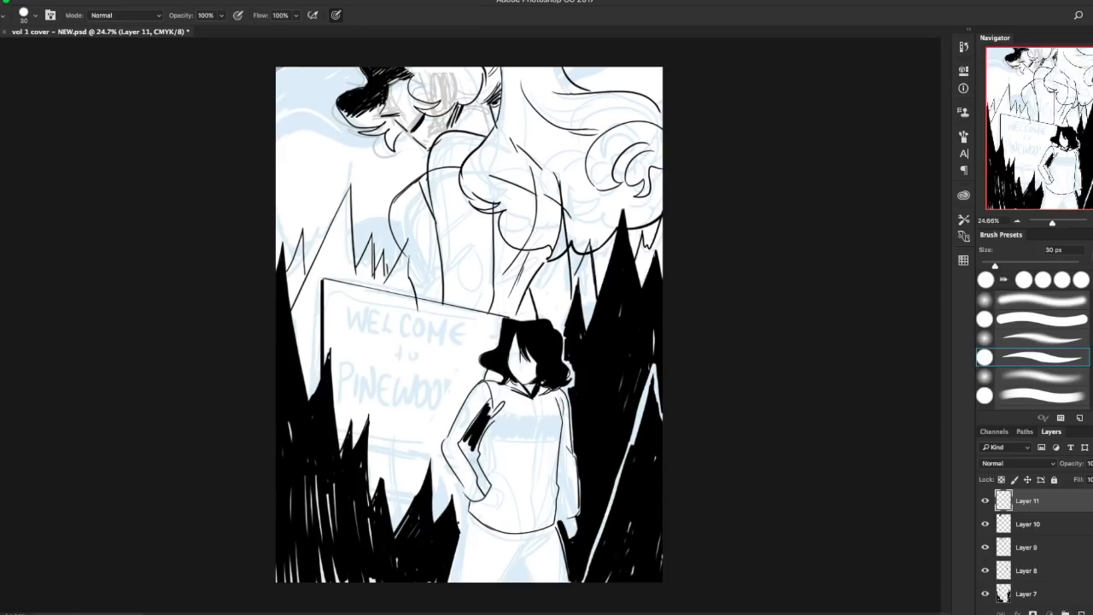
pyautogui.moveTo(342, 444); pyautogui.dragTo(491, 468)
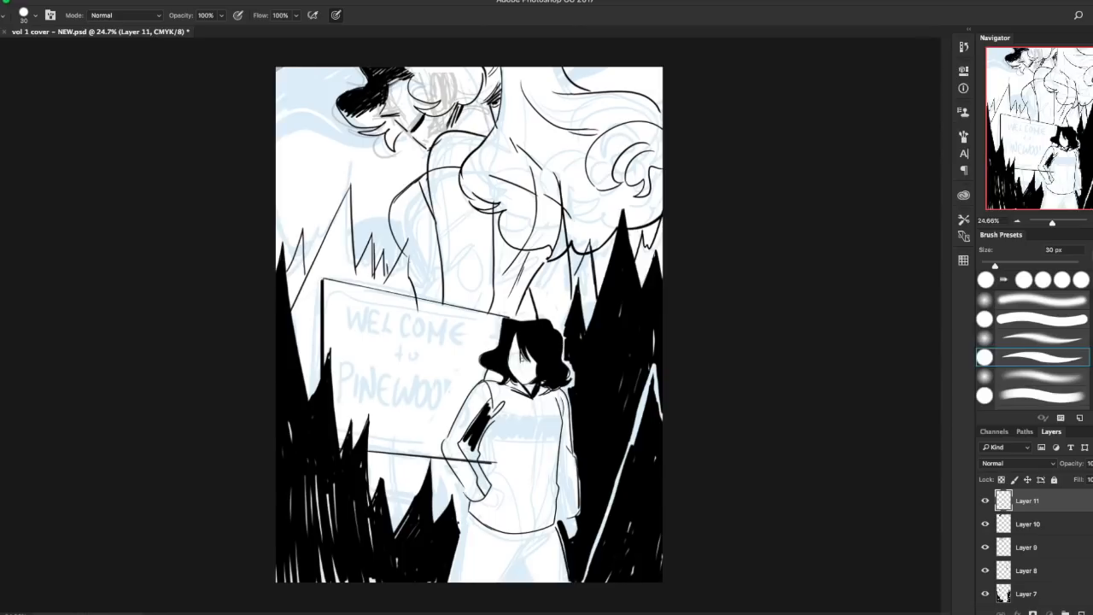
pyautogui.moveTo(509, 341); pyautogui.dragTo(508, 444)
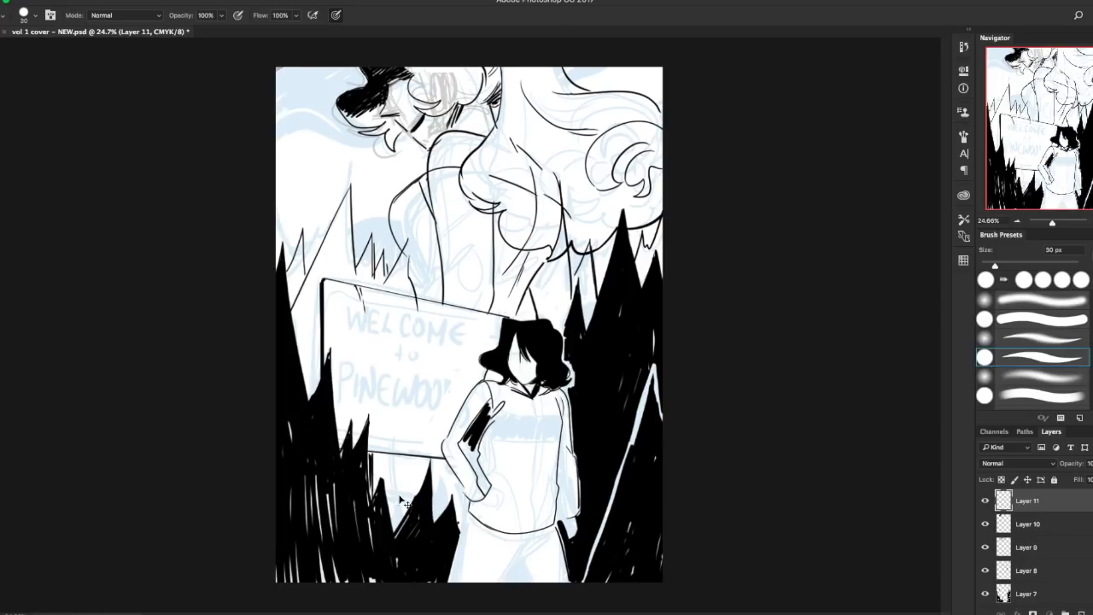
pyautogui.moveTo(513, 424)
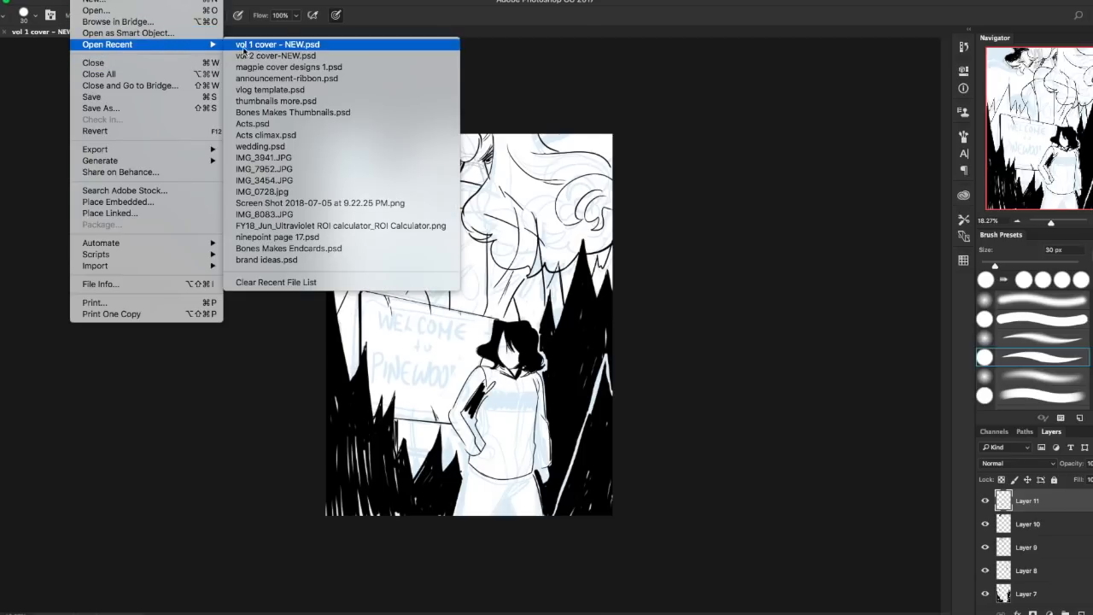
# Step: Open the earlier Magpie cover designs and sample their purple with the Eyedropper
pyautogui.click(276, 45)
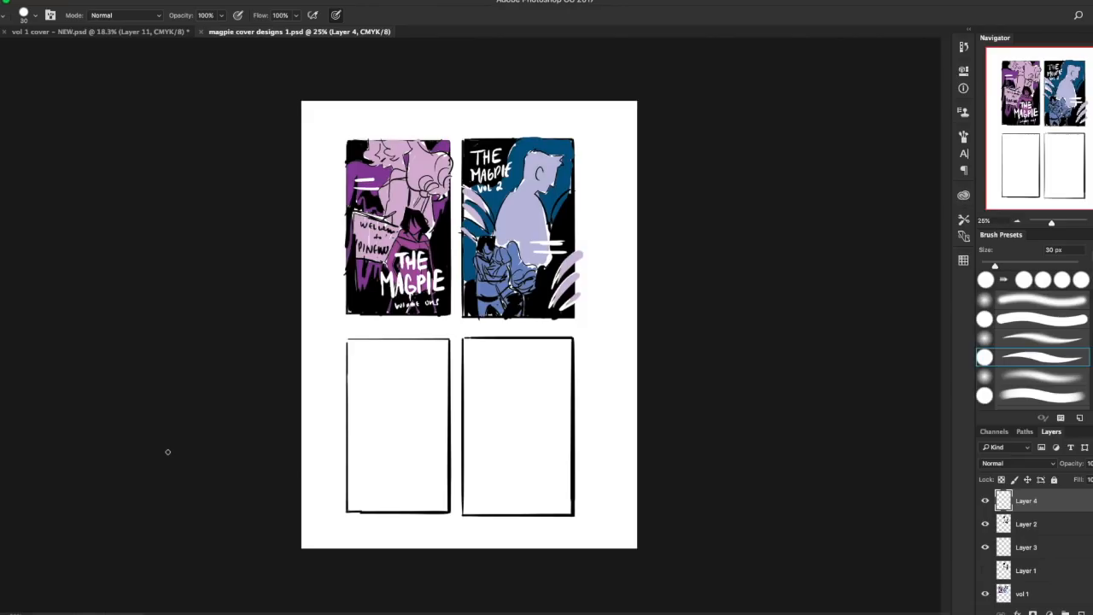
pyautogui.moveTo(334, 234)
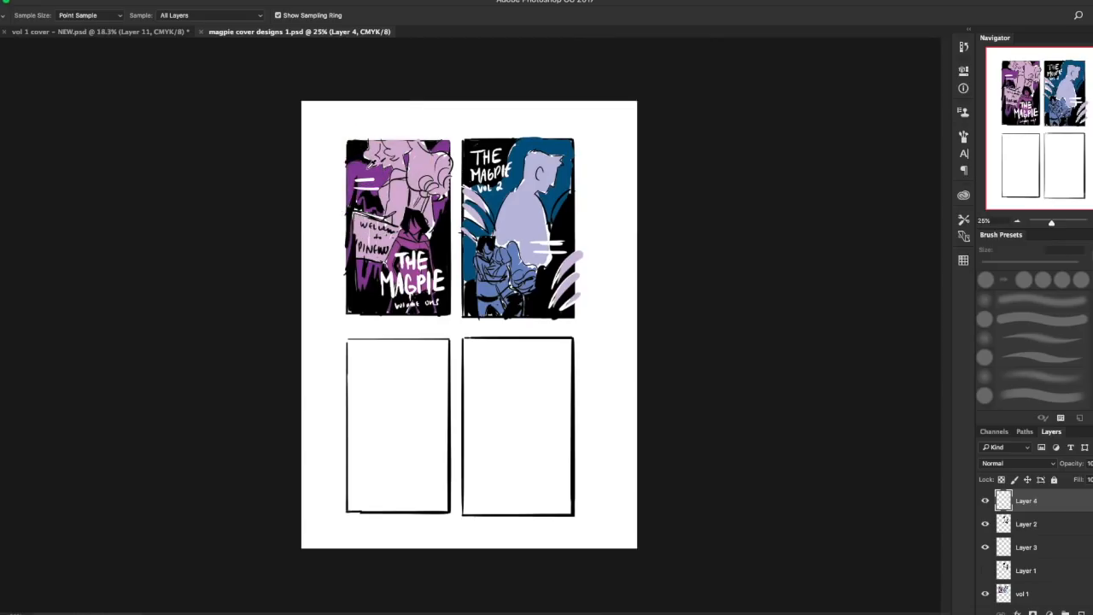
pyautogui.click(94, 31)
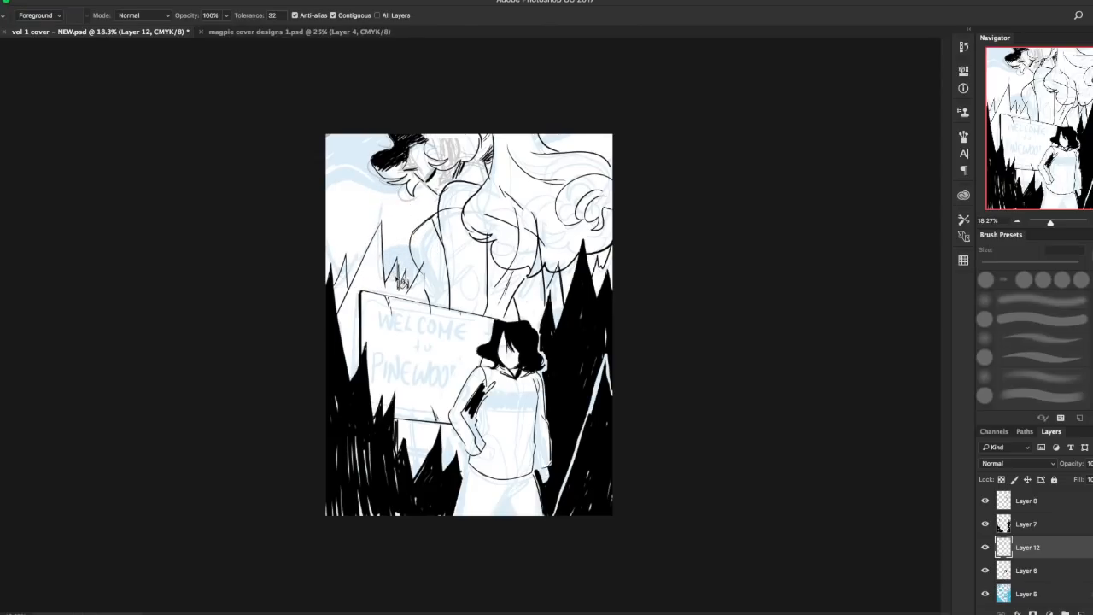
# Step: Flood the base layer with purple, hide the blue sketch, and sample the pale lilac
pyautogui.click(393, 264)
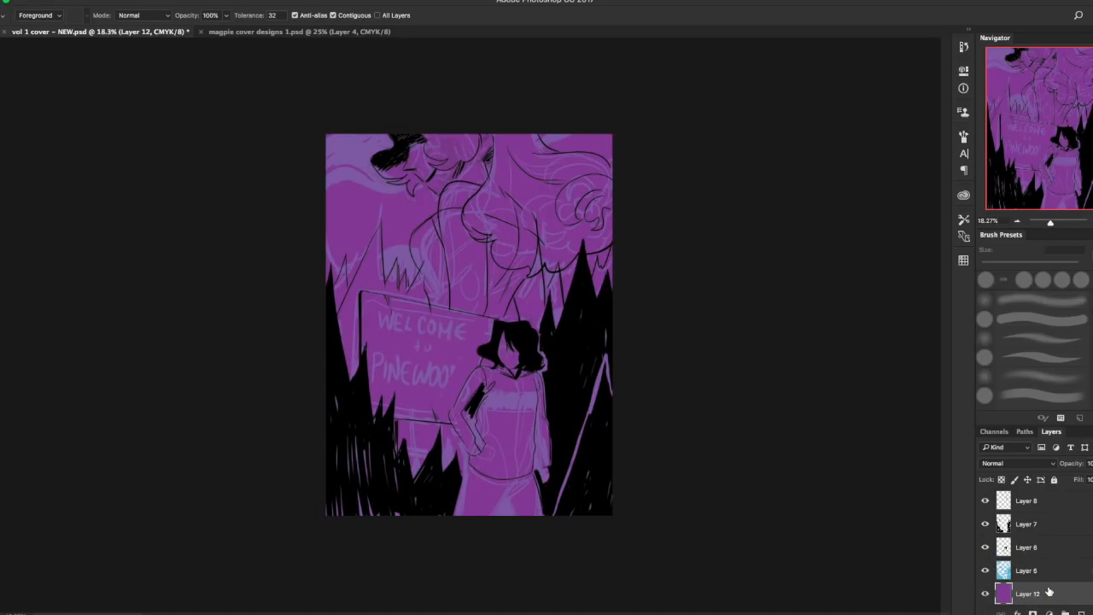
pyautogui.click(1016, 463)
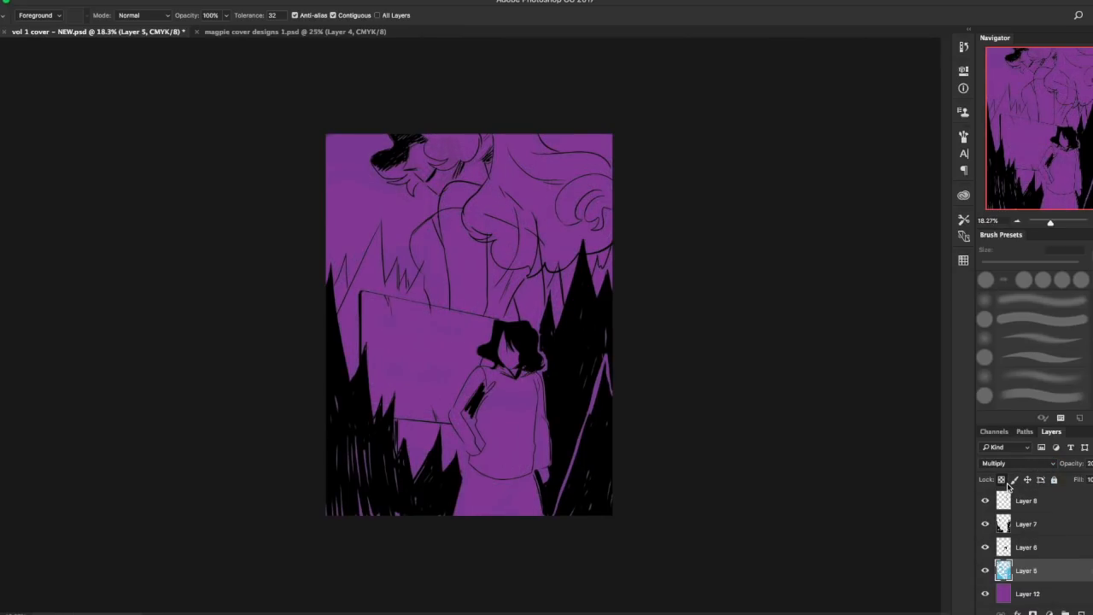
pyautogui.moveTo(980, 461)
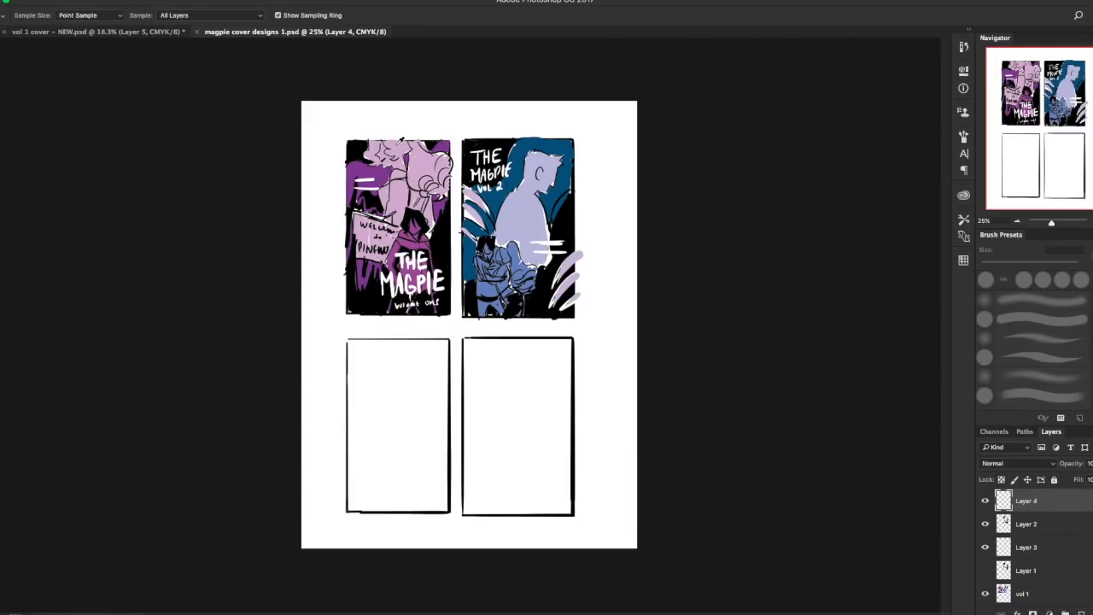
pyautogui.click(86, 31)
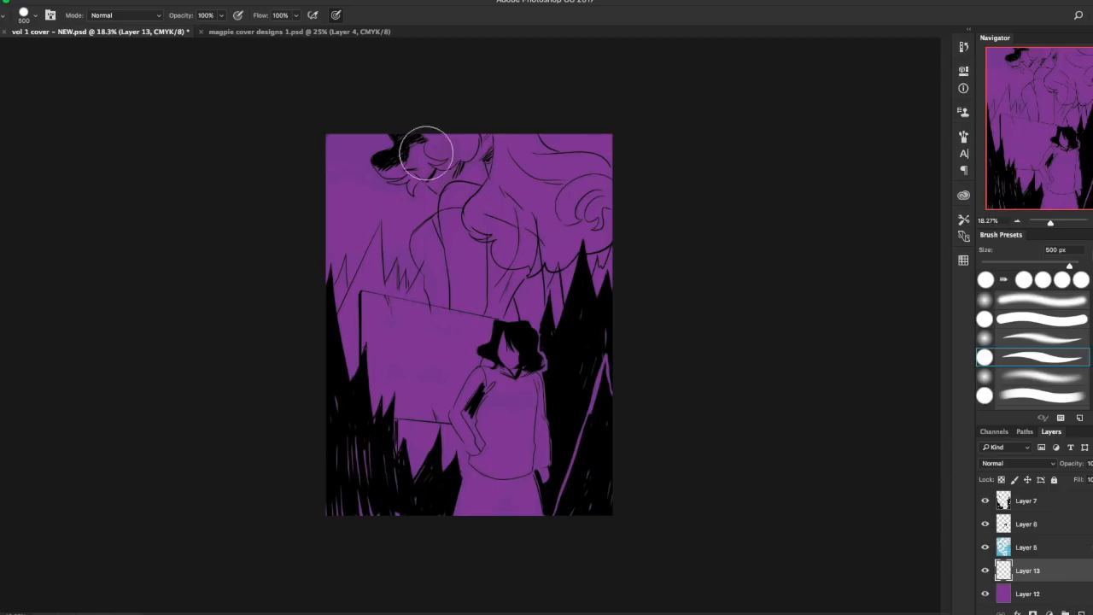
# Step: Paint pale lilac over the looming figure's face, head and hair with a large brush
pyautogui.click(430, 154)
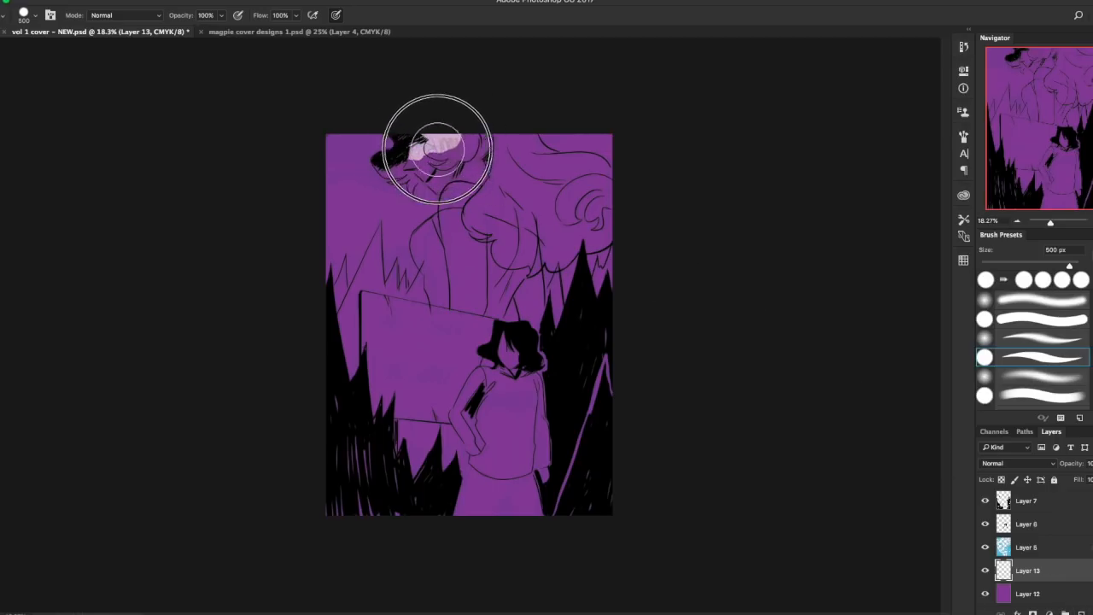
pyautogui.moveTo(435, 150); pyautogui.dragTo(442, 171)
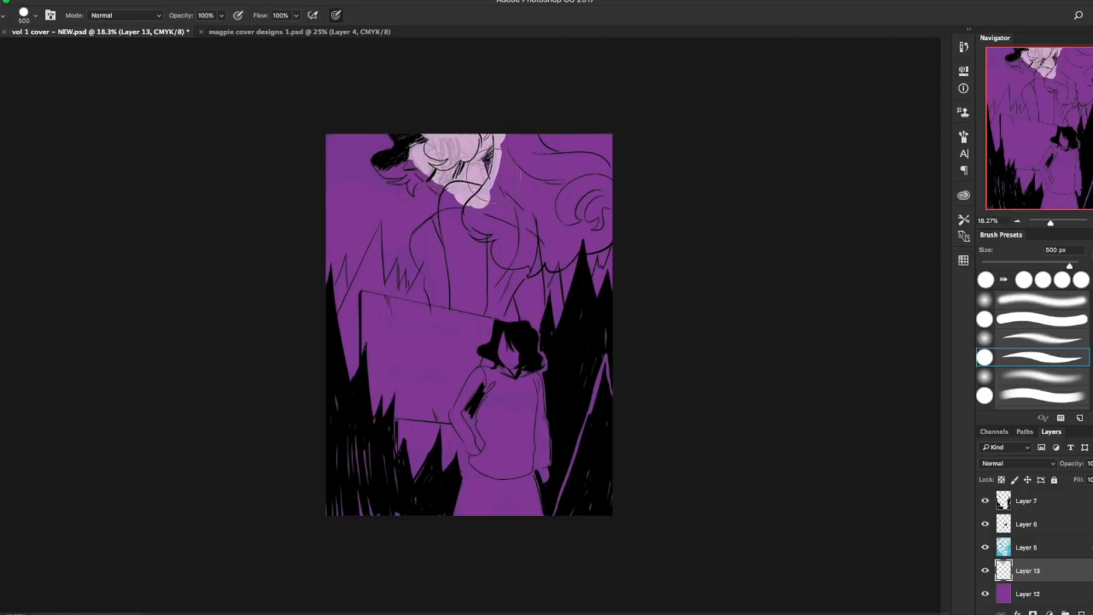
pyautogui.moveTo(486, 157)
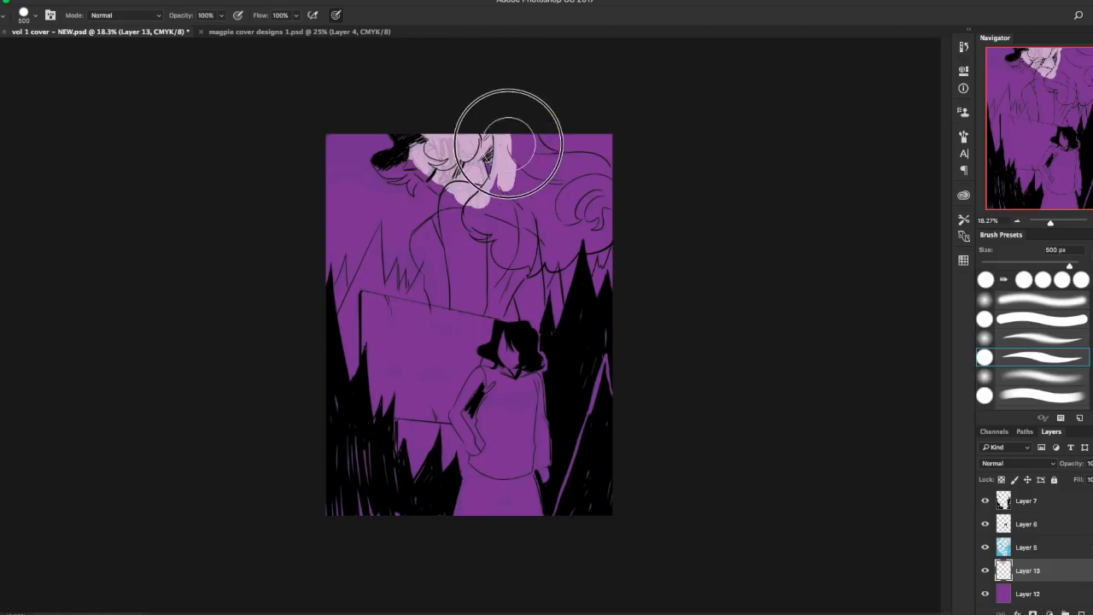
pyautogui.moveTo(508, 140); pyautogui.dragTo(526, 150)
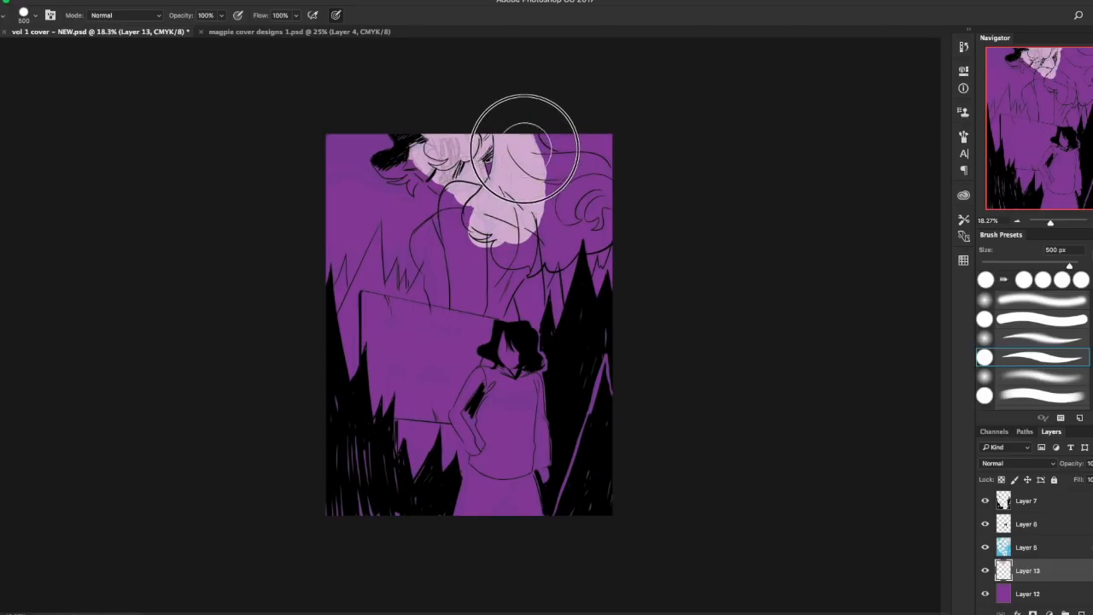
pyautogui.moveTo(533, 137)
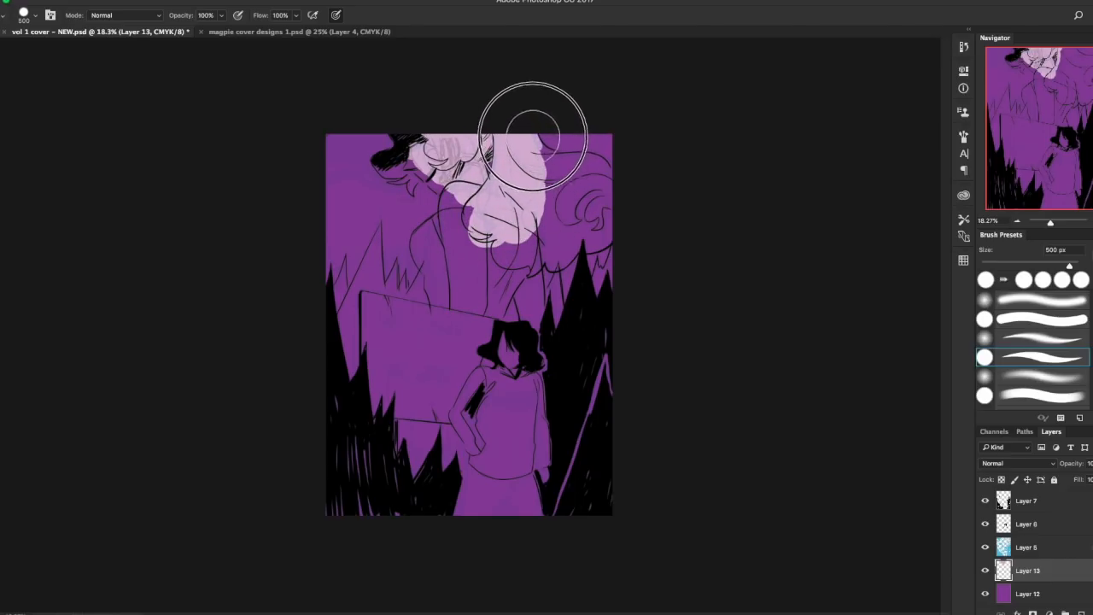
pyautogui.moveTo(533, 137); pyautogui.dragTo(537, 180)
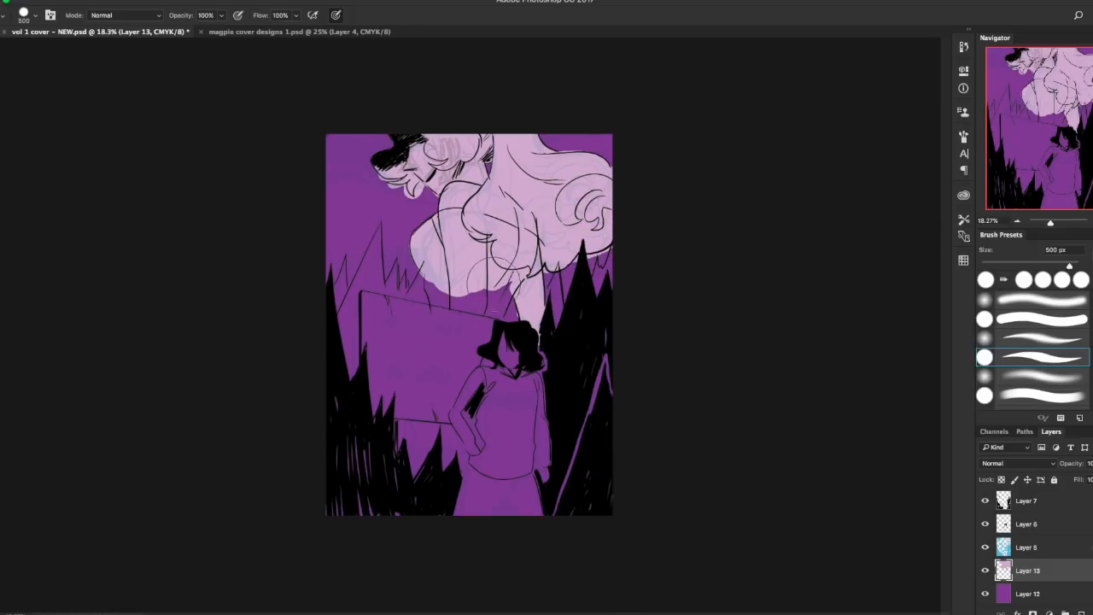
pyautogui.click(465, 311)
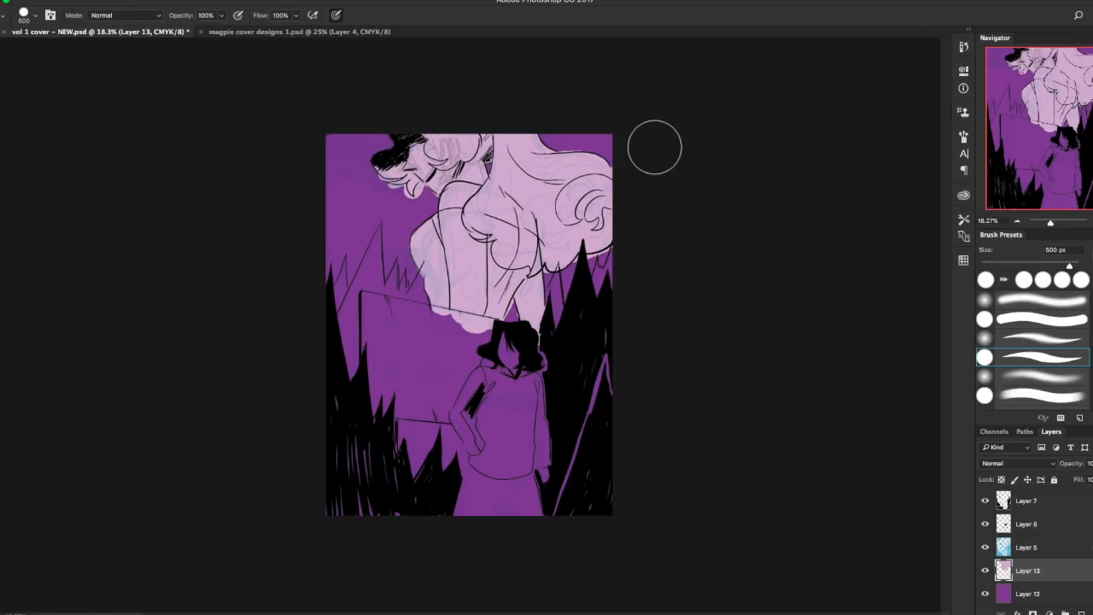
pyautogui.moveTo(497, 546)
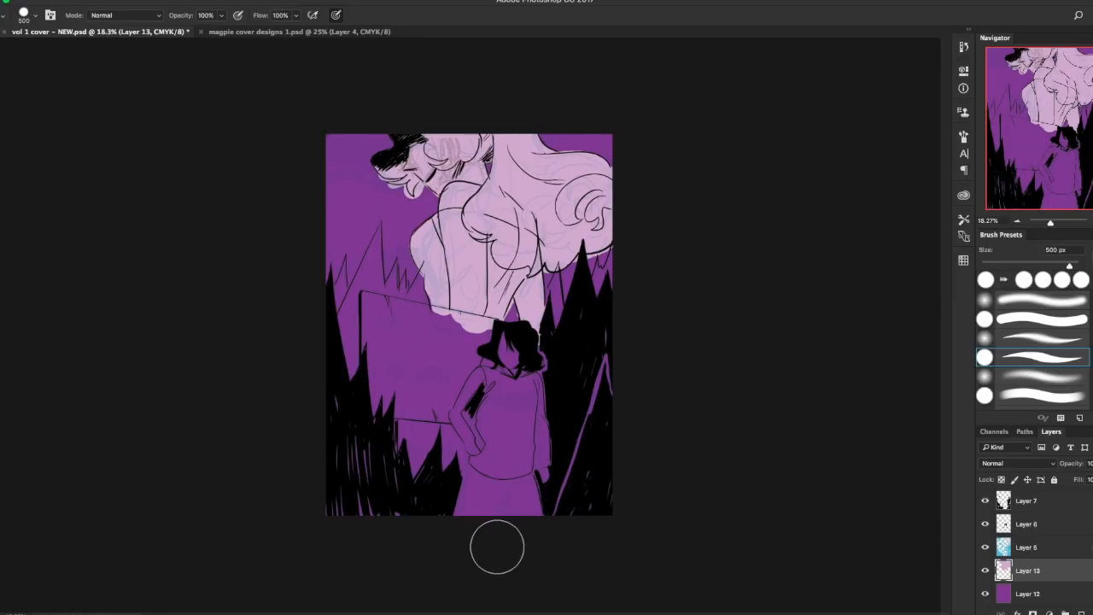